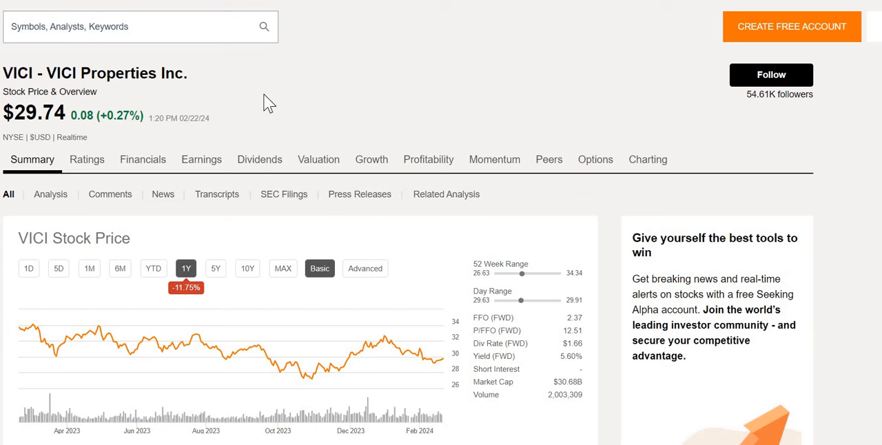
{"action": "mouse_move", "coordinate": [290, 90]}
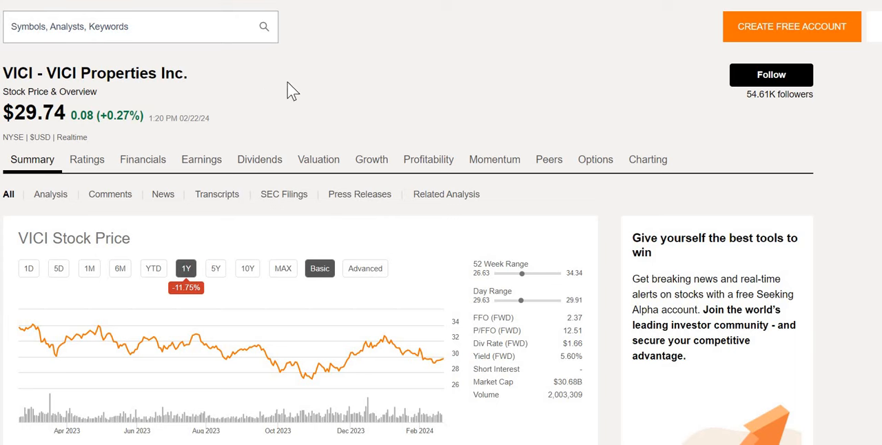
{"action": "mouse_move", "coordinate": [249, 157]}
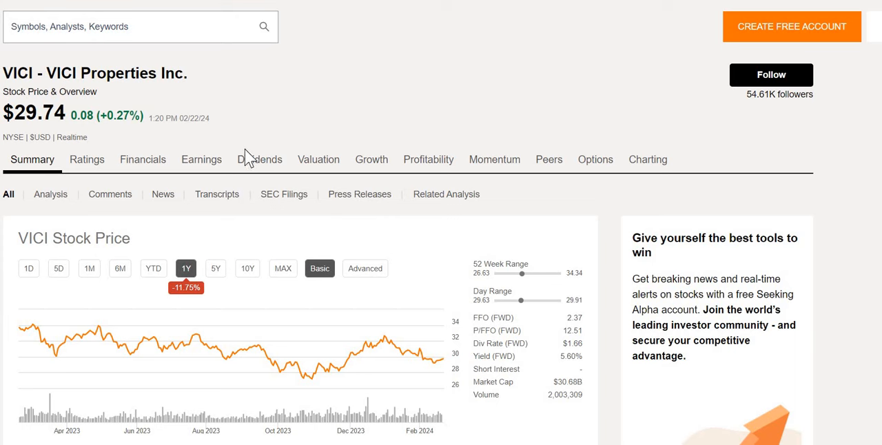
{"action": "mouse_move", "coordinate": [401, 226]}
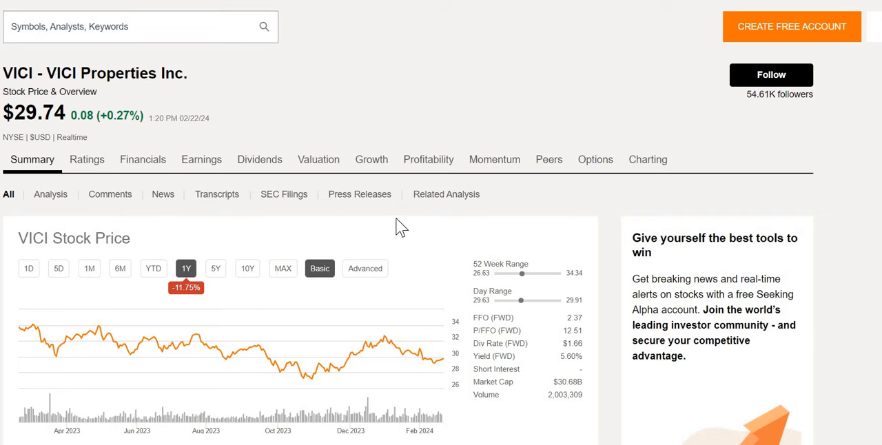
Step: Review VICI's annual income statement in Seeking Alpha Financials
{"action": "left_click", "coordinate": [142, 159]}
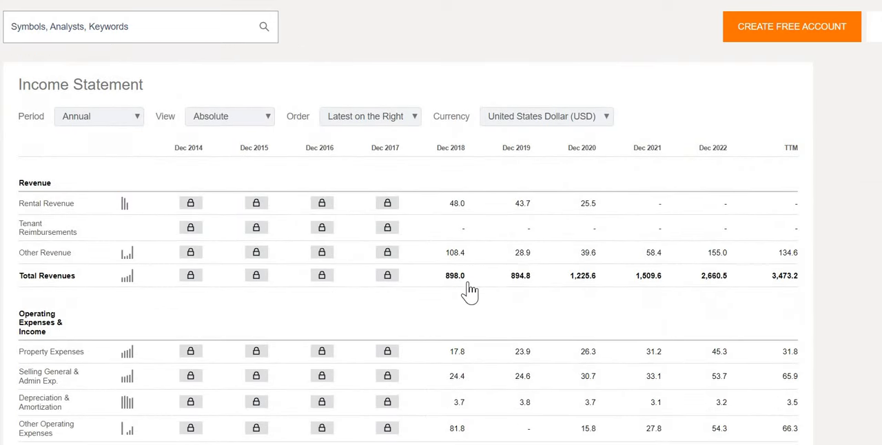
{"action": "scroll", "scroll_direction": "down", "scroll_amount": 3}
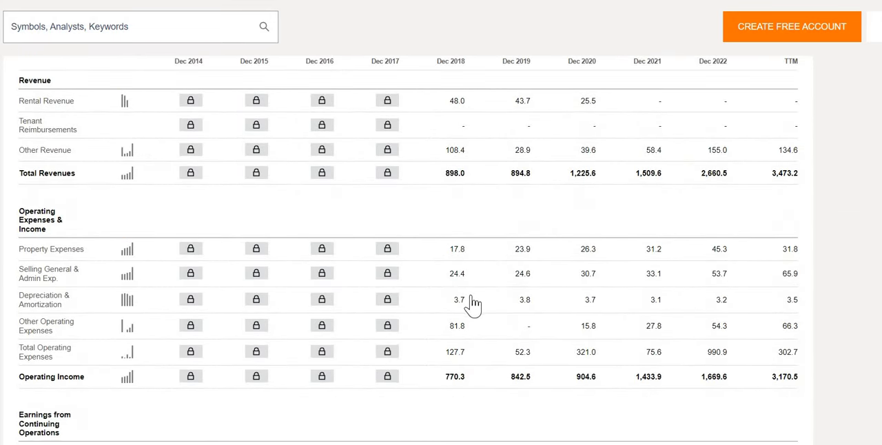
{"action": "scroll", "scroll_direction": "up", "scroll_amount": 3}
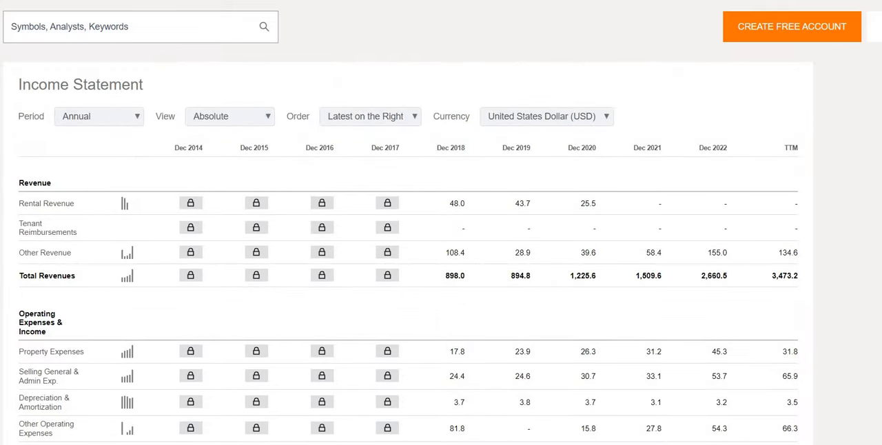
Step: Review VICI's annual balance sheet down to the peer total-return chart
{"action": "left_click", "coordinate": [128, 194]}
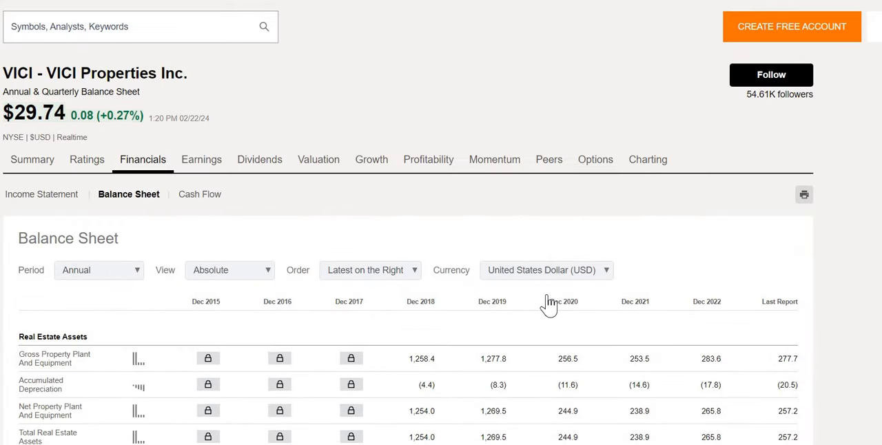
{"action": "scroll", "scroll_direction": "down", "scroll_amount": 3}
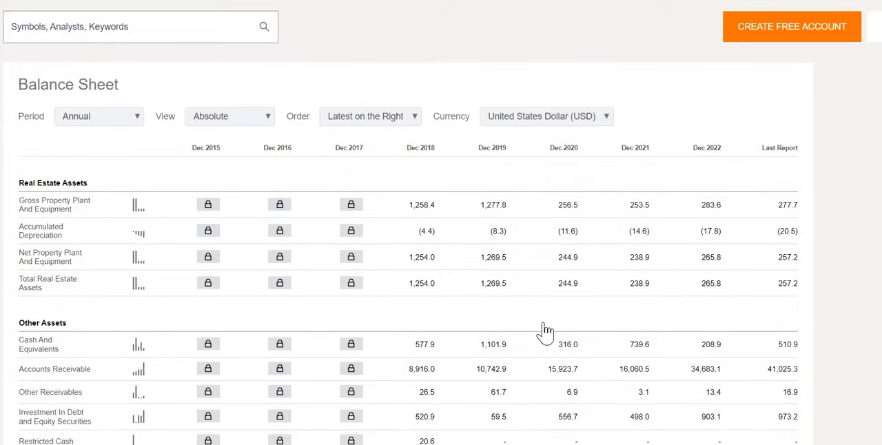
{"action": "scroll", "scroll_direction": "down", "scroll_amount": 3}
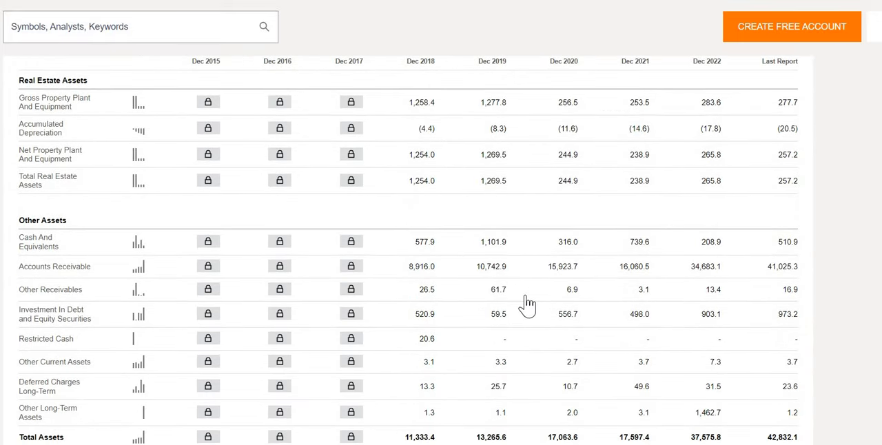
{"action": "scroll", "scroll_direction": "down", "scroll_amount": 3}
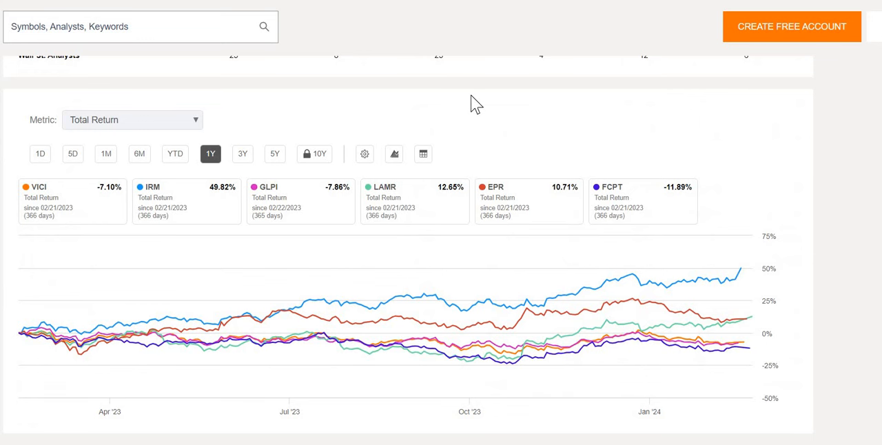
{"action": "mouse_move", "coordinate": [448, 100]}
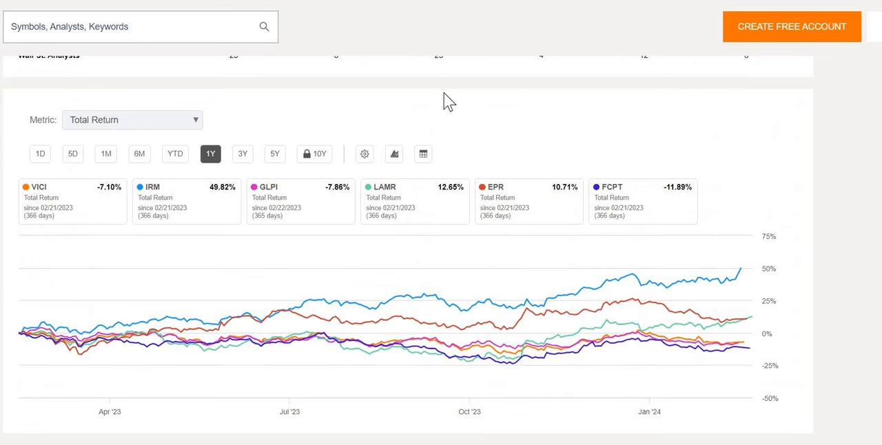
{"action": "mouse_move", "coordinate": [372, 125]}
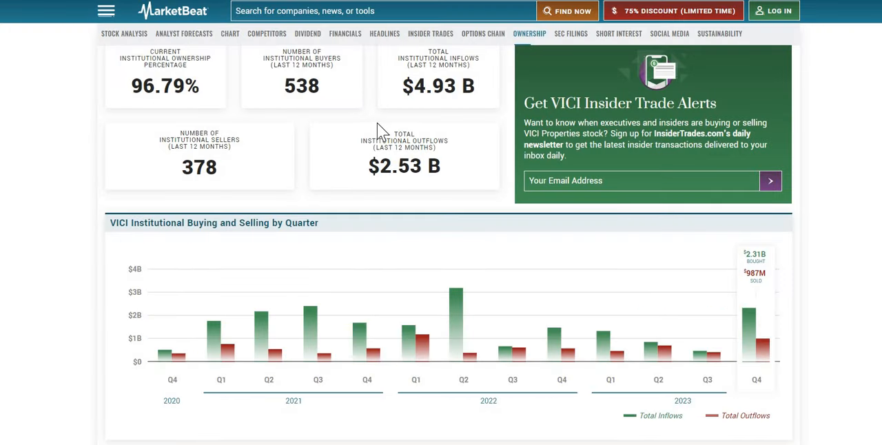
{"action": "mouse_move", "coordinate": [368, 131]}
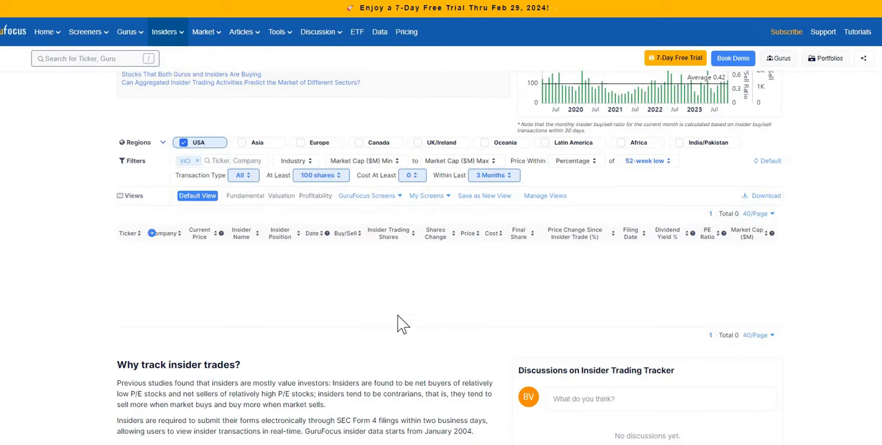
{"action": "mouse_move", "coordinate": [372, 300]}
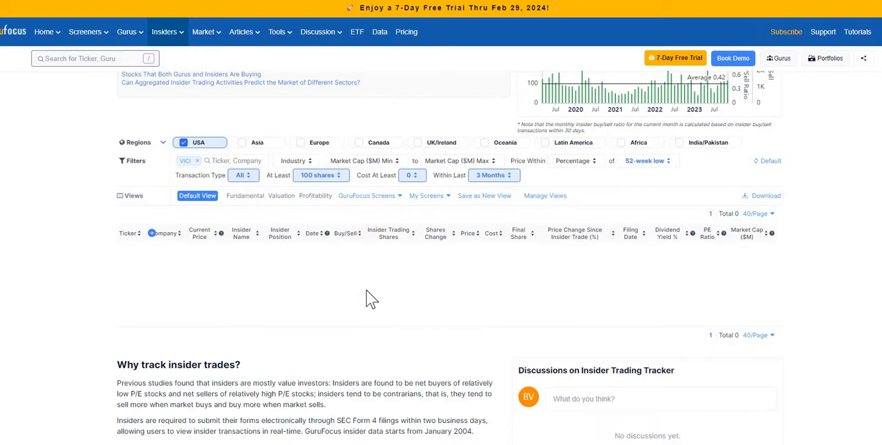
{"action": "mouse_move", "coordinate": [375, 302]}
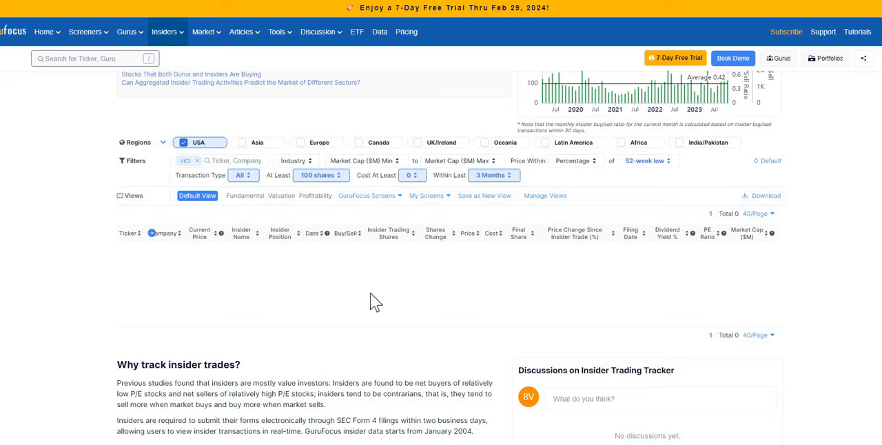
{"action": "mouse_move", "coordinate": [378, 287]}
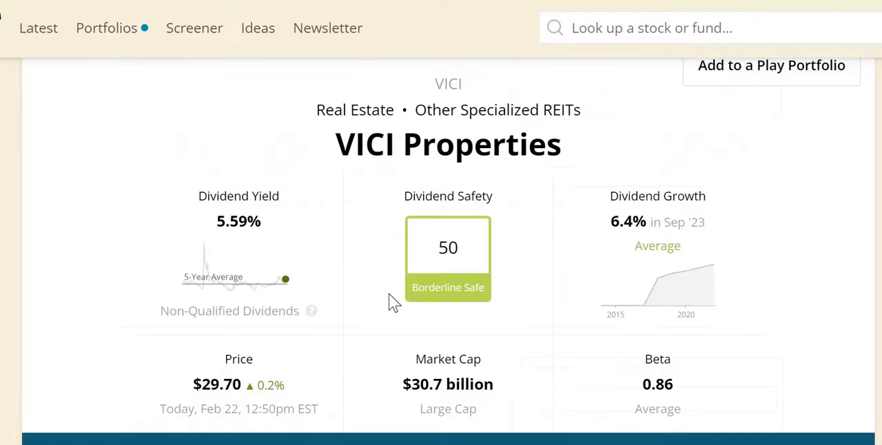
{"action": "mouse_move", "coordinate": [537, 264]}
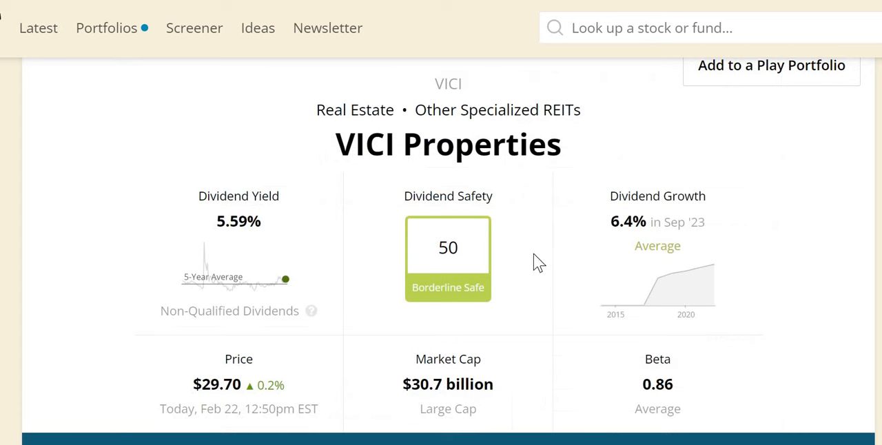
{"action": "mouse_move", "coordinate": [530, 245]}
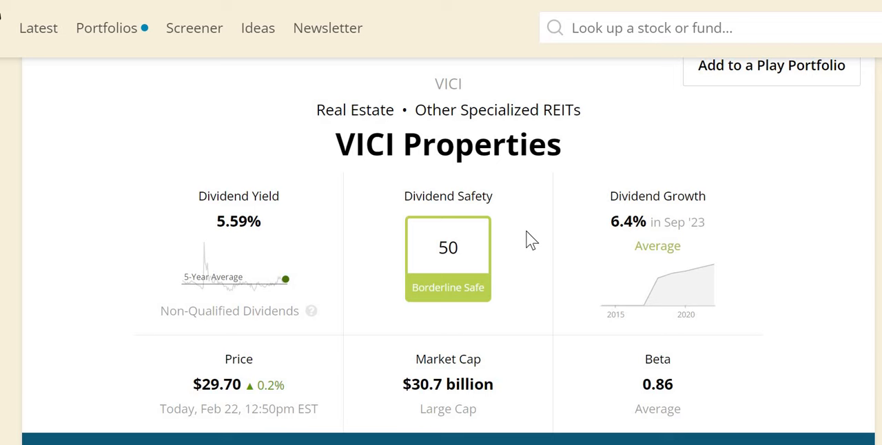
{"action": "mouse_move", "coordinate": [510, 176]}
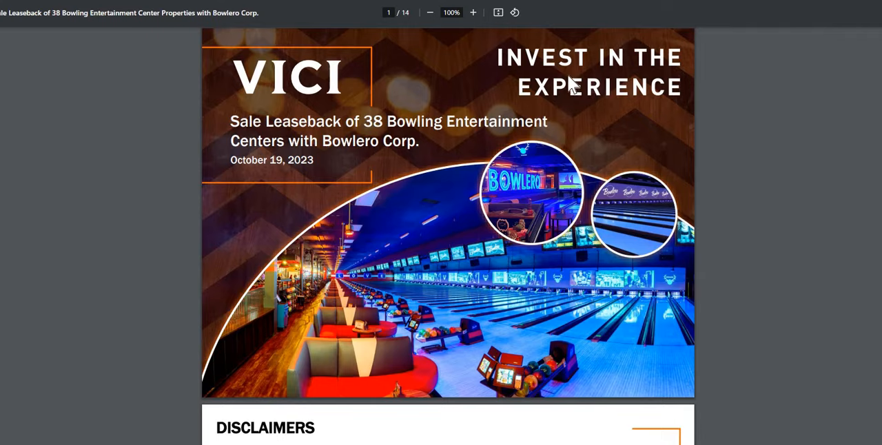
{"action": "mouse_move", "coordinate": [569, 79]}
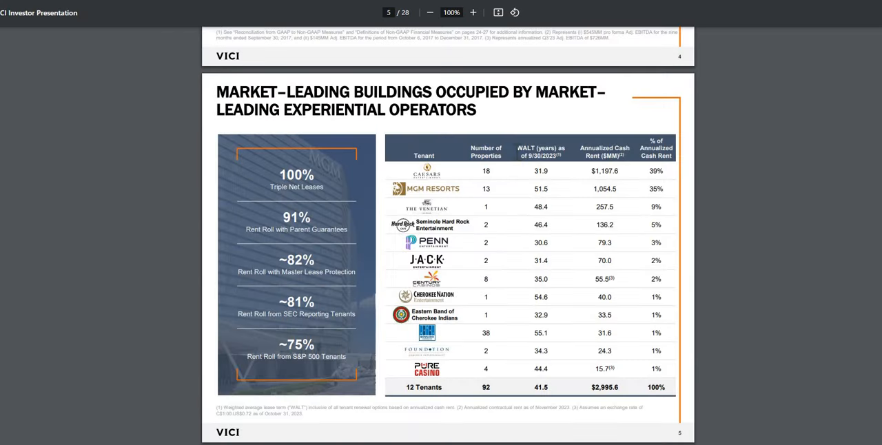
{"action": "mouse_move", "coordinate": [517, 128]}
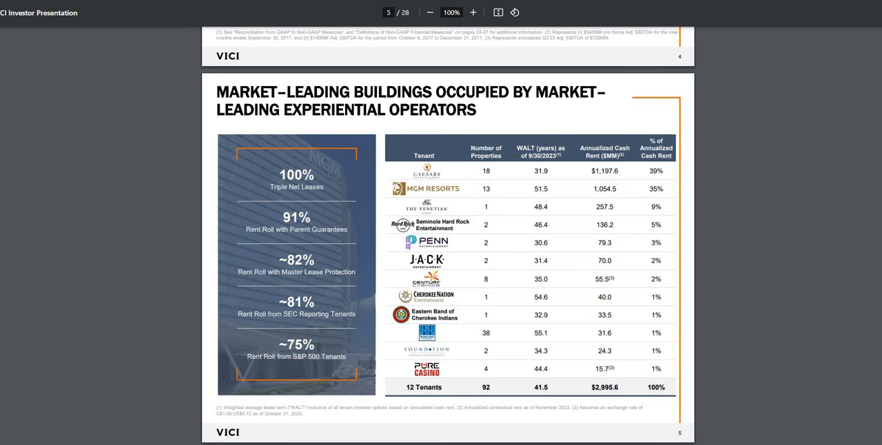
Step: Switch to Excel and bring up the Stock Valuation worksheet
{"action": "key", "text": "alt+tab"}
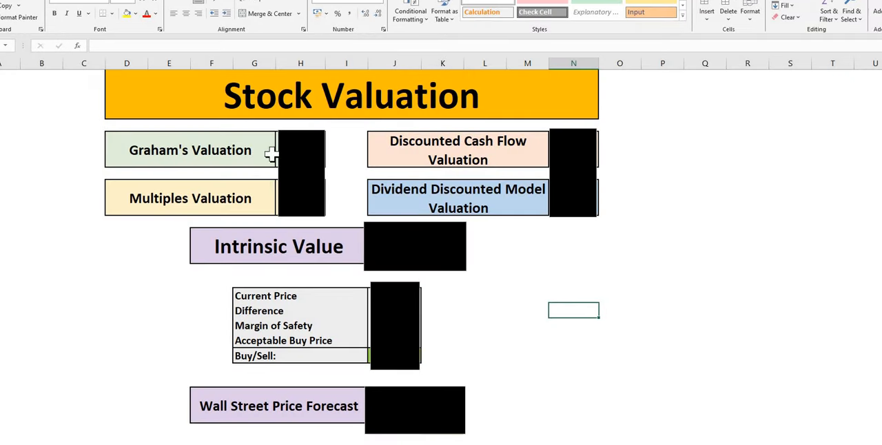
{"action": "mouse_move", "coordinate": [231, 308]}
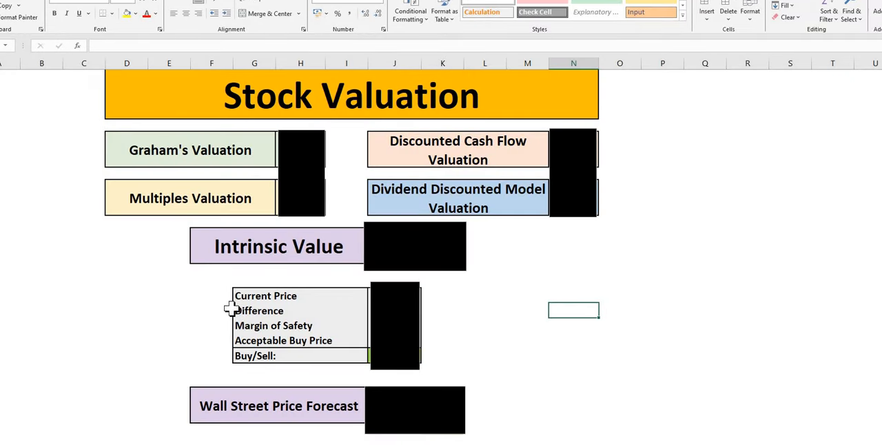
{"action": "left_click", "coordinate": [212, 341]}
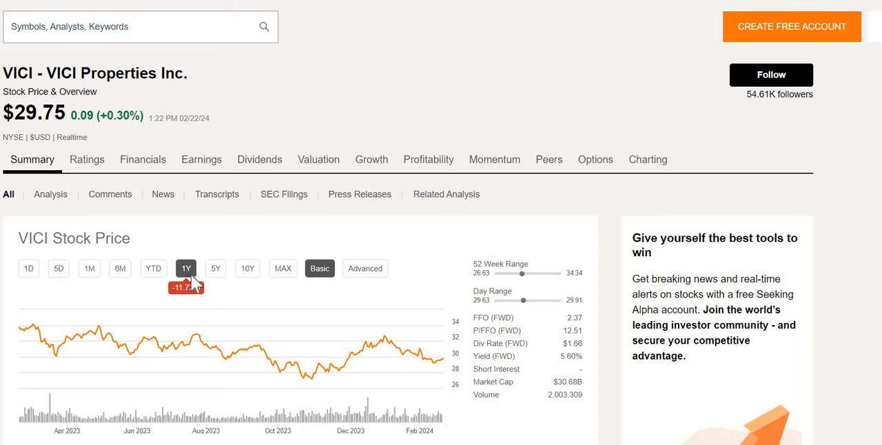
{"action": "mouse_move", "coordinate": [228, 276]}
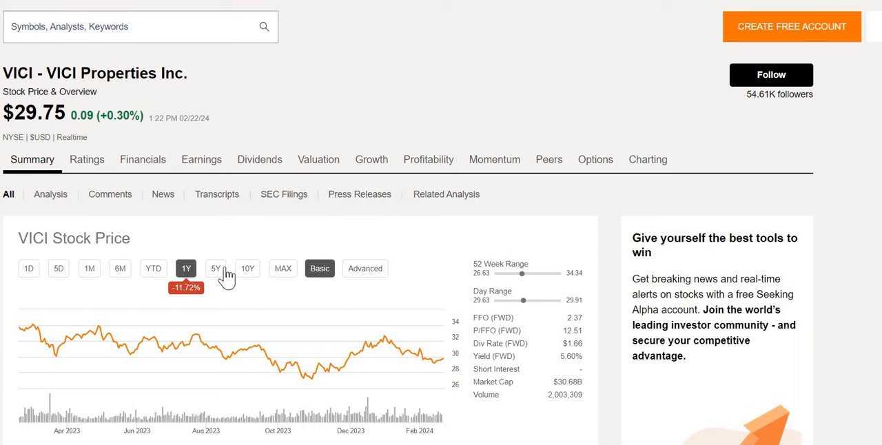
Step: View VICI's five-year chart, highlight its forward yield and 12.51 P/FFO, then go to Financials
{"action": "left_click", "coordinate": [216, 268]}
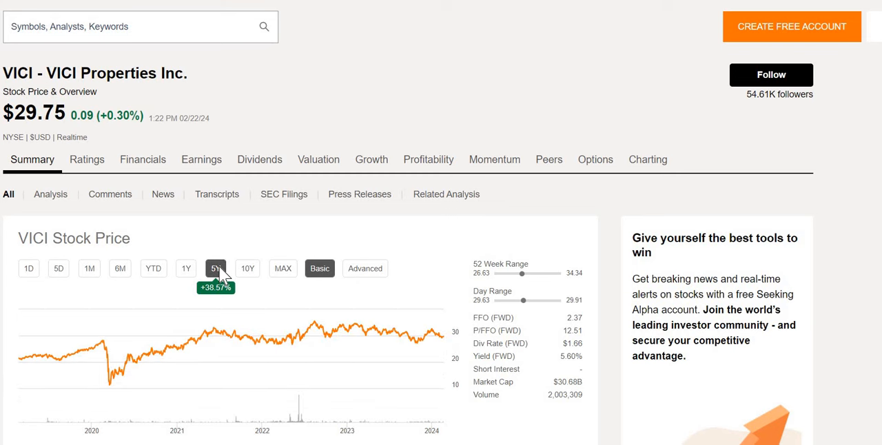
{"action": "mouse_move", "coordinate": [313, 322]}
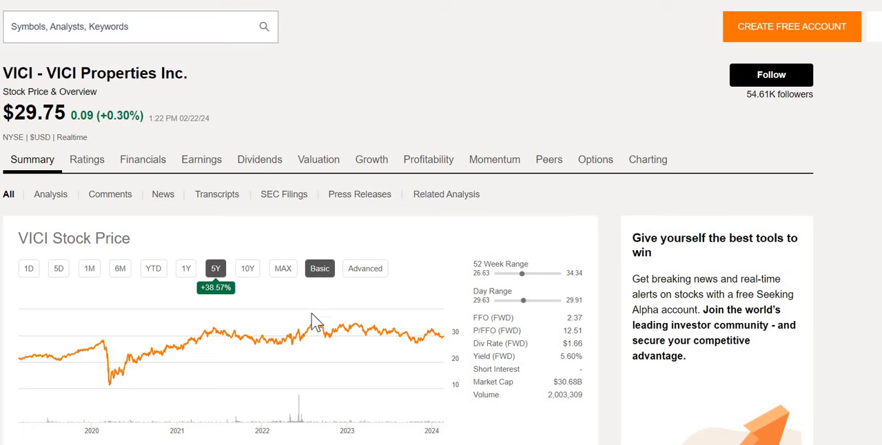
{"action": "mouse_move", "coordinate": [315, 324]}
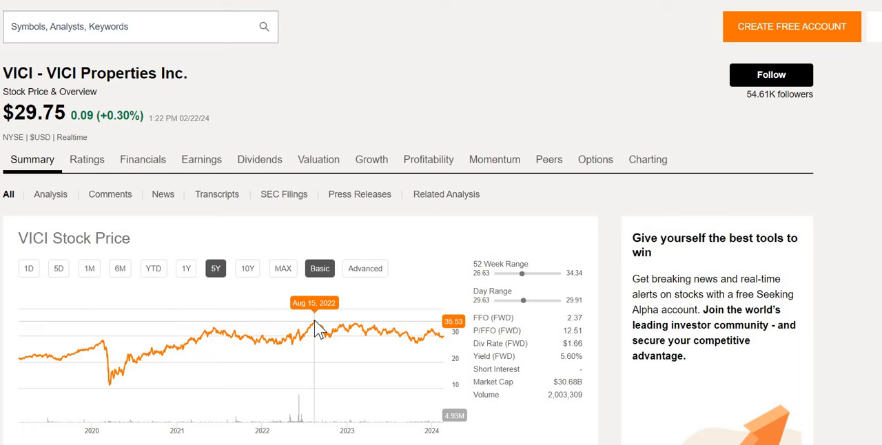
{"action": "mouse_move", "coordinate": [316, 332]}
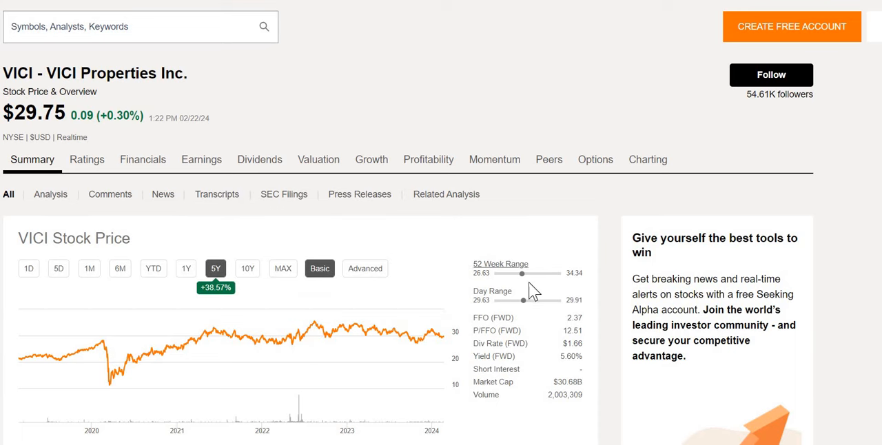
{"action": "mouse_move", "coordinate": [565, 357]}
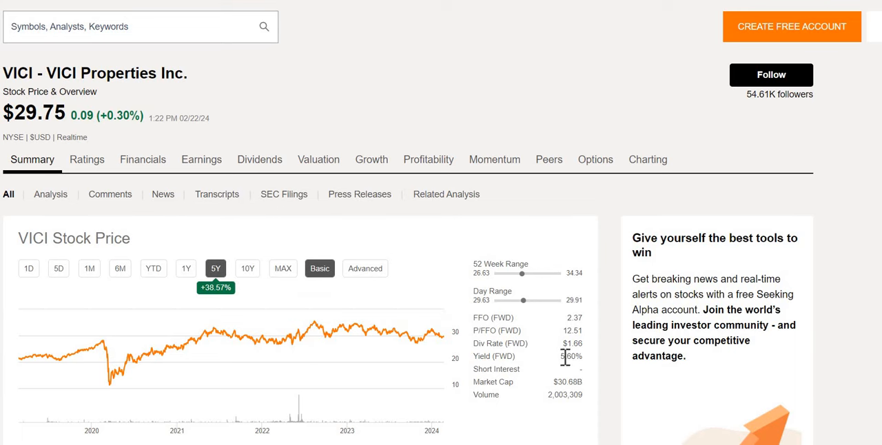
{"action": "double_click", "coordinate": [571, 356]}
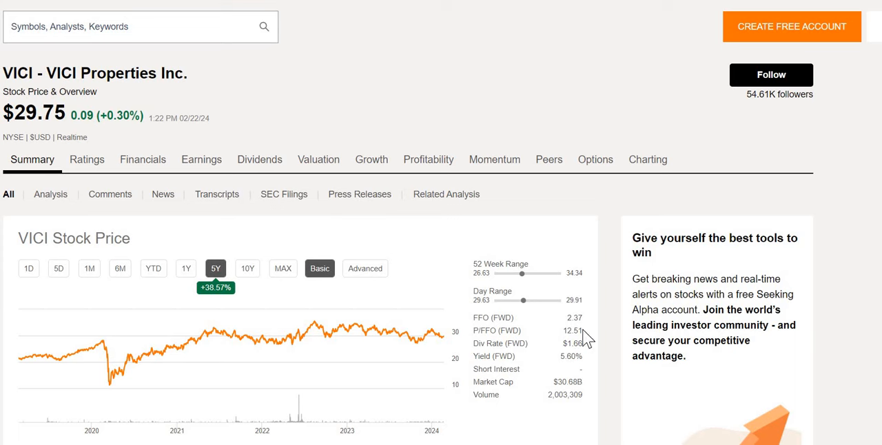
{"action": "double_click", "coordinate": [573, 330]}
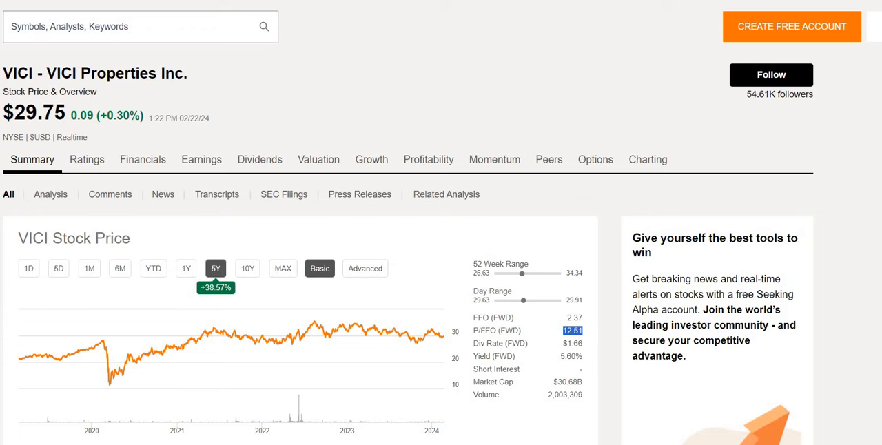
{"action": "left_click", "coordinate": [142, 159]}
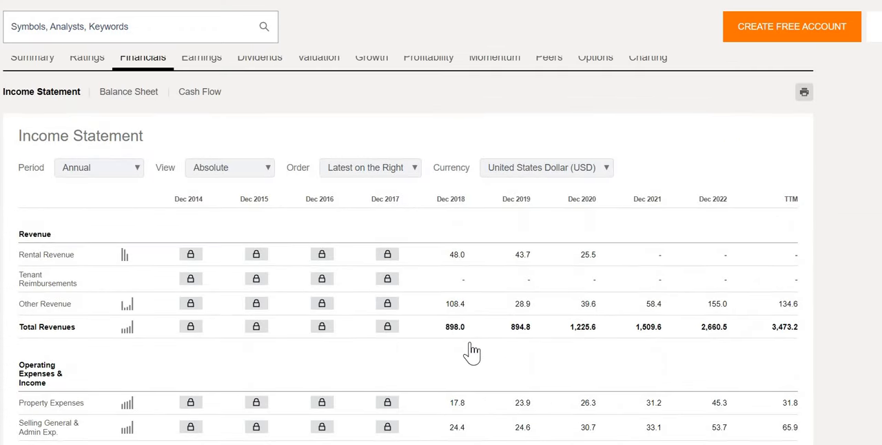
{"action": "mouse_move", "coordinate": [448, 345]}
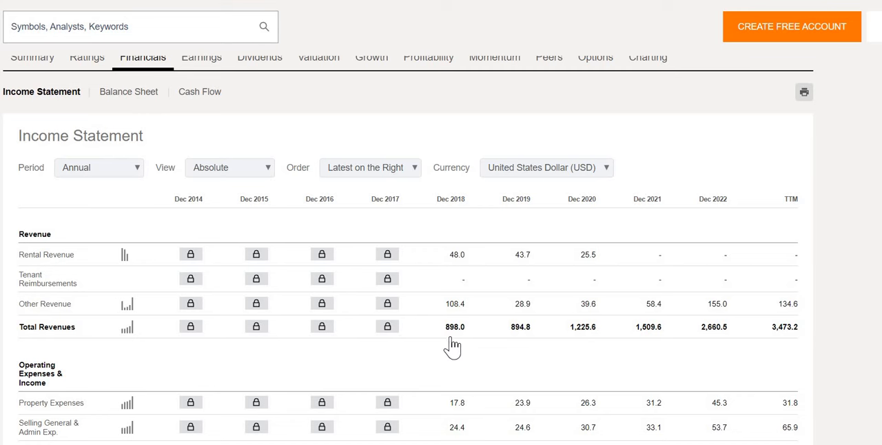
{"action": "mouse_move", "coordinate": [459, 346]}
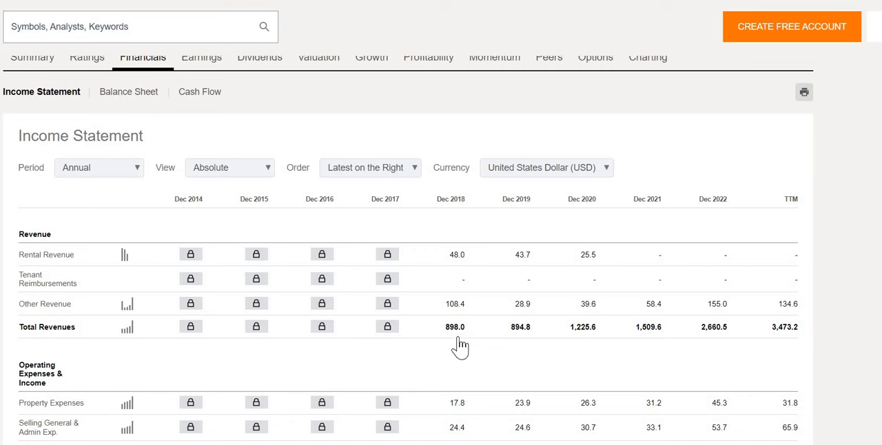
{"action": "mouse_move", "coordinate": [715, 346]}
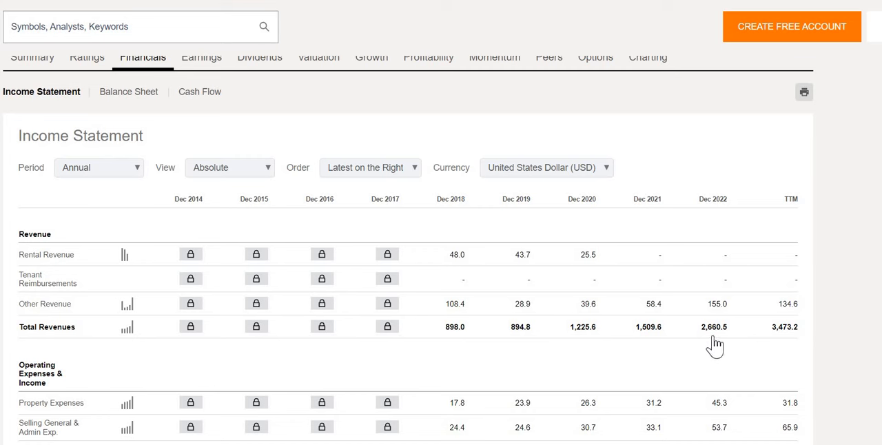
{"action": "mouse_move", "coordinate": [718, 343]}
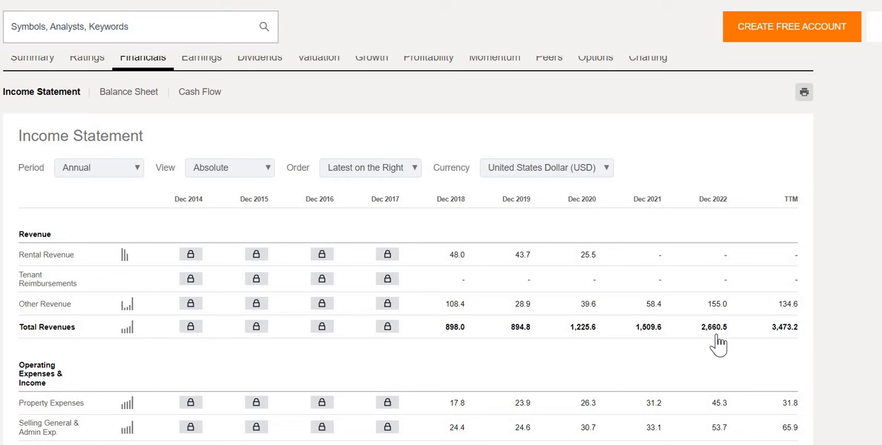
{"action": "mouse_move", "coordinate": [803, 333]}
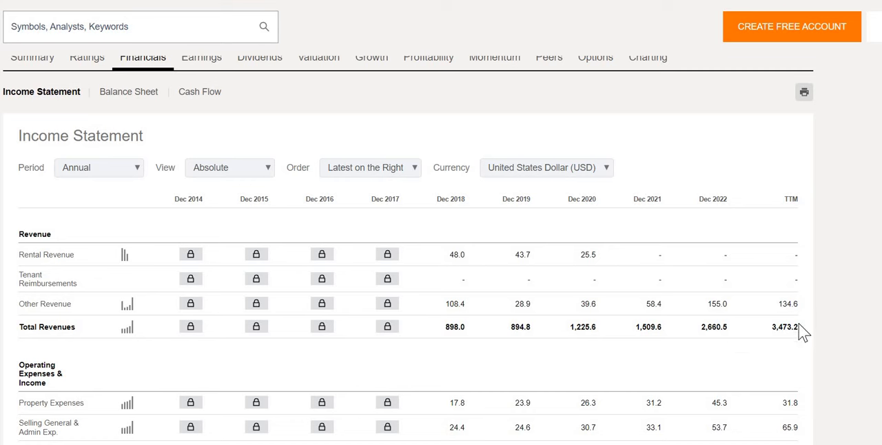
{"action": "mouse_move", "coordinate": [791, 343]}
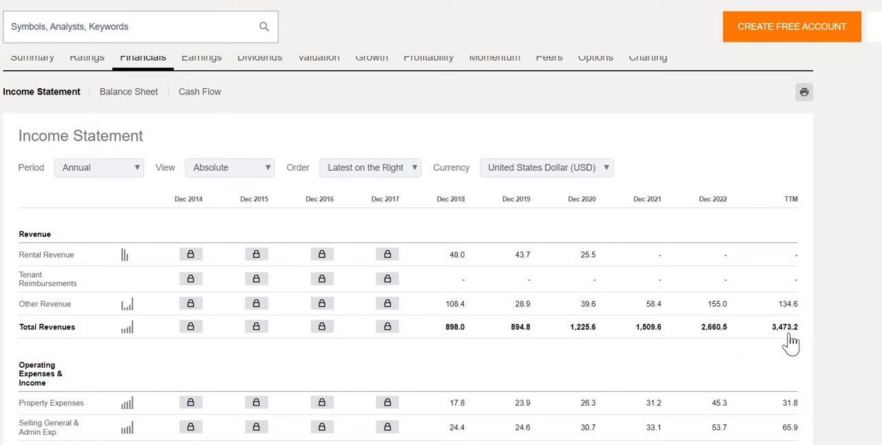
{"action": "mouse_move", "coordinate": [785, 346]}
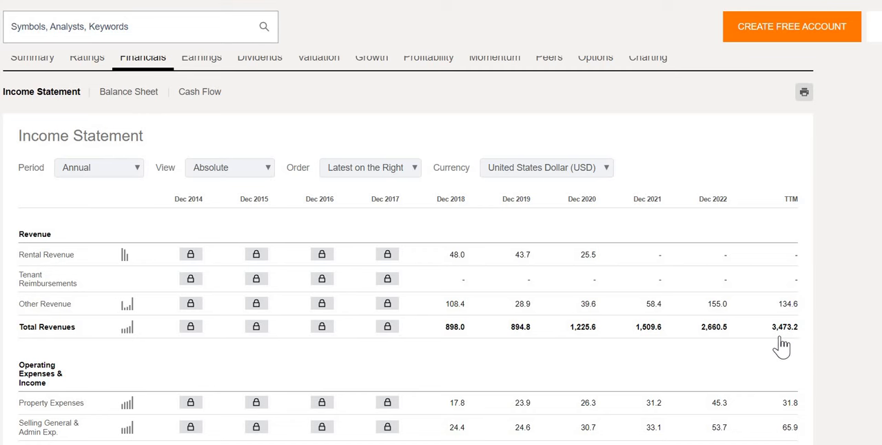
{"action": "mouse_move", "coordinate": [469, 348]}
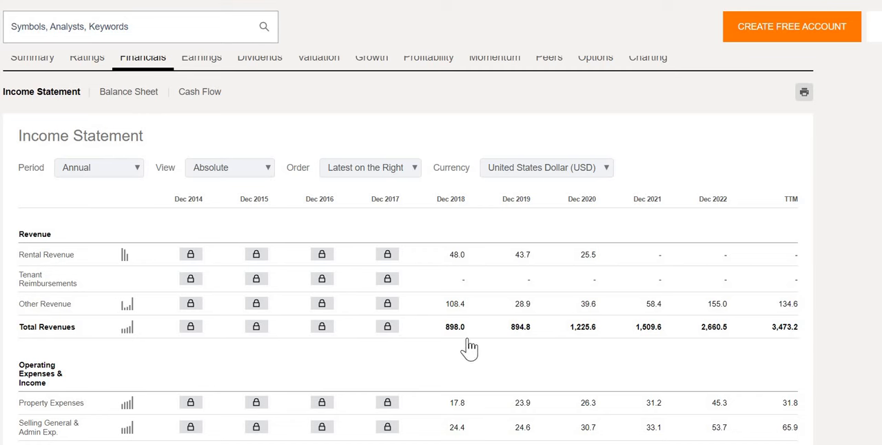
{"action": "mouse_move", "coordinate": [523, 337]}
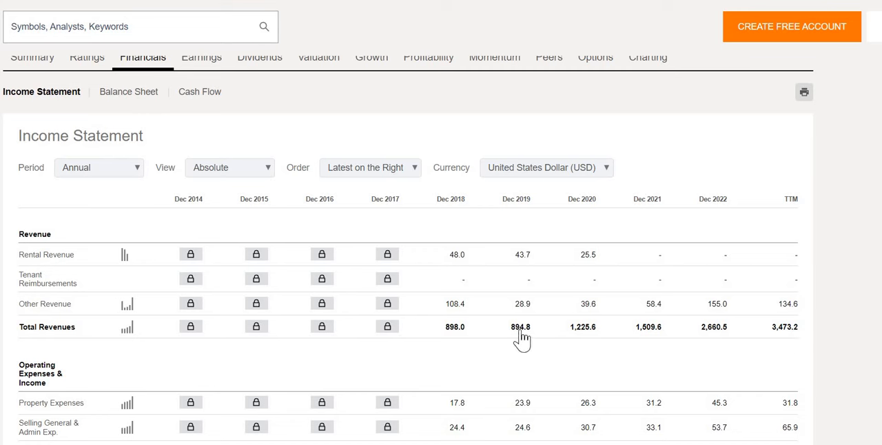
{"action": "mouse_move", "coordinate": [591, 343]}
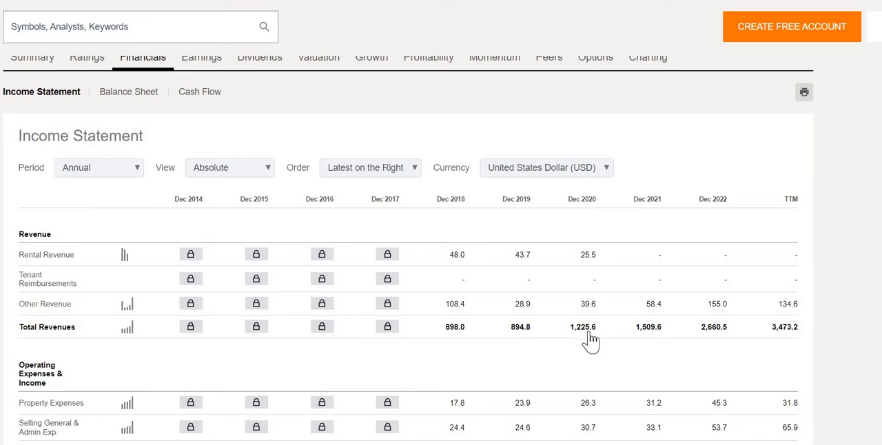
{"action": "mouse_move", "coordinate": [716, 343]}
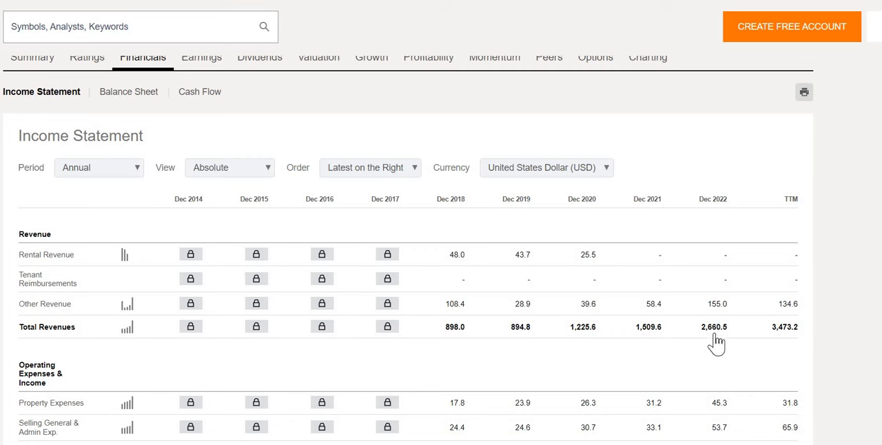
{"action": "mouse_move", "coordinate": [773, 344]}
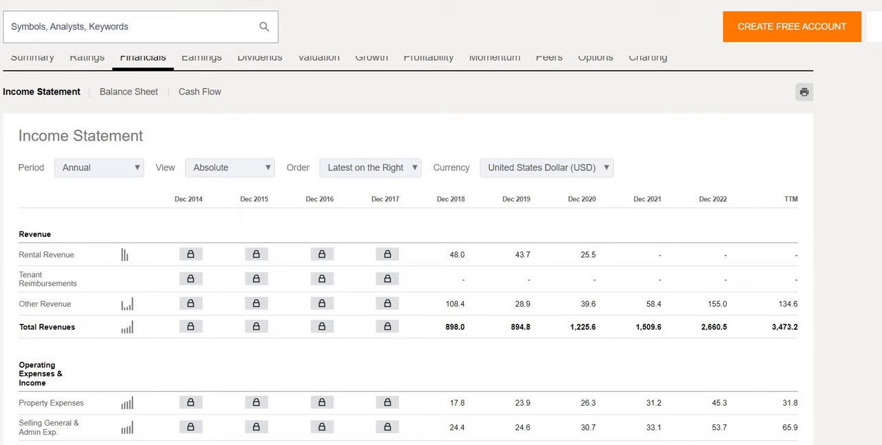
Step: Scroll the income statement to the net income rows, 523.6 (2018) to 2,369.8 TTM
{"action": "scroll", "scroll_direction": "down", "scroll_amount": 3}
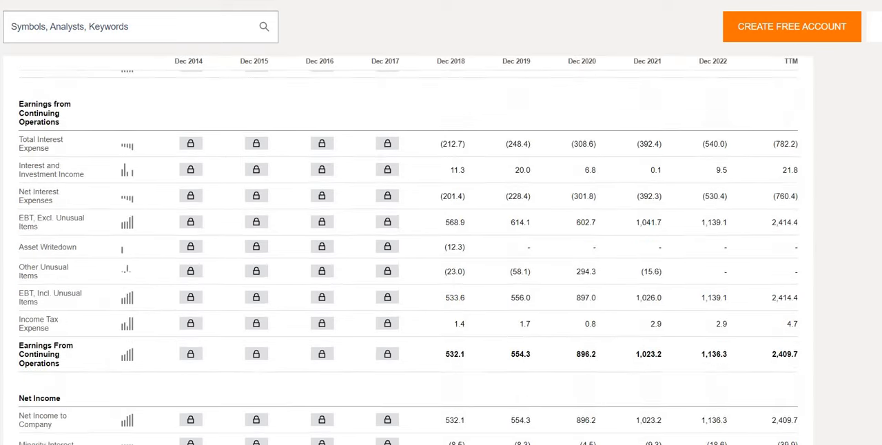
{"action": "scroll", "scroll_direction": "down", "scroll_amount": 3}
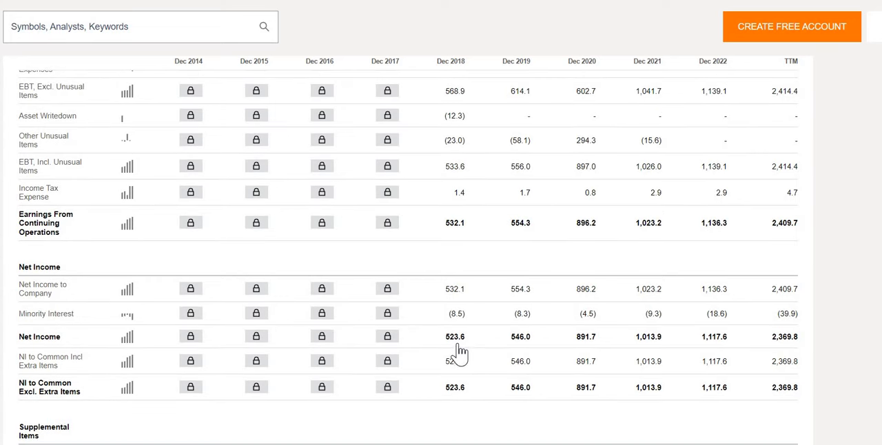
{"action": "mouse_move", "coordinate": [445, 344]}
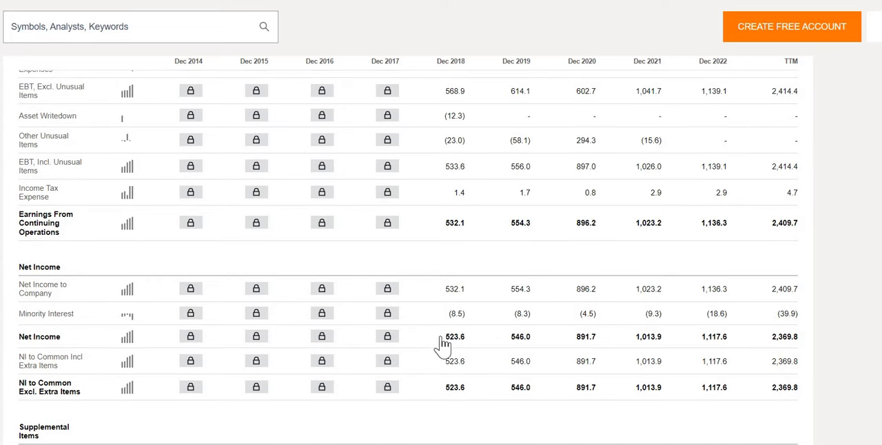
{"action": "mouse_move", "coordinate": [681, 358]}
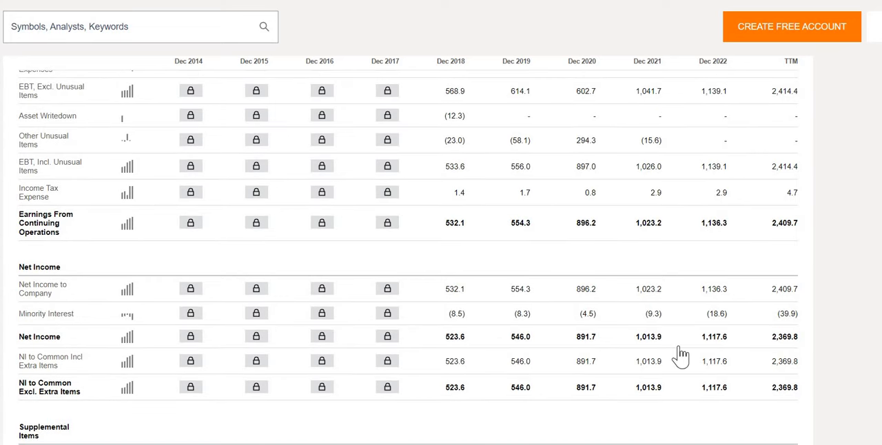
{"action": "mouse_move", "coordinate": [712, 349]}
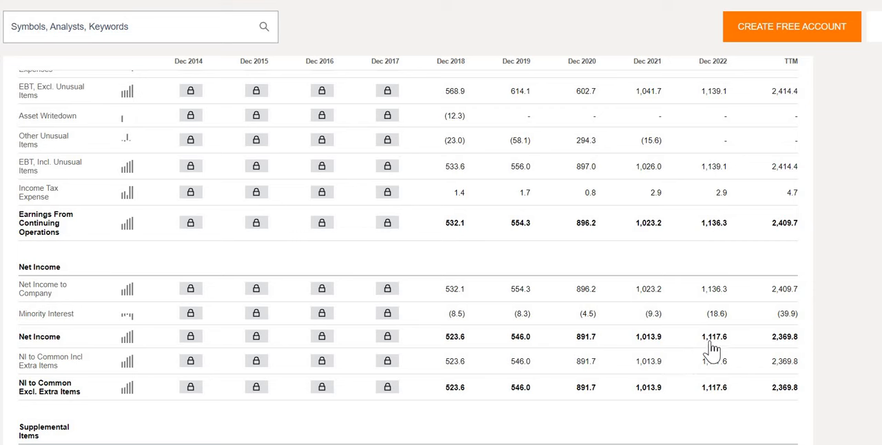
{"action": "mouse_move", "coordinate": [456, 348]}
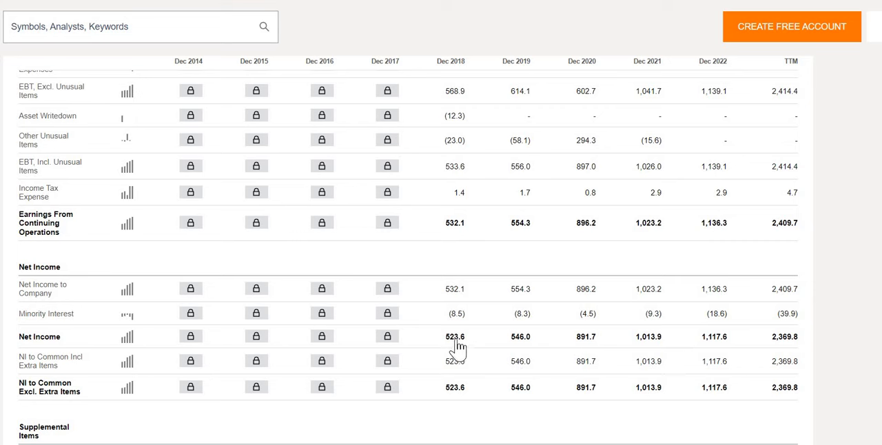
{"action": "mouse_move", "coordinate": [575, 351]}
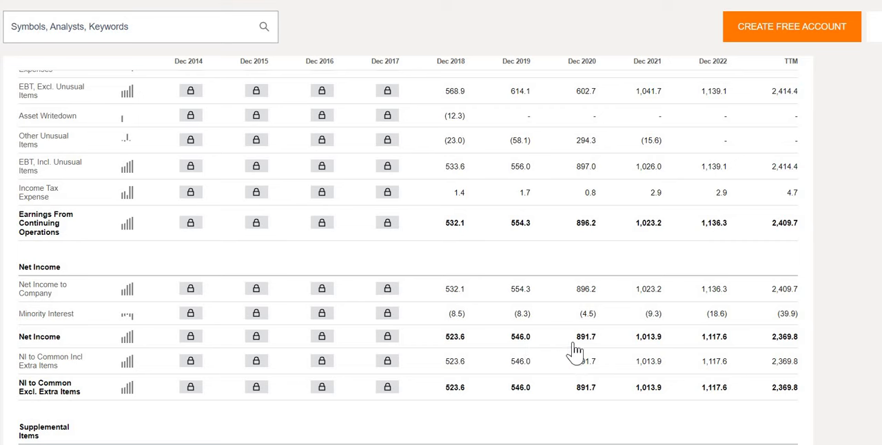
{"action": "mouse_move", "coordinate": [706, 345]}
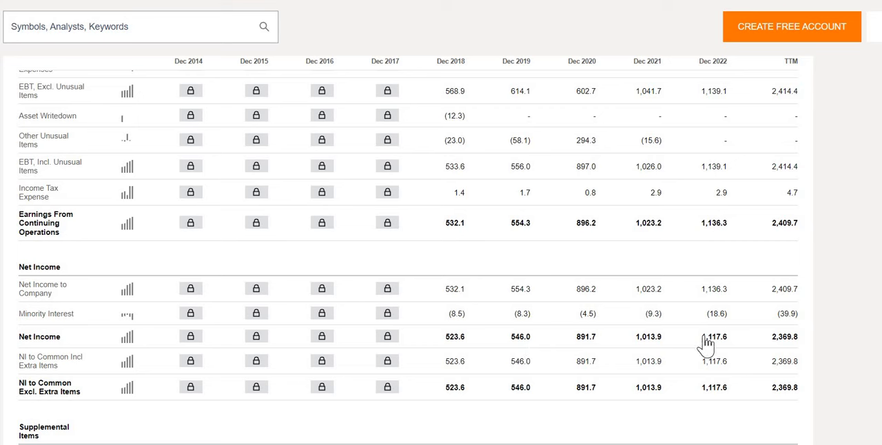
{"action": "mouse_move", "coordinate": [785, 355]}
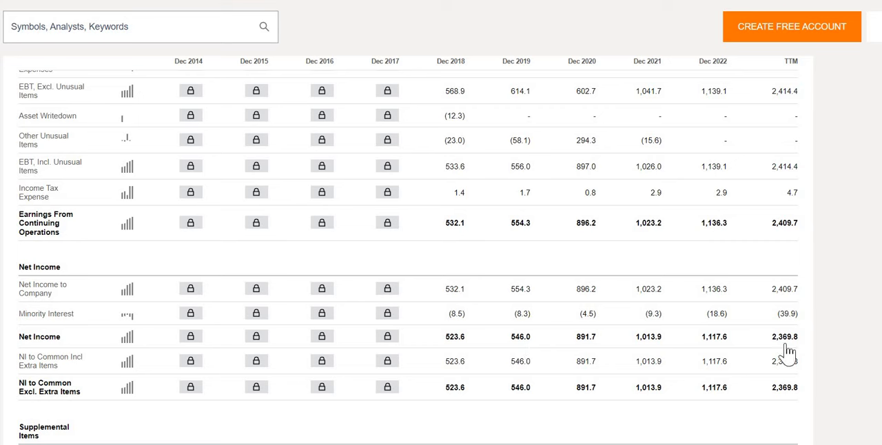
{"action": "mouse_move", "coordinate": [792, 353]}
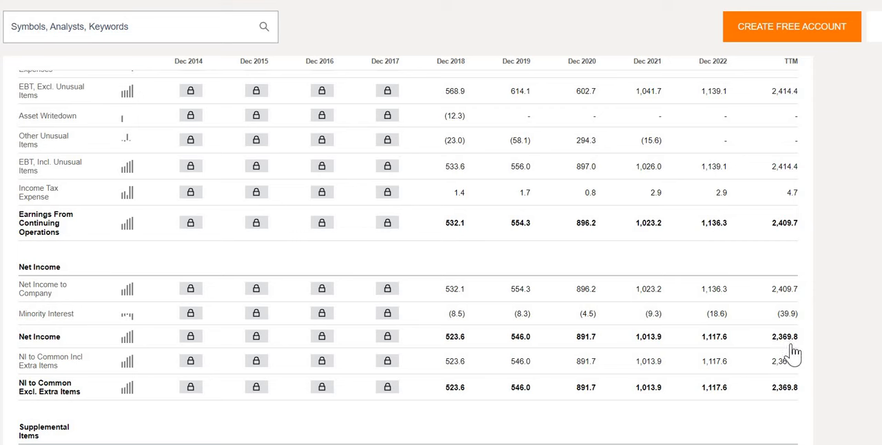
{"action": "mouse_move", "coordinate": [786, 353]}
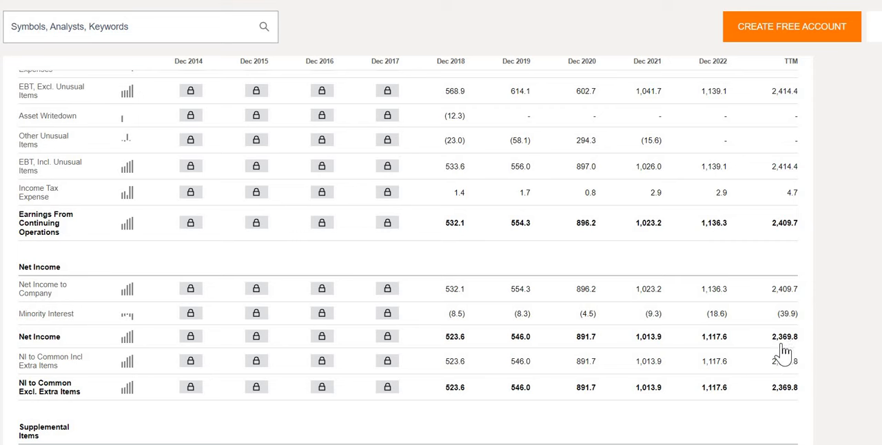
{"action": "mouse_move", "coordinate": [770, 353]}
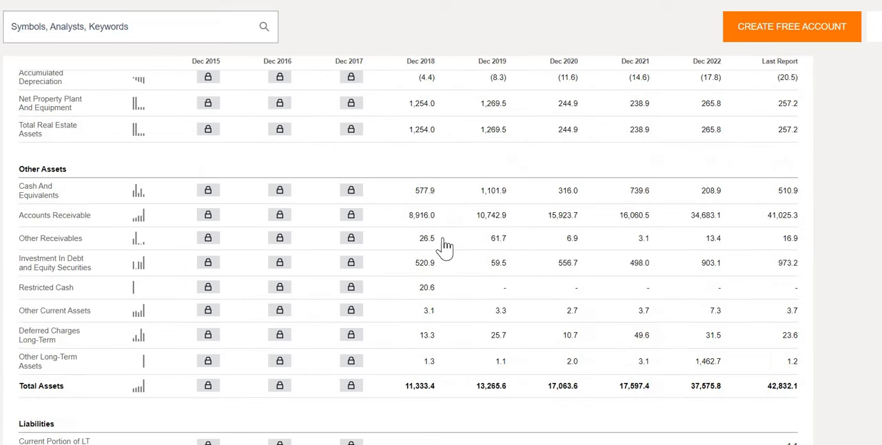
{"action": "mouse_move", "coordinate": [446, 192]}
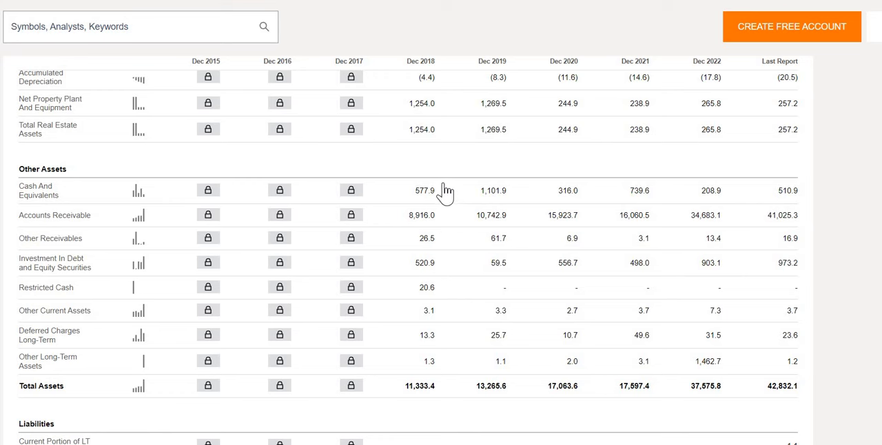
{"action": "mouse_move", "coordinate": [416, 197]}
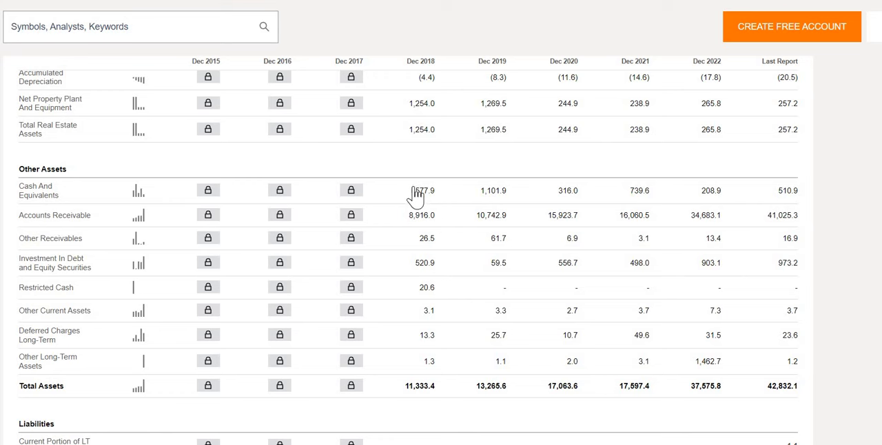
{"action": "mouse_move", "coordinate": [428, 203]}
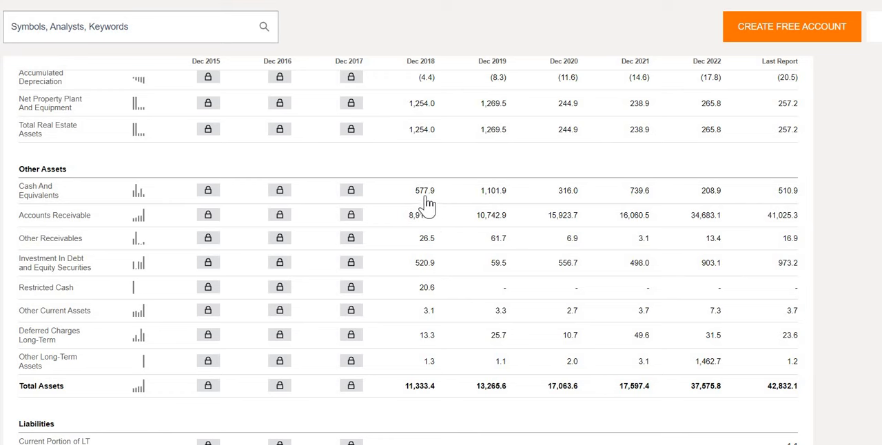
{"action": "mouse_move", "coordinate": [791, 208]}
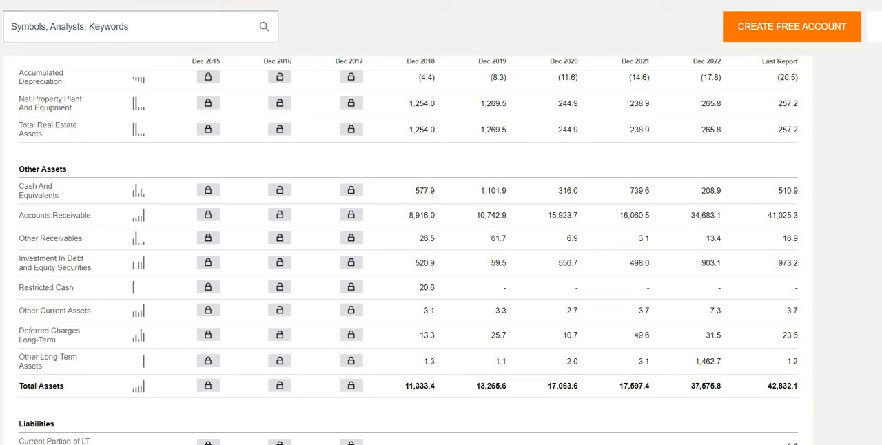
Step: Scroll past the balance sheet supplemental items to the peers total-return chart
{"action": "scroll", "scroll_direction": "down", "scroll_amount": 3}
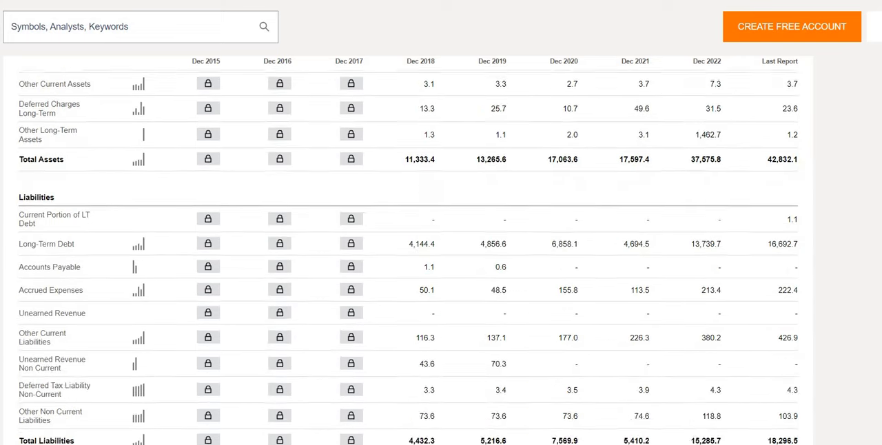
{"action": "scroll", "scroll_direction": "down", "scroll_amount": 3}
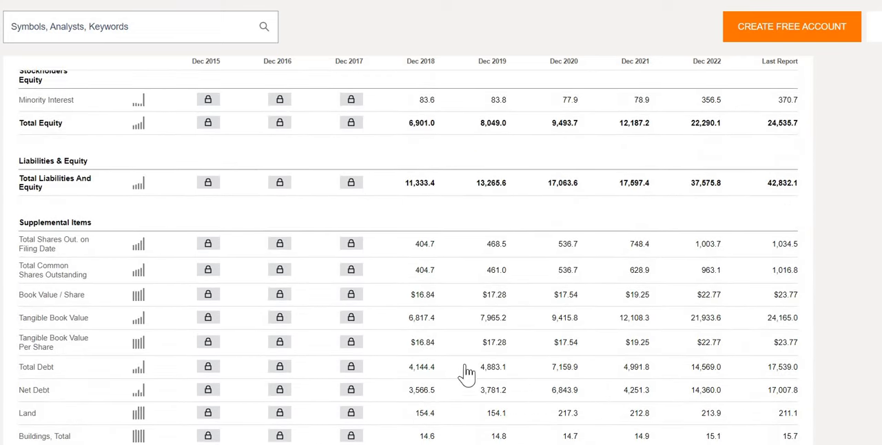
{"action": "mouse_move", "coordinate": [413, 363]}
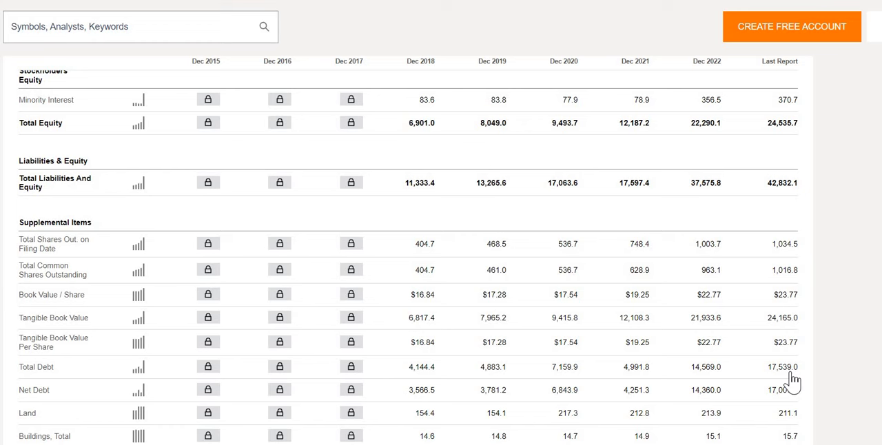
{"action": "mouse_move", "coordinate": [787, 384]}
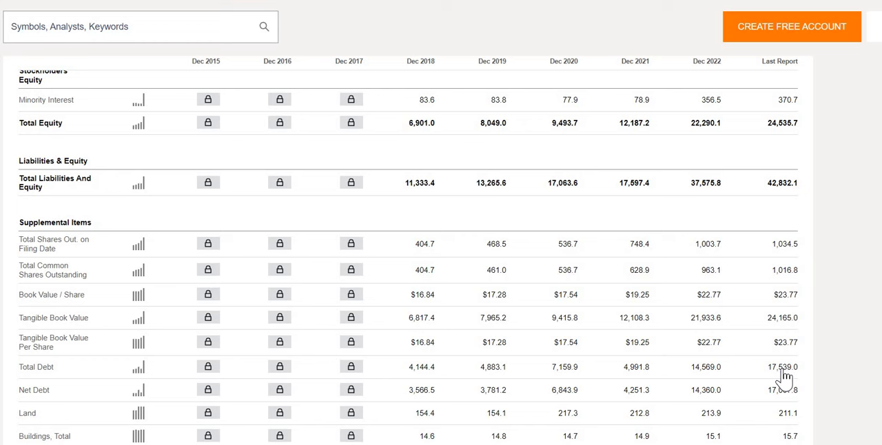
{"action": "mouse_move", "coordinate": [474, 17]}
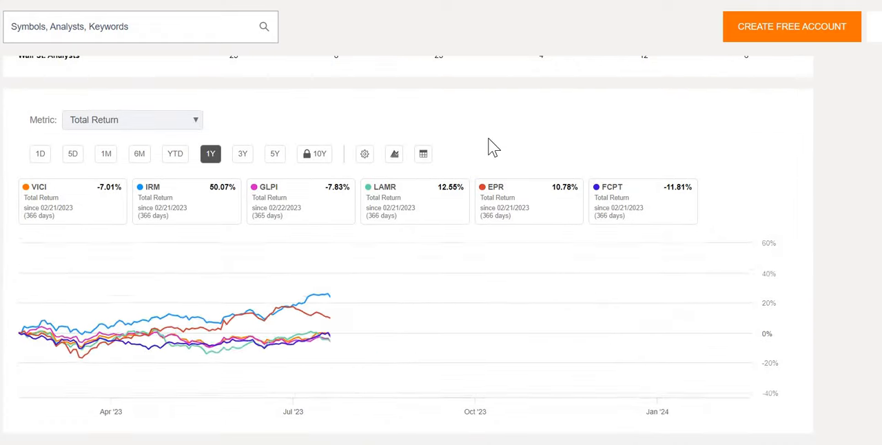
{"action": "scroll", "scroll_direction": "up", "scroll_amount": 3}
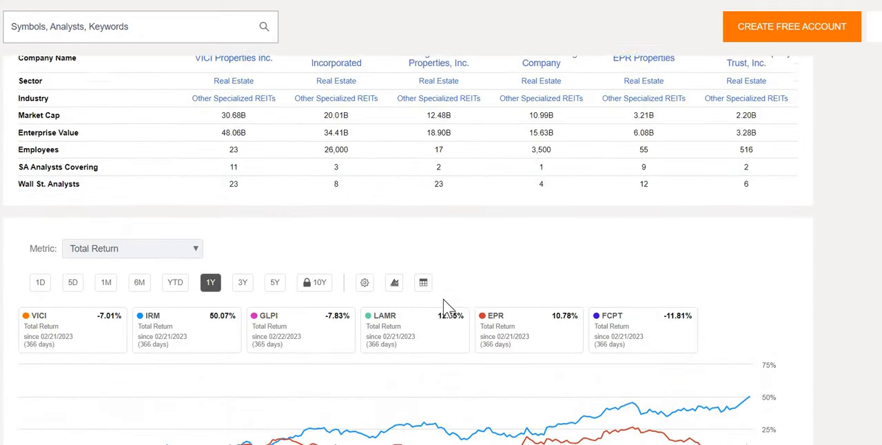
{"action": "scroll", "scroll_direction": "up", "scroll_amount": 3}
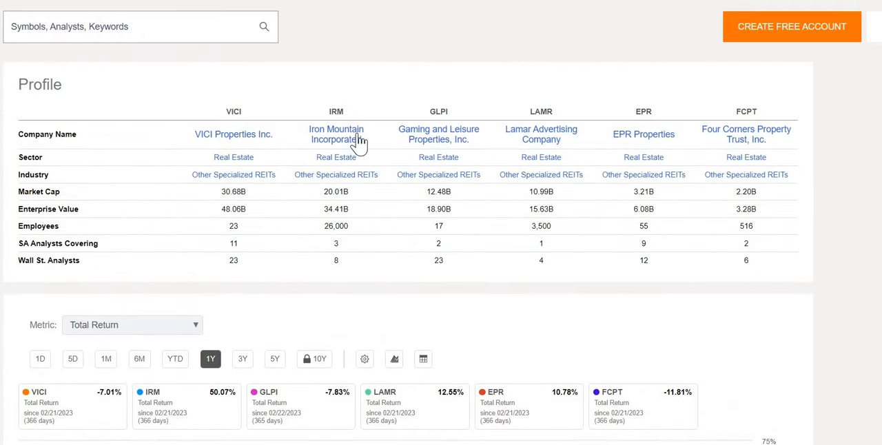
{"action": "mouse_move", "coordinate": [439, 135]}
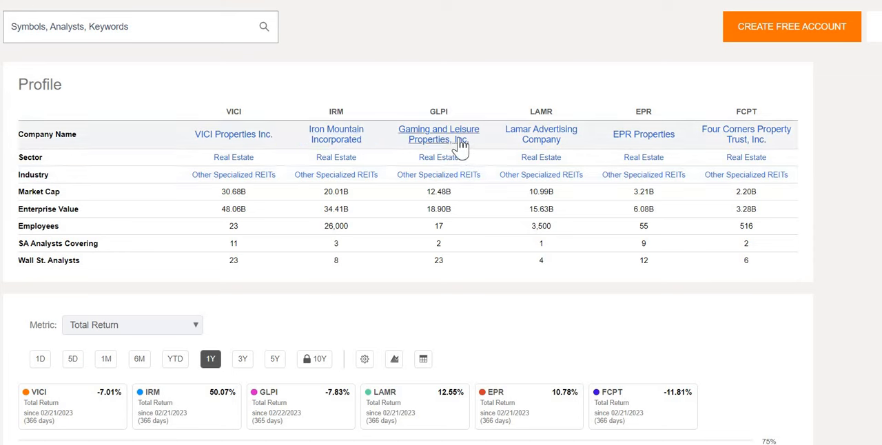
{"action": "mouse_move", "coordinate": [610, 247]}
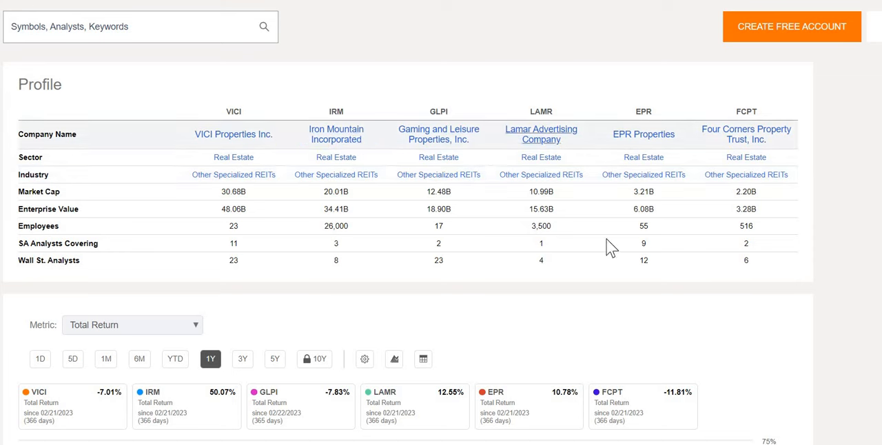
{"action": "mouse_move", "coordinate": [560, 307]}
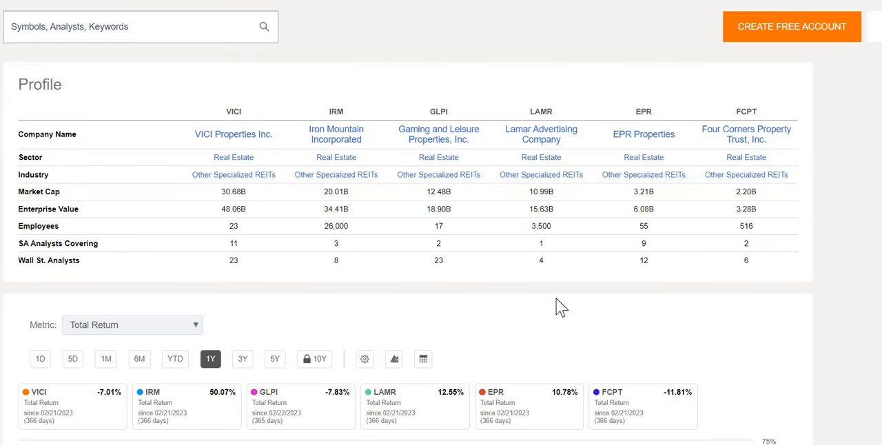
{"action": "scroll", "scroll_direction": "down", "scroll_amount": 3}
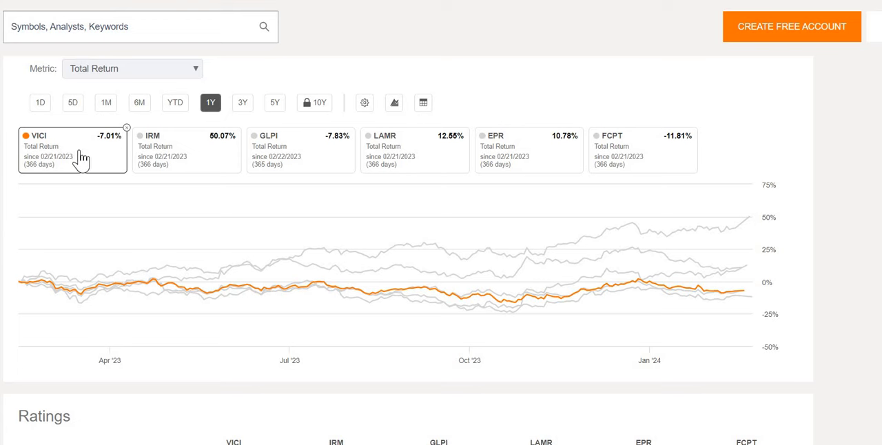
{"action": "left_click", "coordinate": [186, 150]}
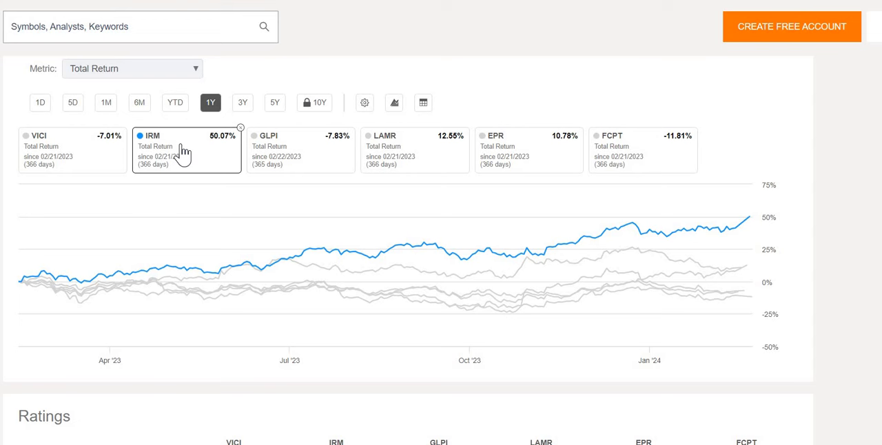
{"action": "mouse_move", "coordinate": [323, 158]}
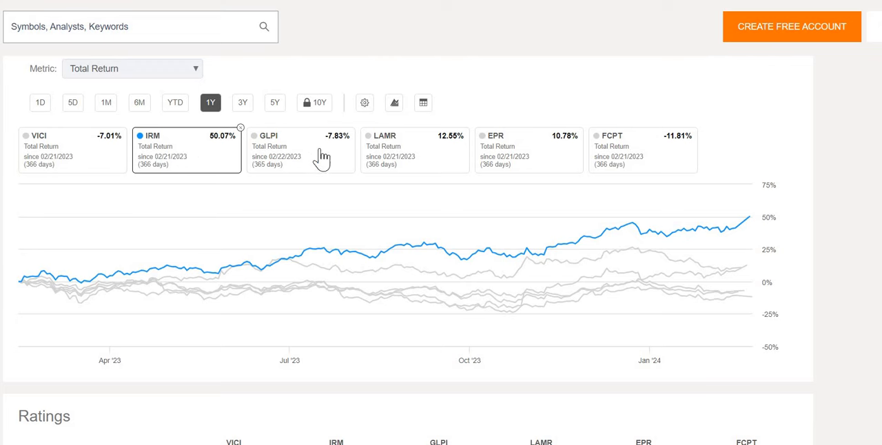
{"action": "left_click", "coordinate": [414, 149]}
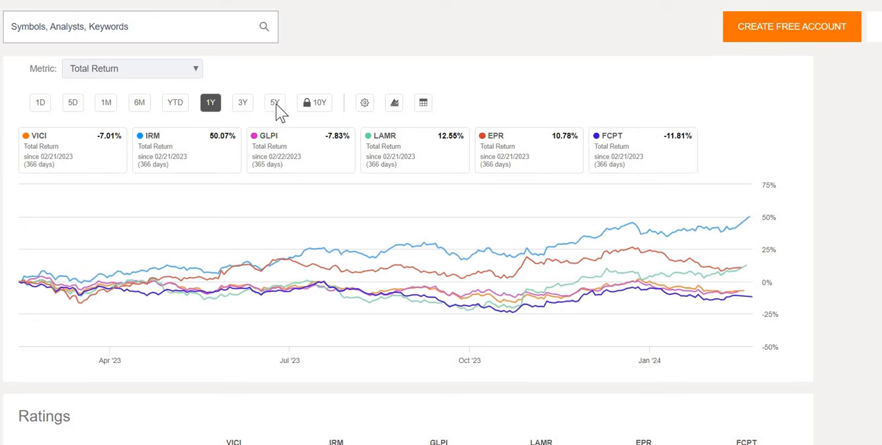
Step: Compare five-year peer returns, highlighting IRM, LAMR and VICI's 82.62% line
{"action": "left_click", "coordinate": [274, 102]}
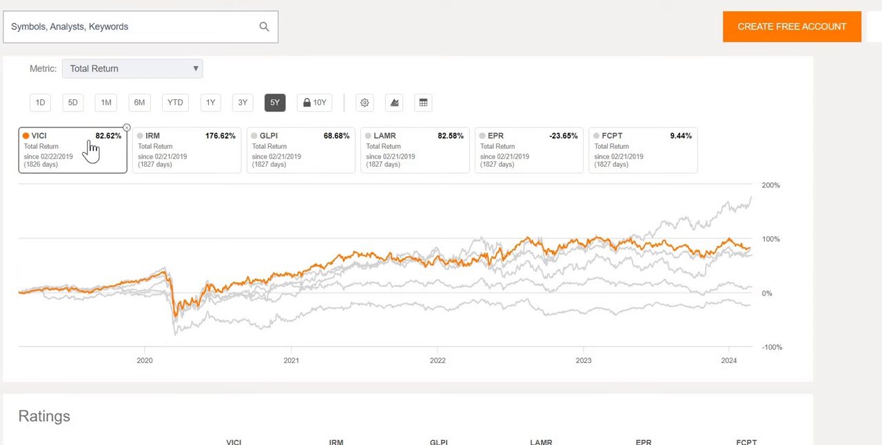
{"action": "left_click", "coordinate": [186, 149]}
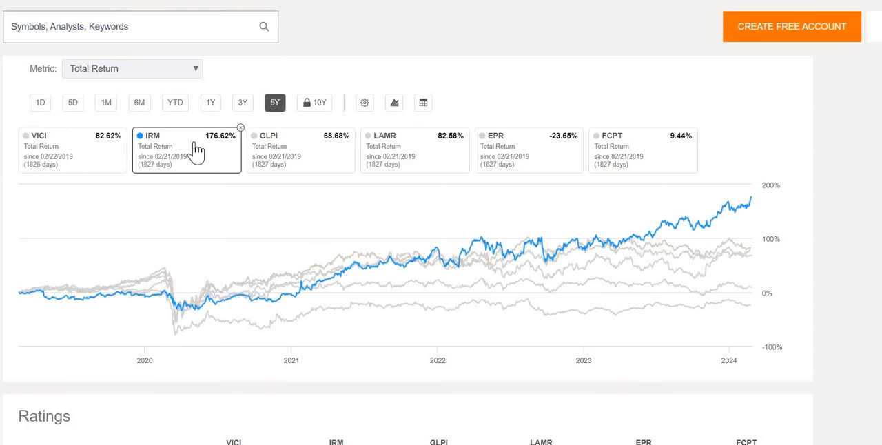
{"action": "mouse_move", "coordinate": [193, 160]}
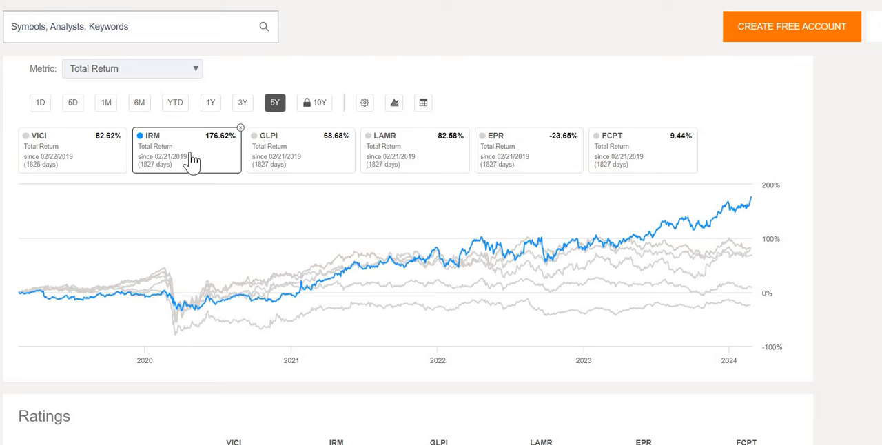
{"action": "left_click", "coordinate": [301, 150]}
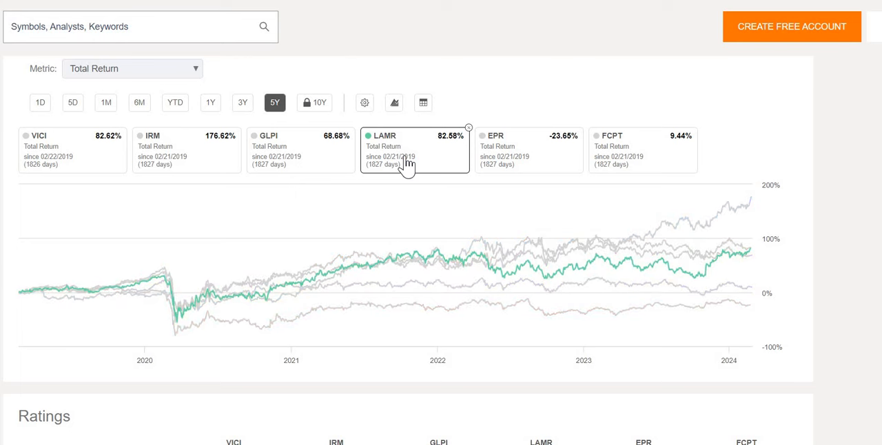
{"action": "mouse_move", "coordinate": [69, 151]}
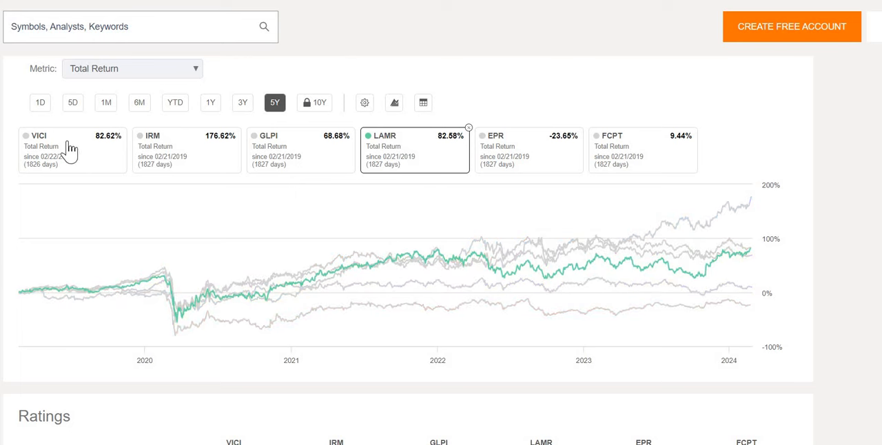
{"action": "left_click", "coordinate": [72, 149]}
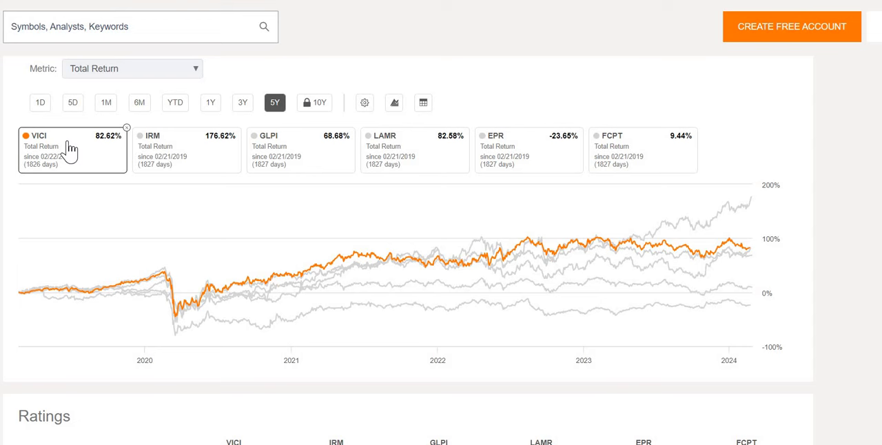
{"action": "mouse_move", "coordinate": [59, 162]}
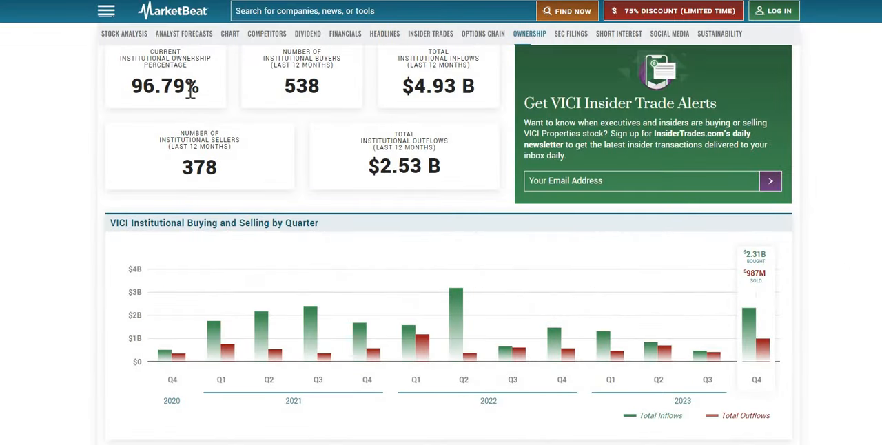
Step: Highlight VICI's 96.79% institutional ownership and the twelve-month inflow/outflow labels on MarketBeat
{"action": "double_click", "coordinate": [165, 86]}
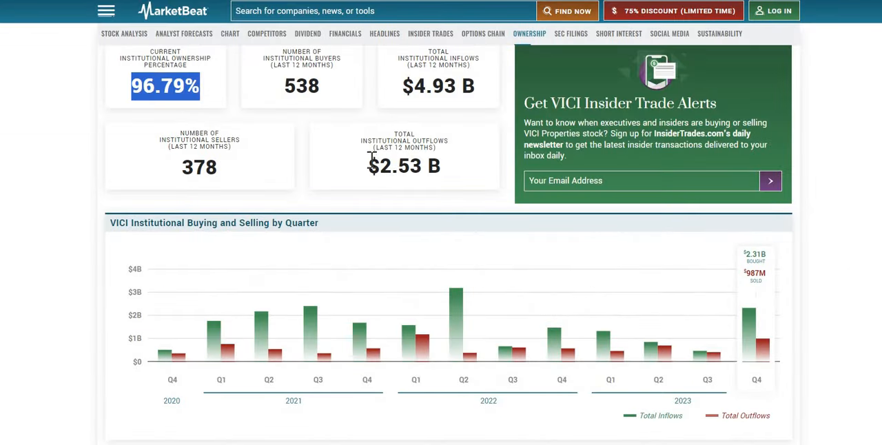
{"action": "double_click", "coordinate": [396, 166]}
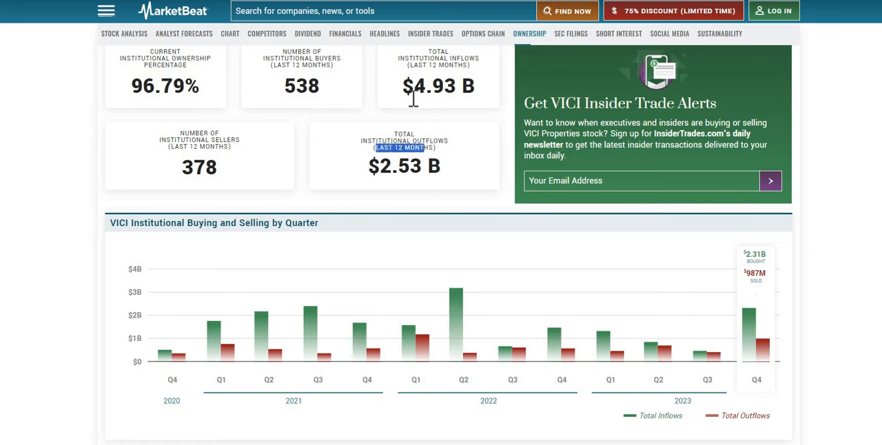
{"action": "double_click", "coordinate": [429, 86]}
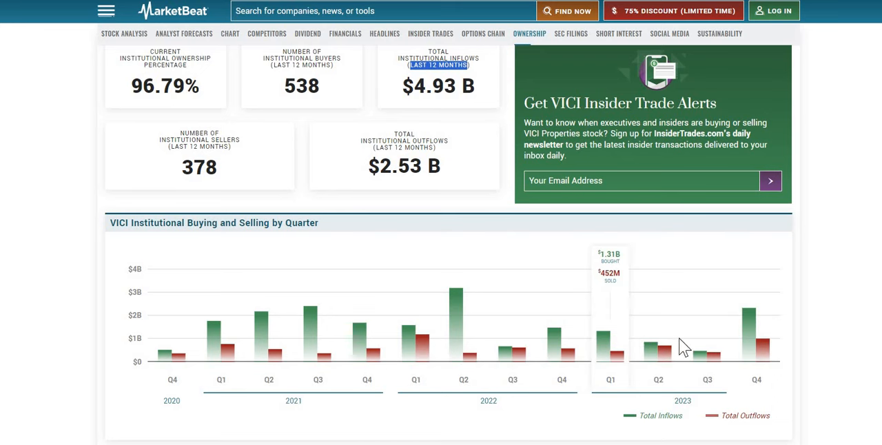
{"action": "mouse_move", "coordinate": [750, 355]}
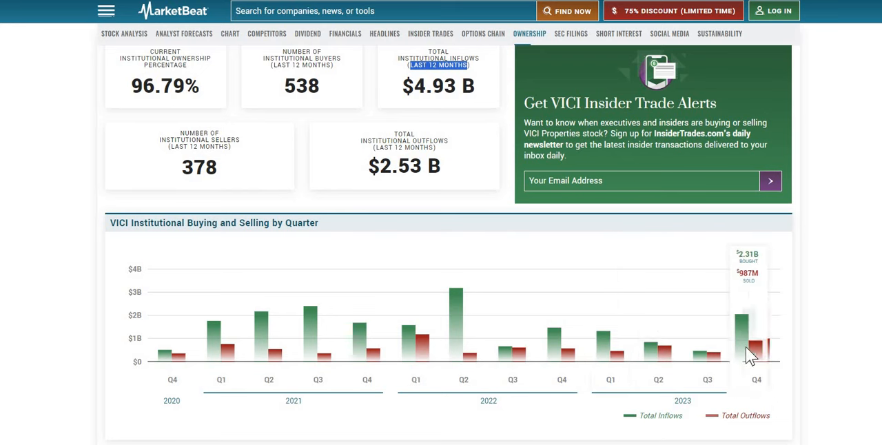
{"action": "mouse_move", "coordinate": [757, 362]}
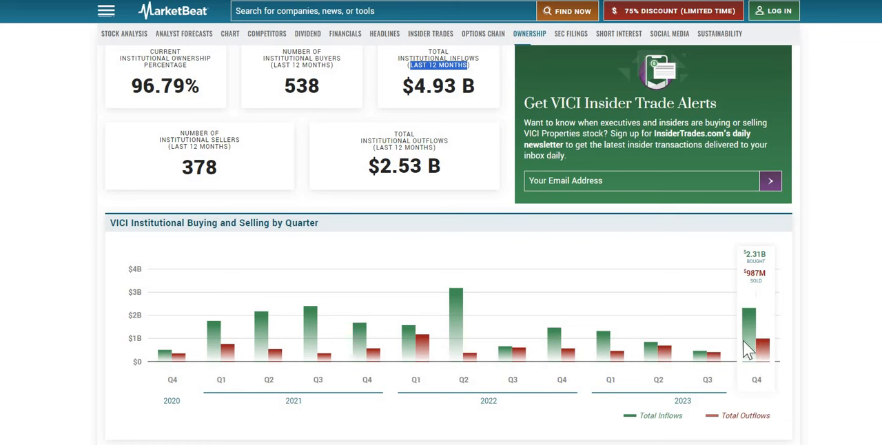
{"action": "mouse_move", "coordinate": [766, 363]}
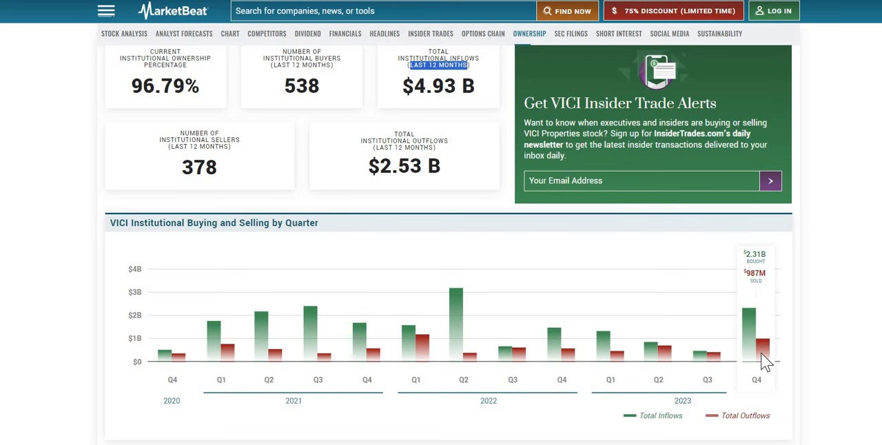
{"action": "mouse_move", "coordinate": [837, 238]}
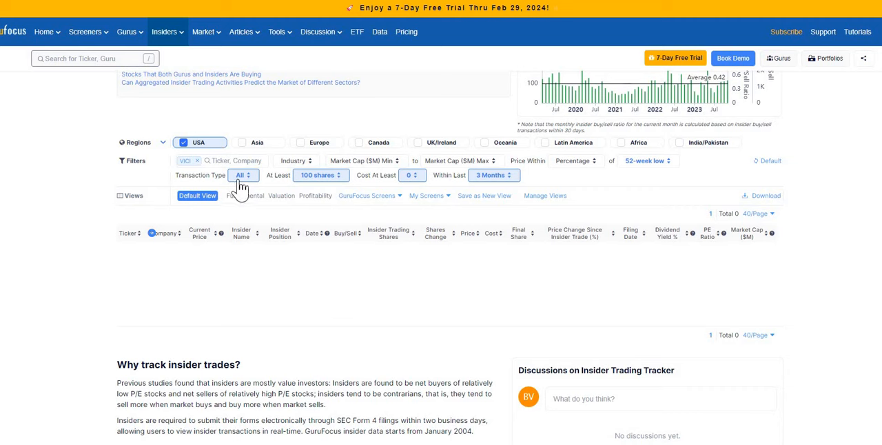
Step: Filter GuruFocus insider trades for VICI in the USA to the last year, showing no transactions
{"action": "left_click", "coordinate": [240, 175]}
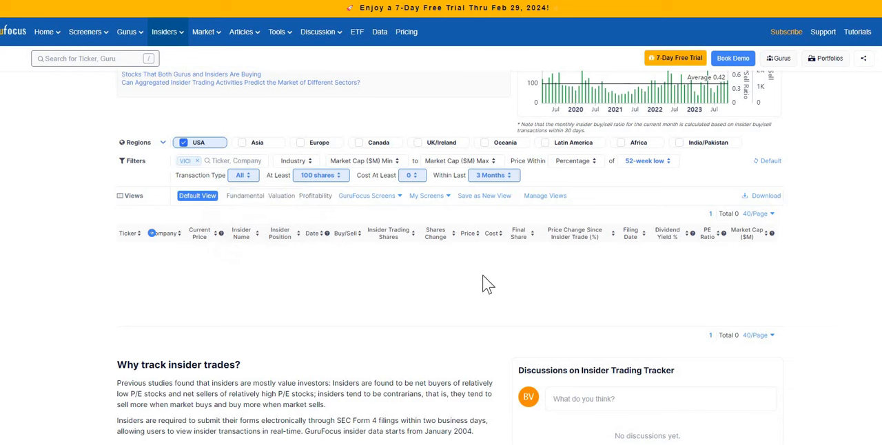
{"action": "mouse_move", "coordinate": [372, 287]}
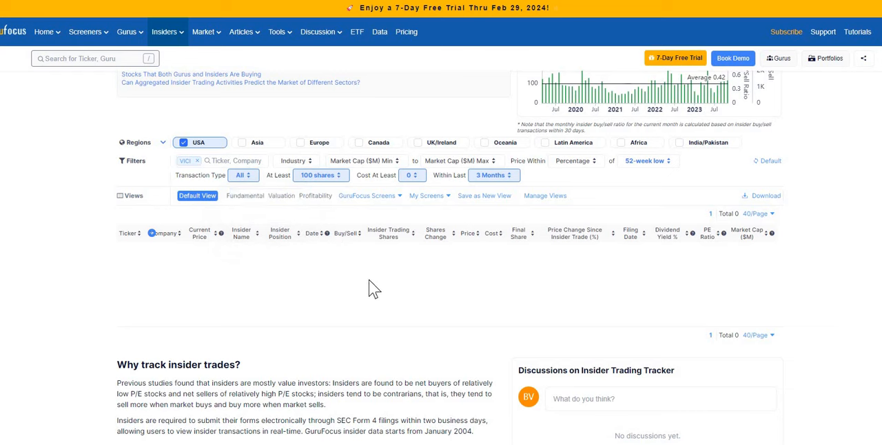
{"action": "mouse_move", "coordinate": [482, 175]}
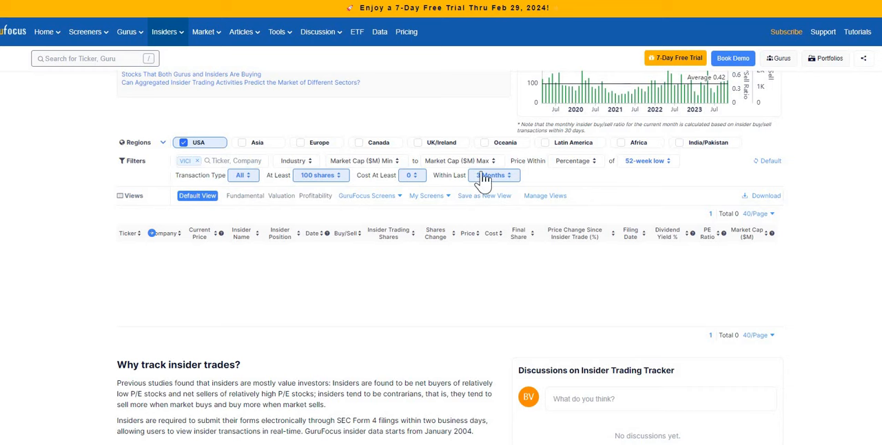
{"action": "left_click", "coordinate": [493, 175]}
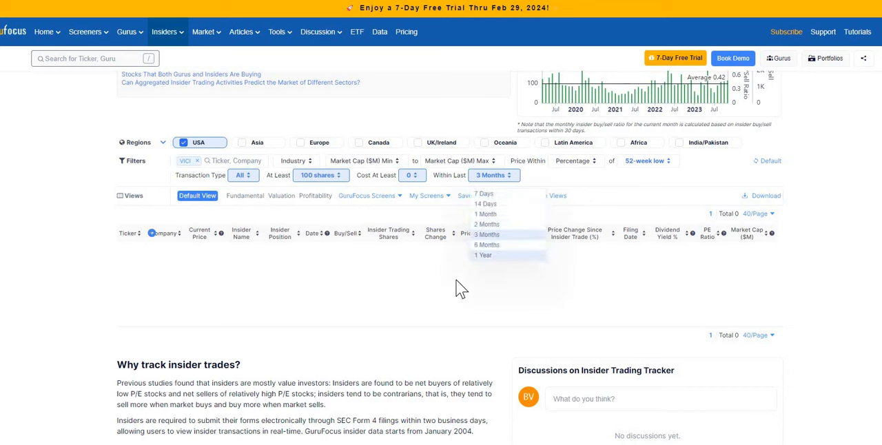
{"action": "left_click", "coordinate": [482, 255]}
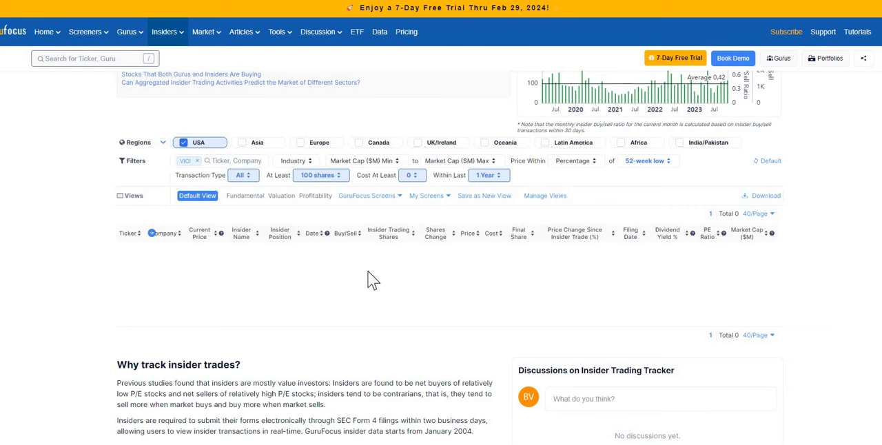
{"action": "mouse_move", "coordinate": [482, 294]}
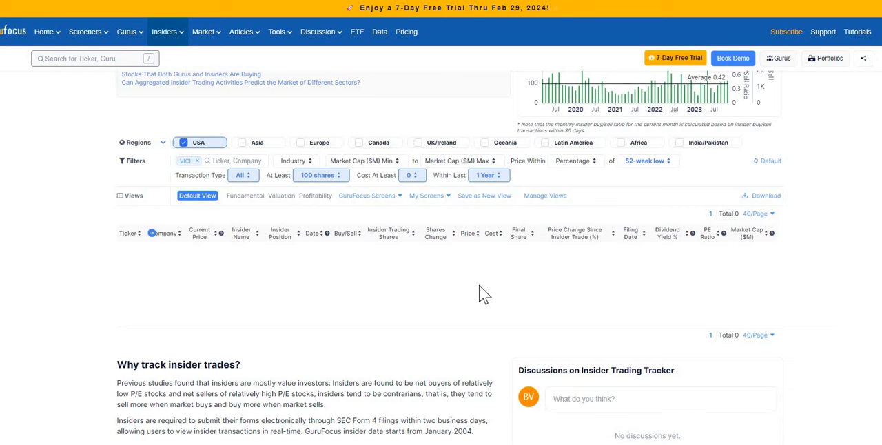
{"action": "mouse_move", "coordinate": [412, 308]}
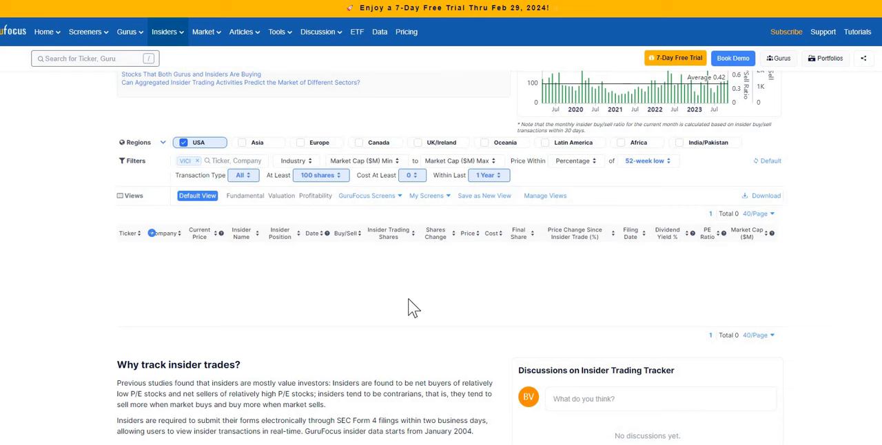
{"action": "mouse_move", "coordinate": [401, 293]}
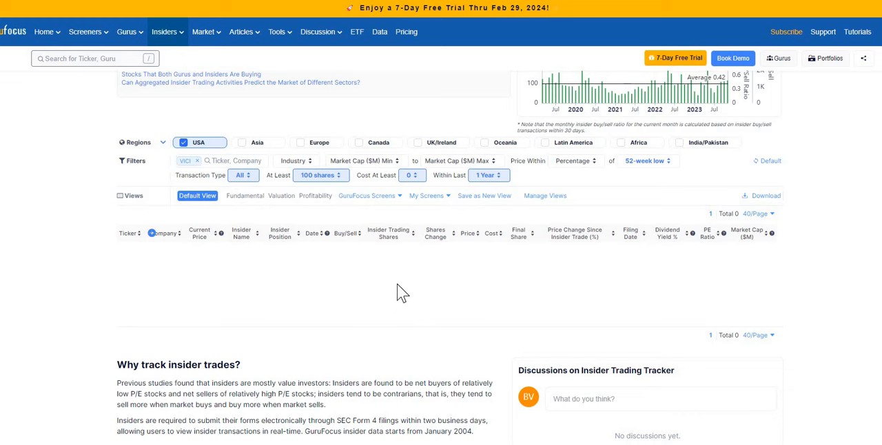
{"action": "mouse_move", "coordinate": [347, 245]}
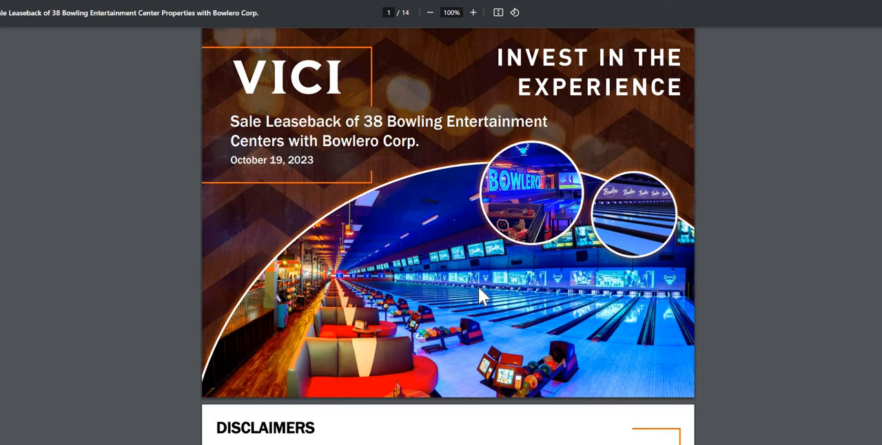
{"action": "mouse_move", "coordinate": [284, 233]}
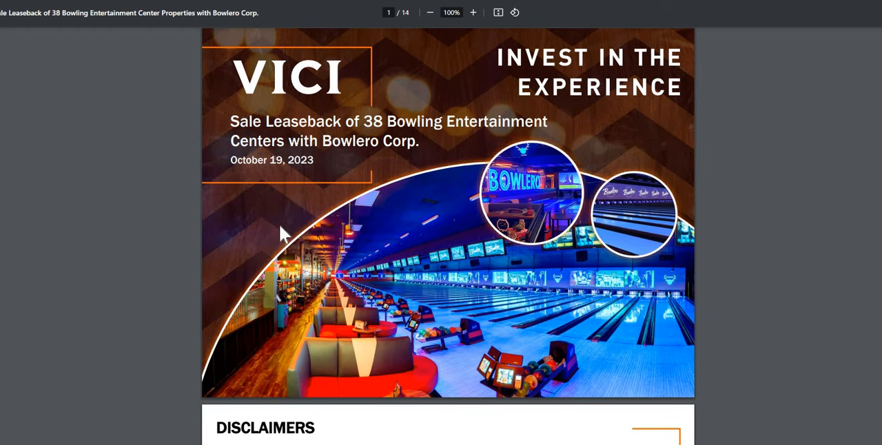
{"action": "mouse_move", "coordinate": [275, 193]}
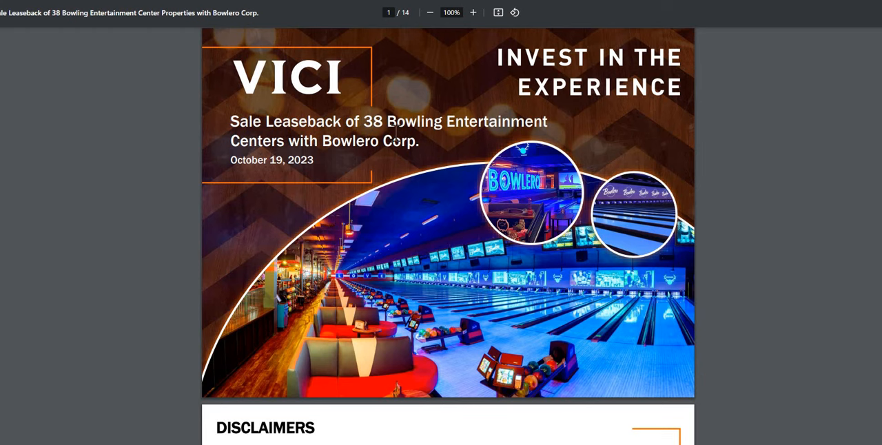
{"action": "mouse_move", "coordinate": [612, 124]}
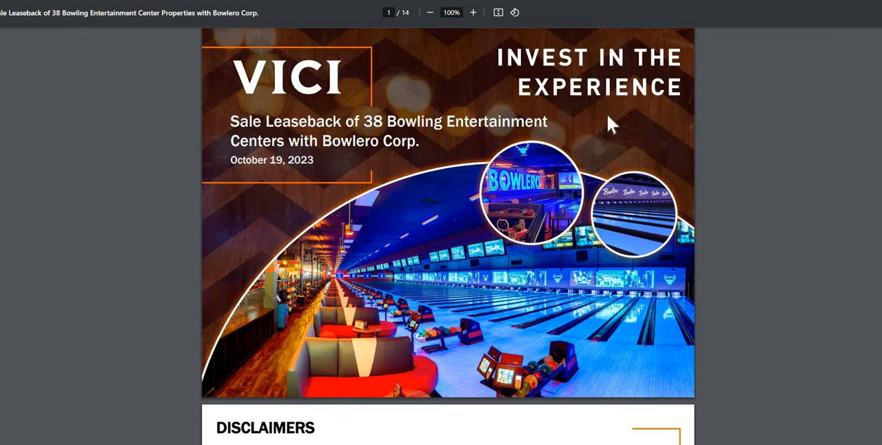
Step: Page the Bowlero sale-leaseback deck past its transaction overview to the strategic rationale slide
{"action": "scroll", "scroll_direction": "down", "scroll_amount": 3}
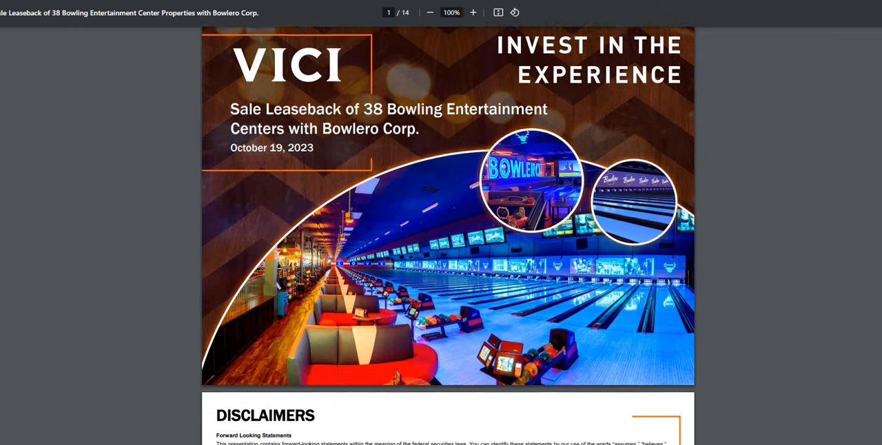
{"action": "scroll", "scroll_direction": "down", "scroll_amount": 3}
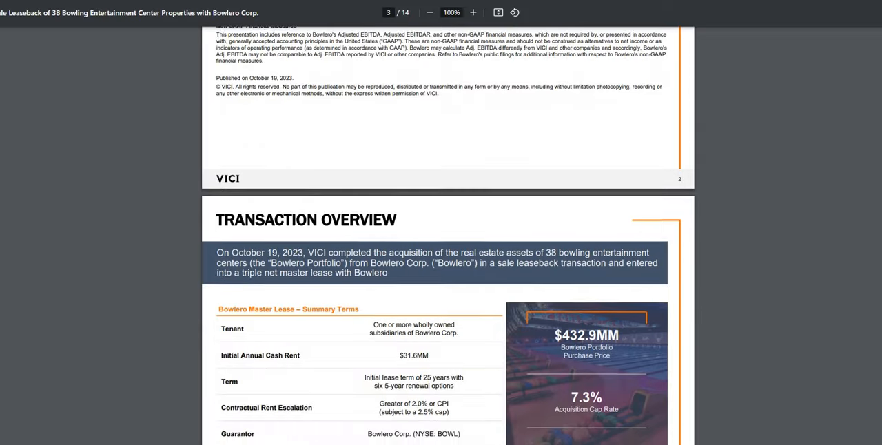
{"action": "scroll", "scroll_direction": "down", "scroll_amount": 3}
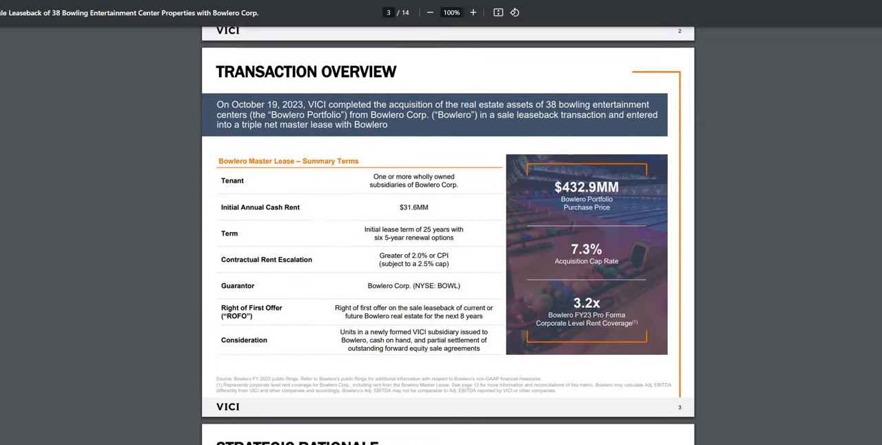
{"action": "scroll", "scroll_direction": "down", "scroll_amount": 3}
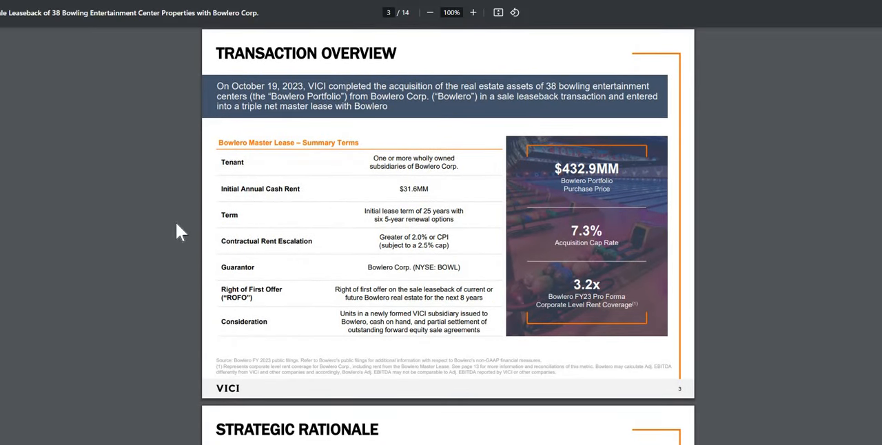
{"action": "mouse_move", "coordinate": [363, 220]}
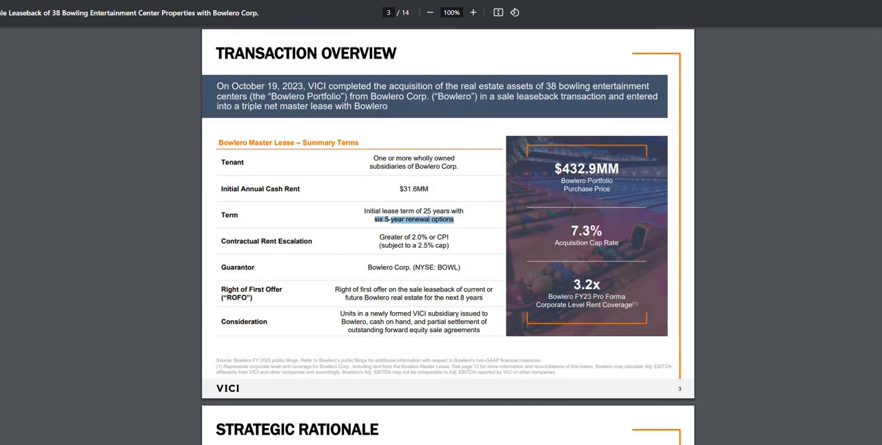
{"action": "scroll", "scroll_direction": "down", "scroll_amount": 3}
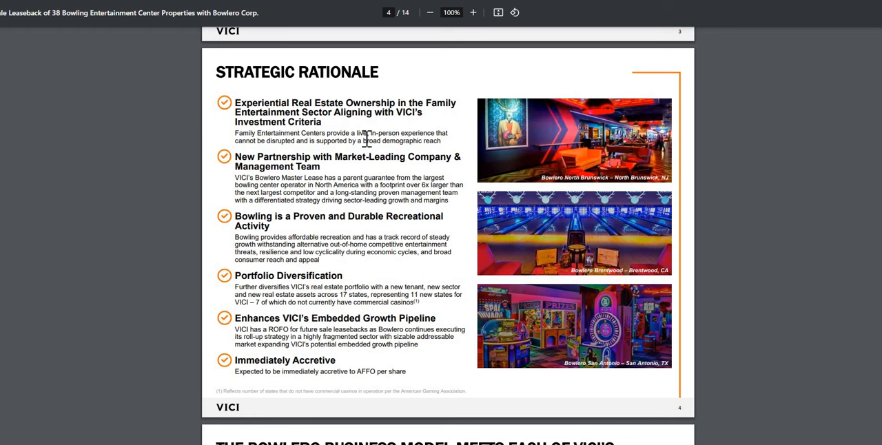
{"action": "mouse_move", "coordinate": [692, 226]}
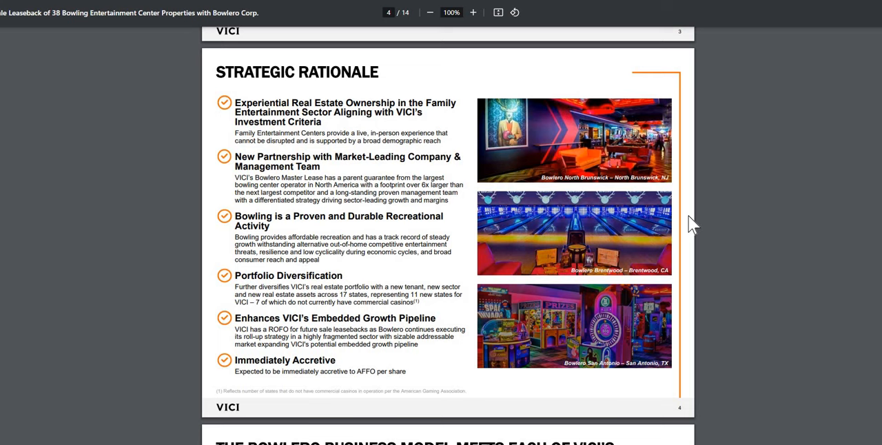
{"action": "mouse_move", "coordinate": [517, 232]}
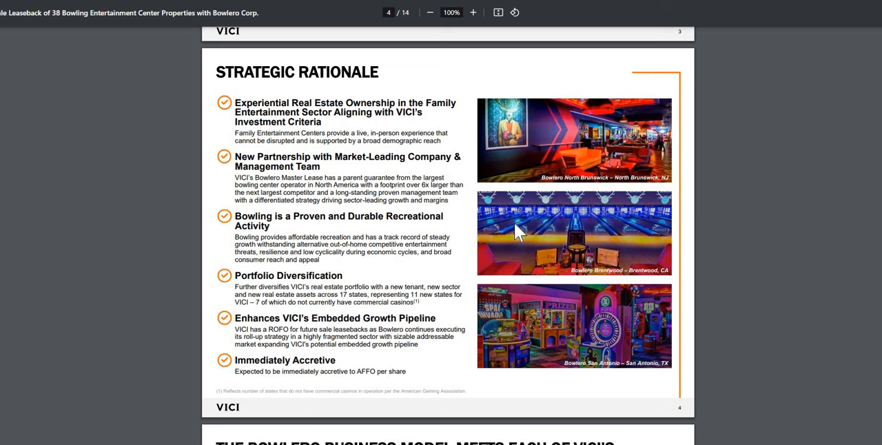
{"action": "mouse_move", "coordinate": [115, 345]}
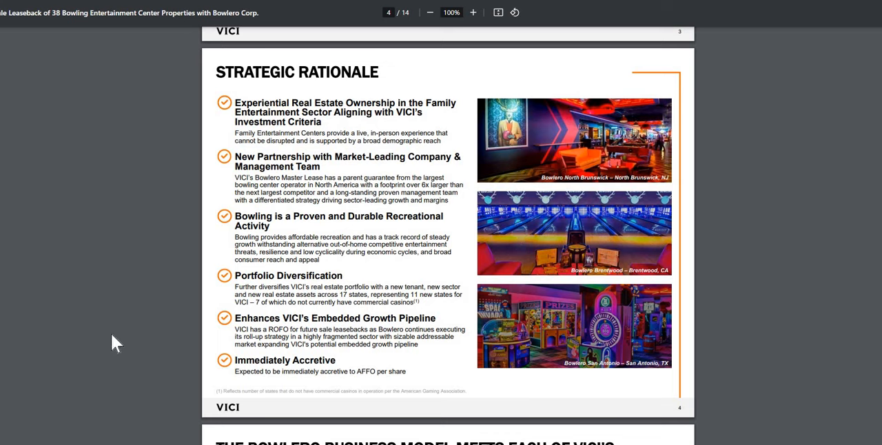
{"action": "mouse_move", "coordinate": [112, 330]}
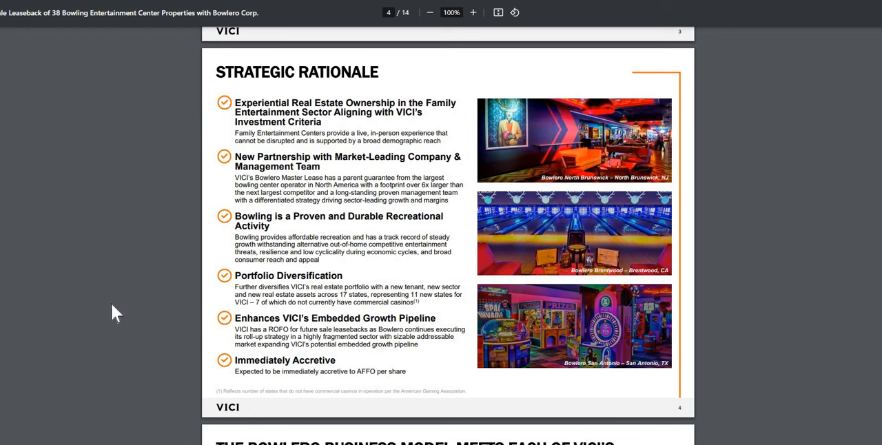
{"action": "mouse_move", "coordinate": [29, 395]}
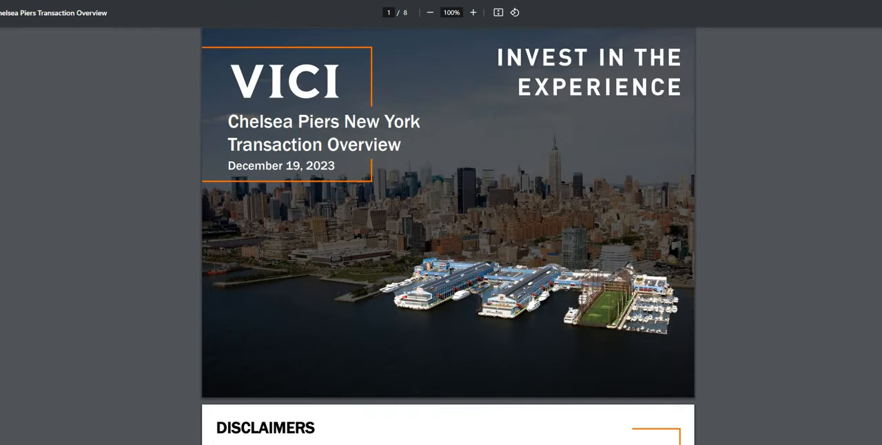
Step: Page the Chelsea Piers deck through summary lease terms to the strategic rationale slide
{"action": "scroll", "scroll_direction": "down", "scroll_amount": 3}
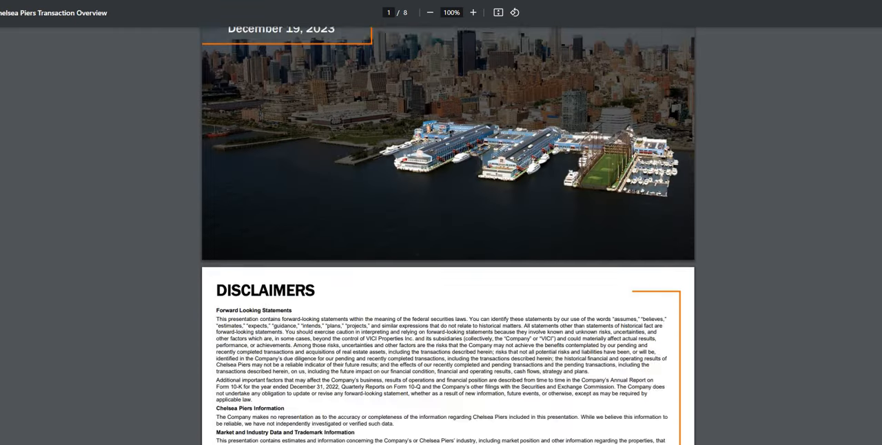
{"action": "scroll", "scroll_direction": "down", "scroll_amount": 3}
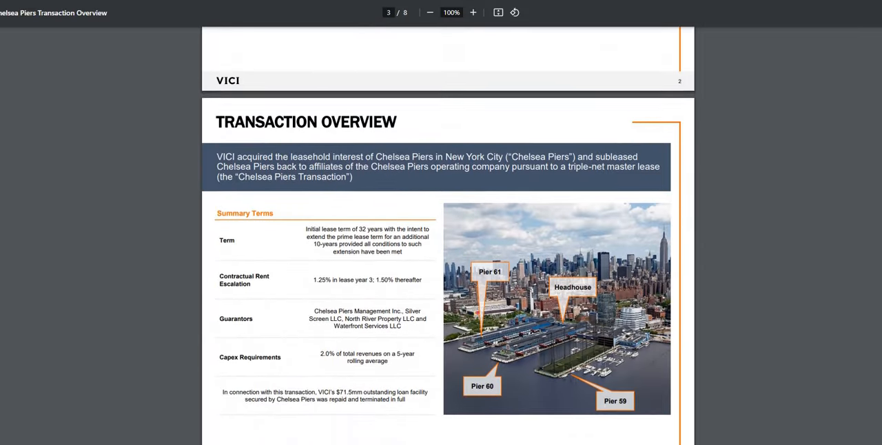
{"action": "scroll", "scroll_direction": "down", "scroll_amount": 3}
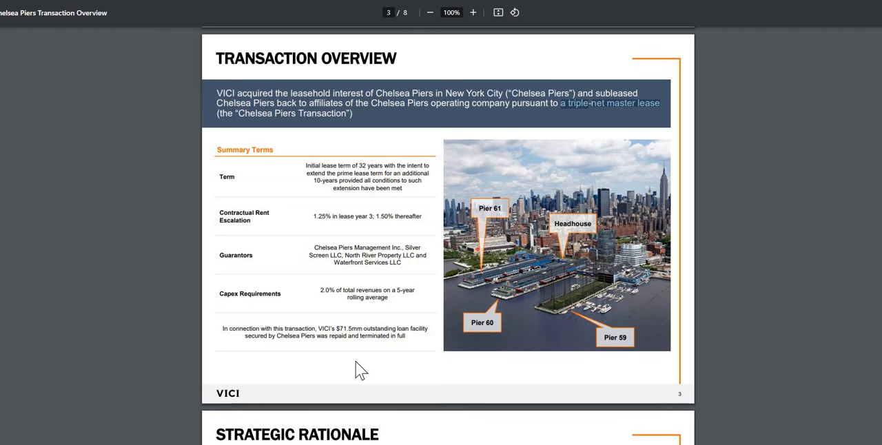
{"action": "mouse_move", "coordinate": [361, 361]}
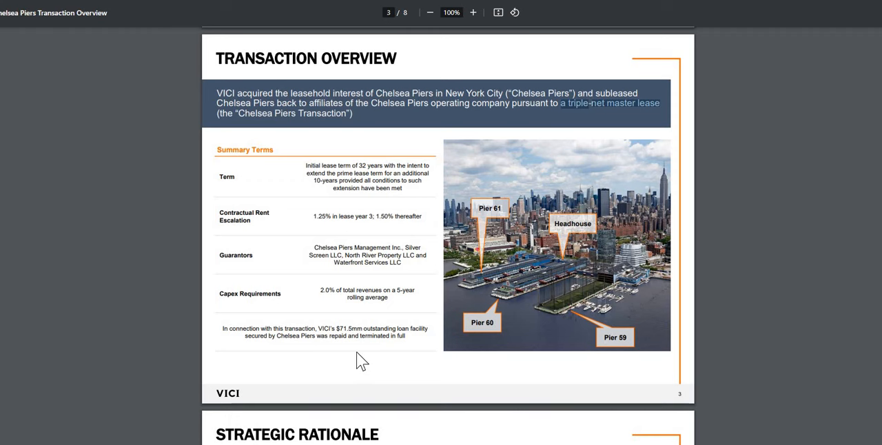
{"action": "mouse_move", "coordinate": [382, 299]}
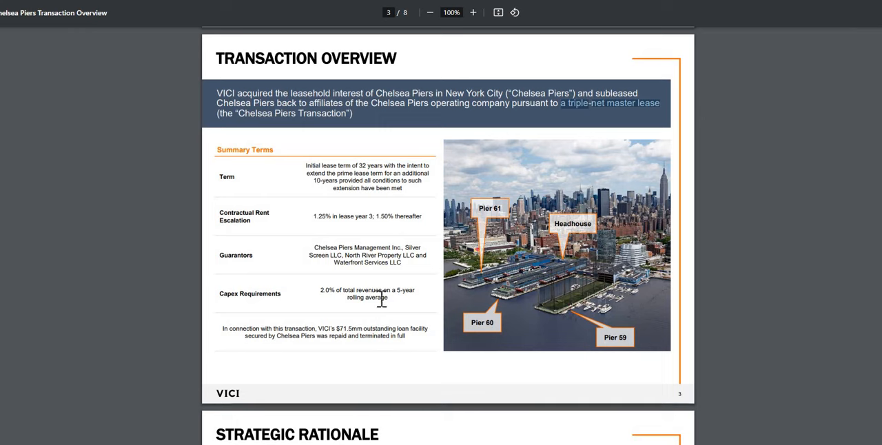
{"action": "scroll", "scroll_direction": "down", "scroll_amount": 3}
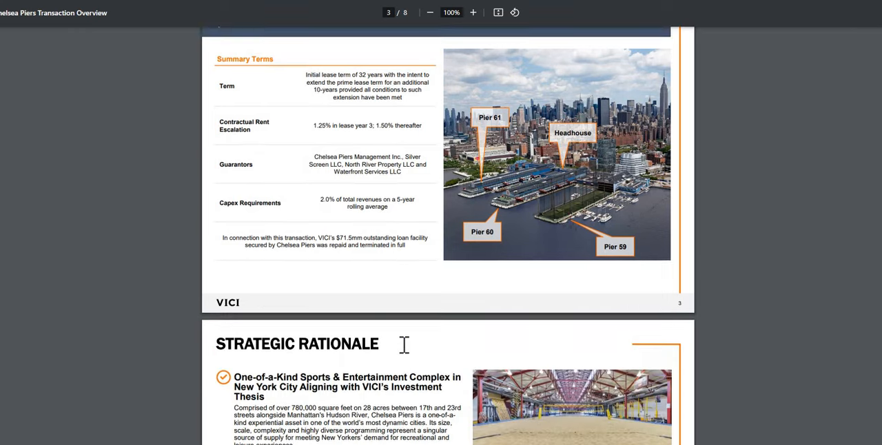
{"action": "scroll", "scroll_direction": "down", "scroll_amount": 3}
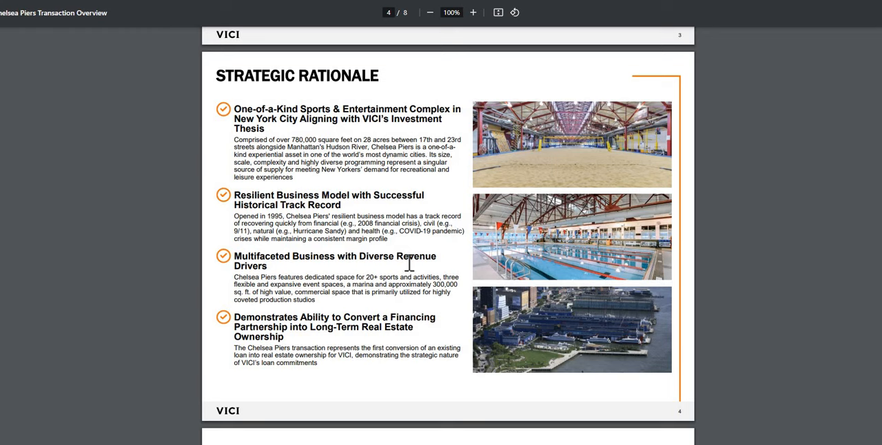
{"action": "mouse_move", "coordinate": [406, 253]}
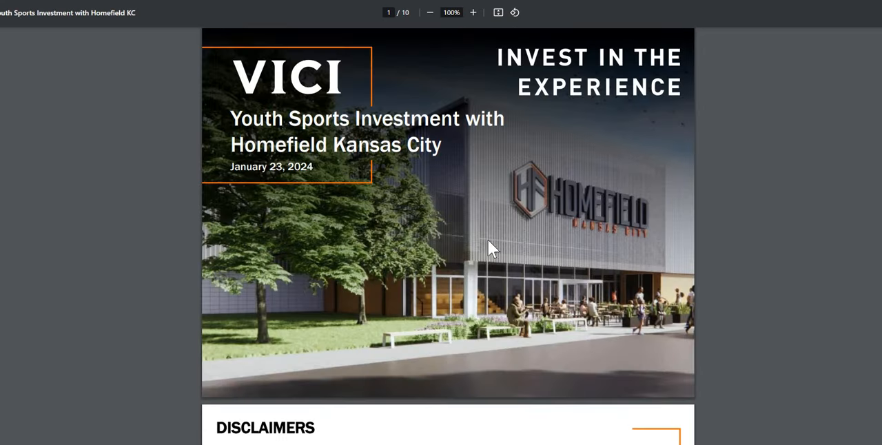
{"action": "mouse_move", "coordinate": [374, 264]}
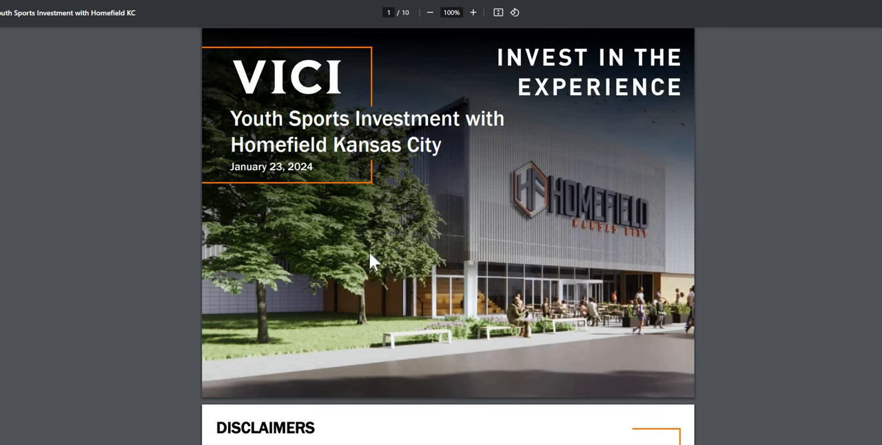
{"action": "mouse_move", "coordinate": [353, 283]}
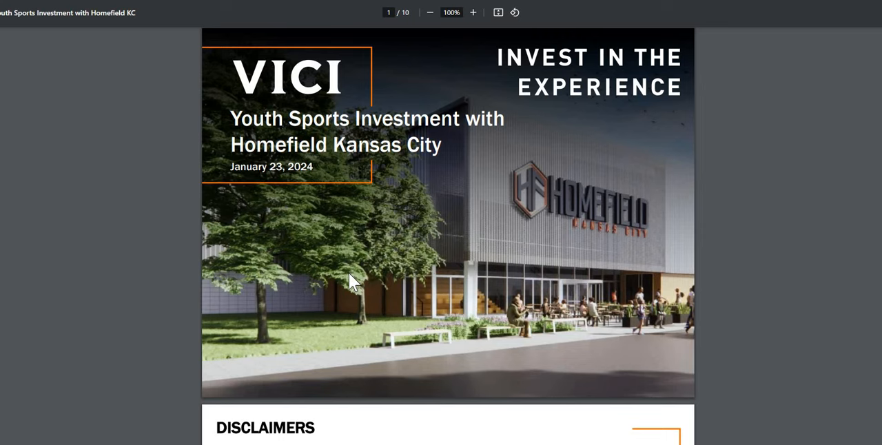
Step: Scroll the Homefield Kansas City deck down to the Transaction Overview on page 3
{"action": "scroll", "scroll_direction": "down", "scroll_amount": 3}
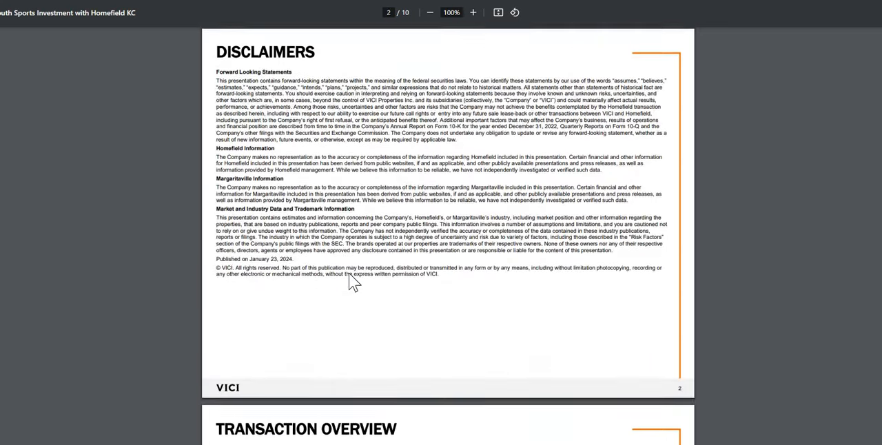
{"action": "scroll", "scroll_direction": "down", "scroll_amount": 3}
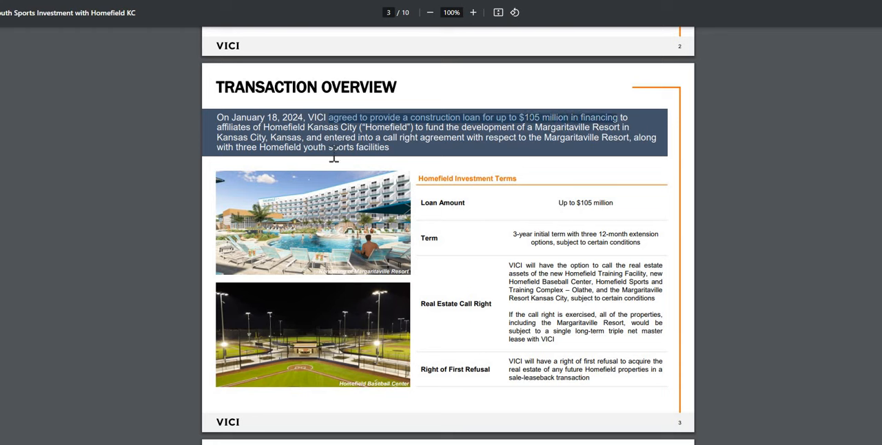
{"action": "mouse_move", "coordinate": [564, 297]}
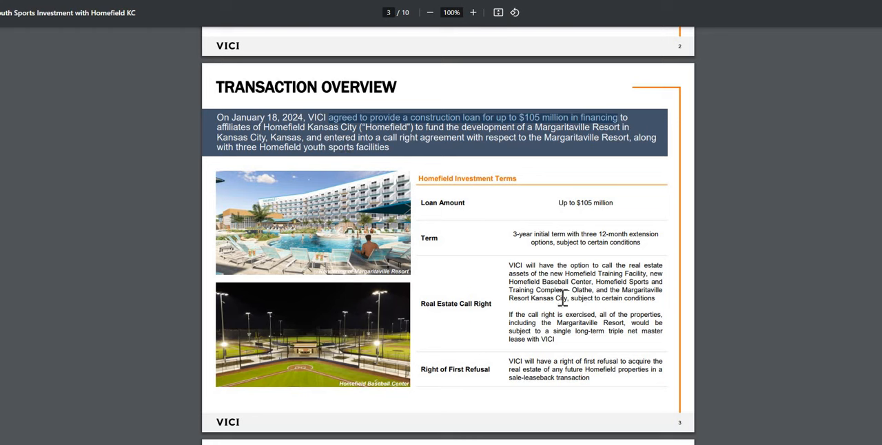
{"action": "mouse_move", "coordinate": [518, 263]}
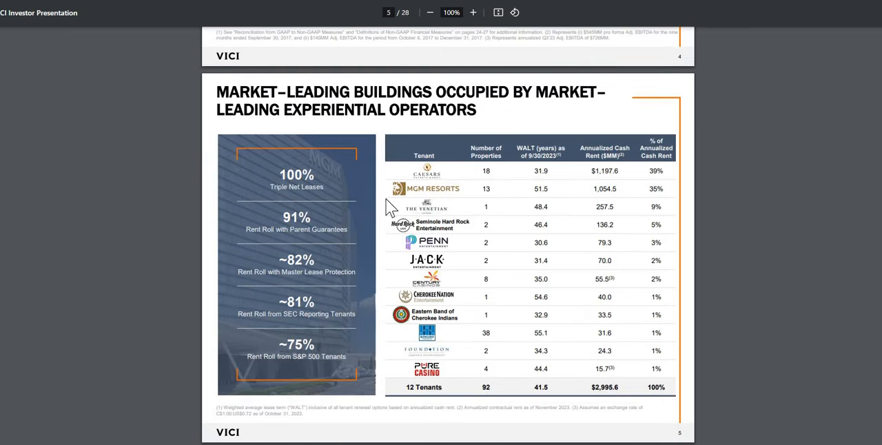
{"action": "mouse_move", "coordinate": [395, 215]}
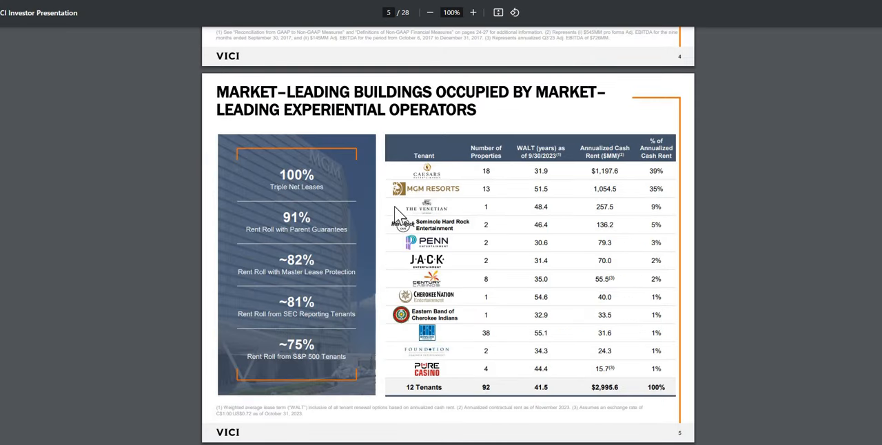
{"action": "mouse_move", "coordinate": [460, 208]}
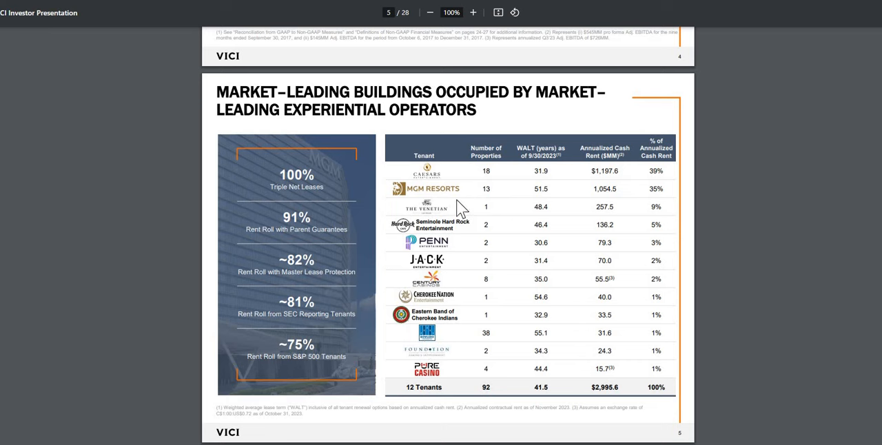
{"action": "mouse_move", "coordinate": [475, 403]}
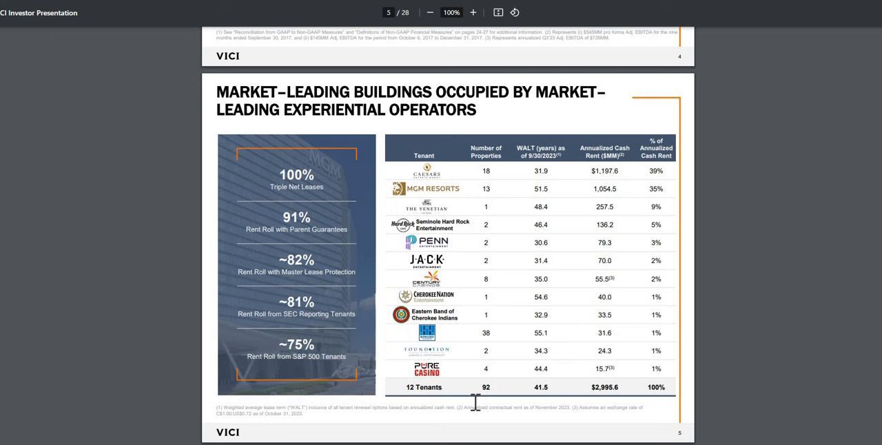
{"action": "mouse_move", "coordinate": [512, 393]}
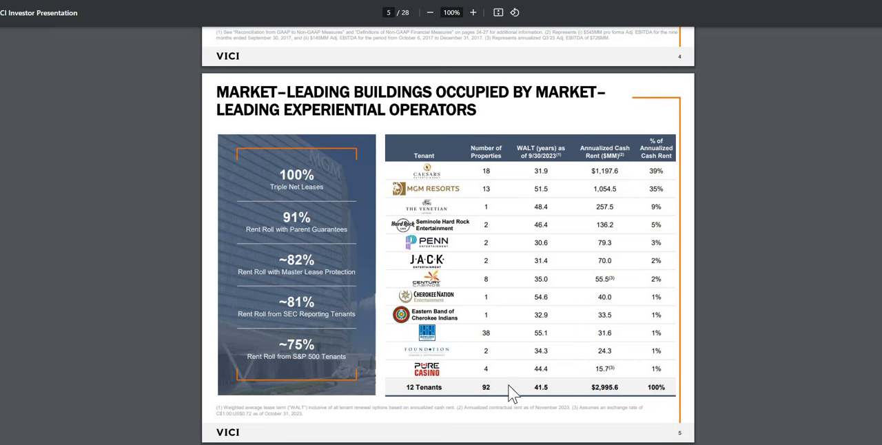
{"action": "mouse_move", "coordinate": [534, 387]}
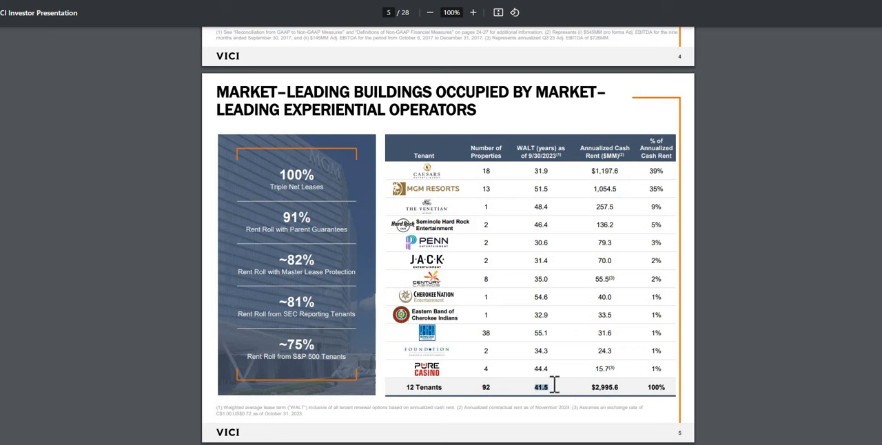
{"action": "mouse_move", "coordinate": [663, 244]}
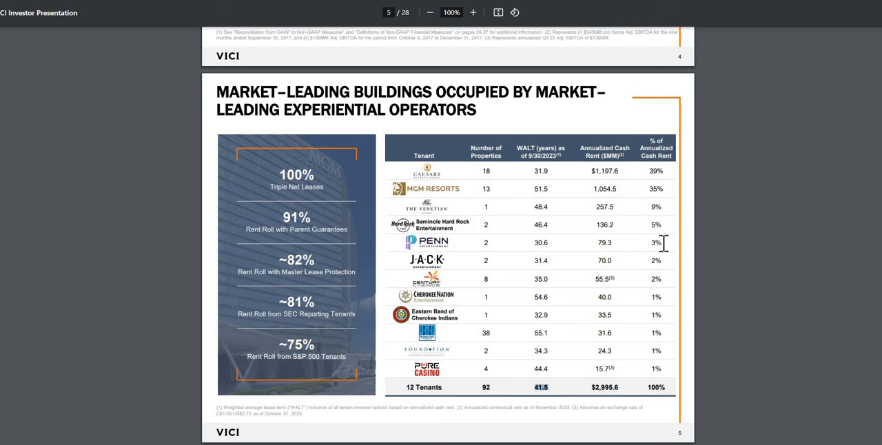
{"action": "mouse_move", "coordinate": [644, 176]}
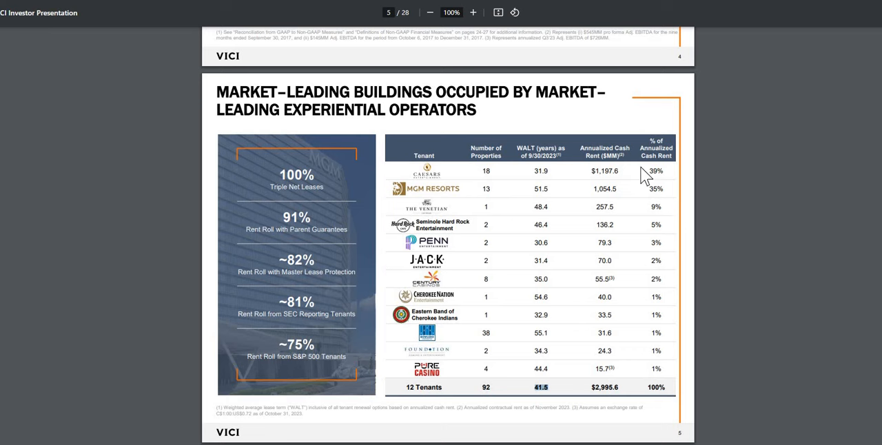
{"action": "mouse_move", "coordinate": [439, 185]}
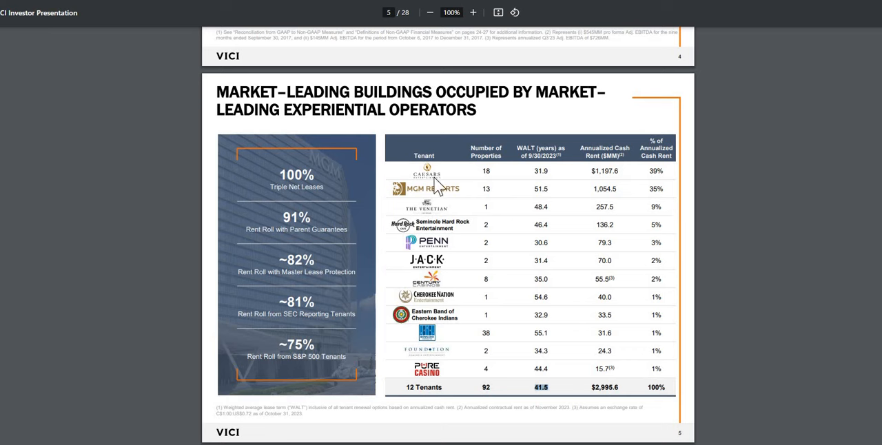
{"action": "mouse_move", "coordinate": [649, 195]}
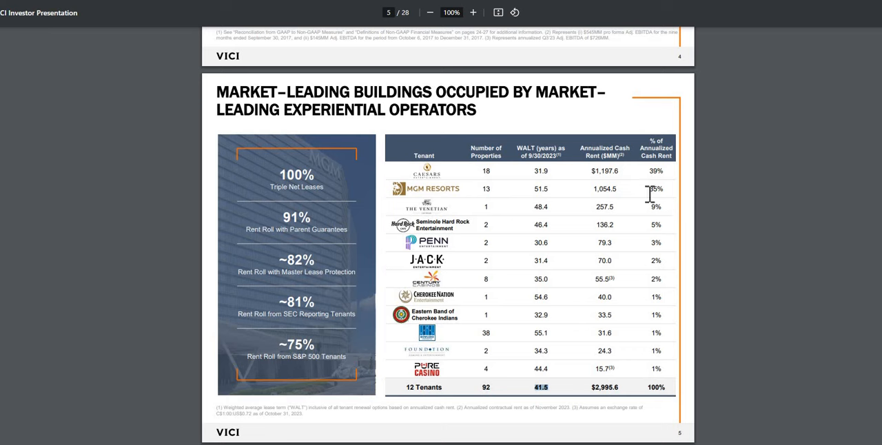
{"action": "mouse_move", "coordinate": [651, 178]}
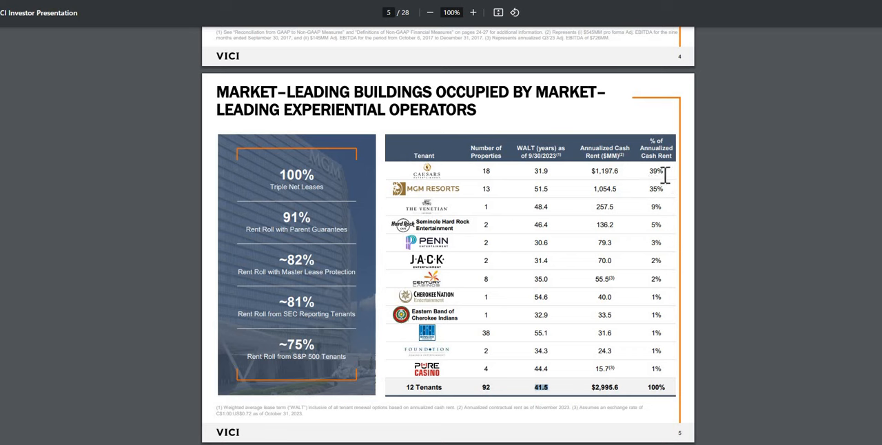
{"action": "mouse_move", "coordinate": [591, 284]}
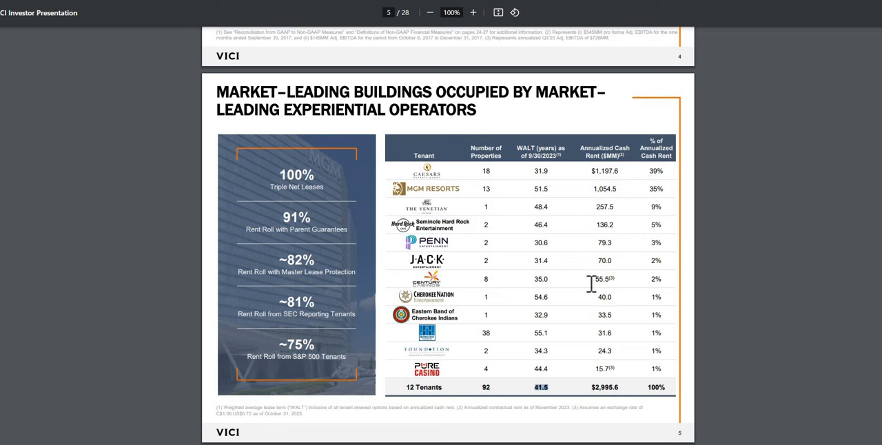
{"action": "mouse_move", "coordinate": [171, 294]}
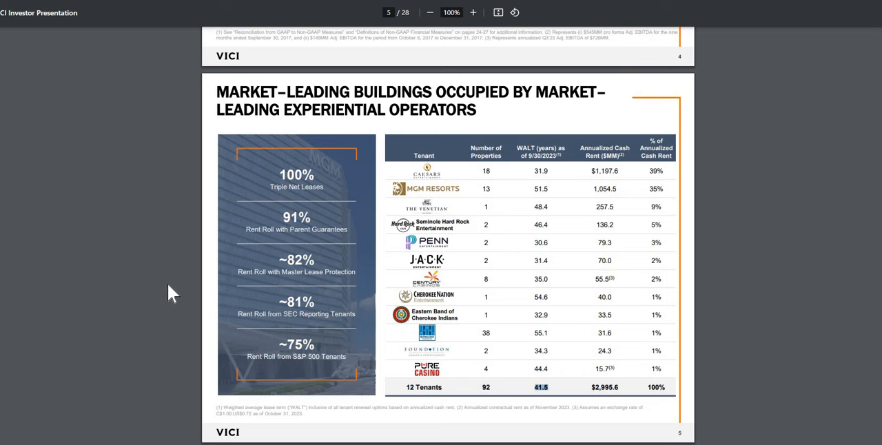
Step: Scroll to page 6, the Mission Criticality slide comparing VICI with triple net lease REITs
{"action": "scroll", "scroll_direction": "down", "scroll_amount": 3}
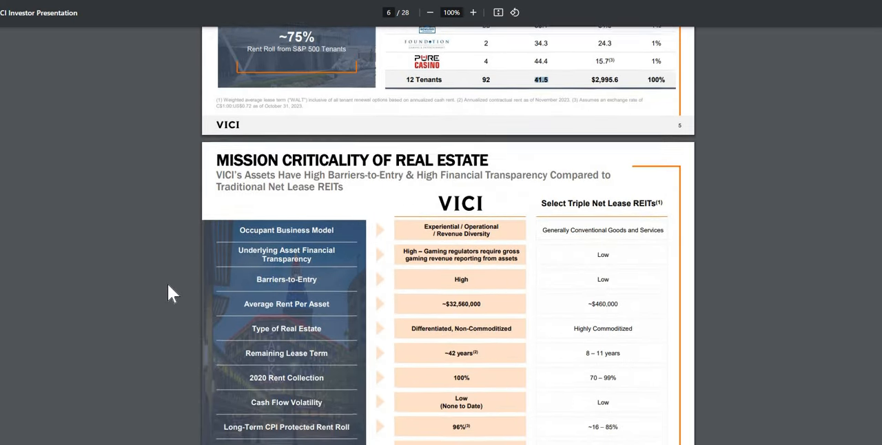
{"action": "scroll", "scroll_direction": "down", "scroll_amount": 3}
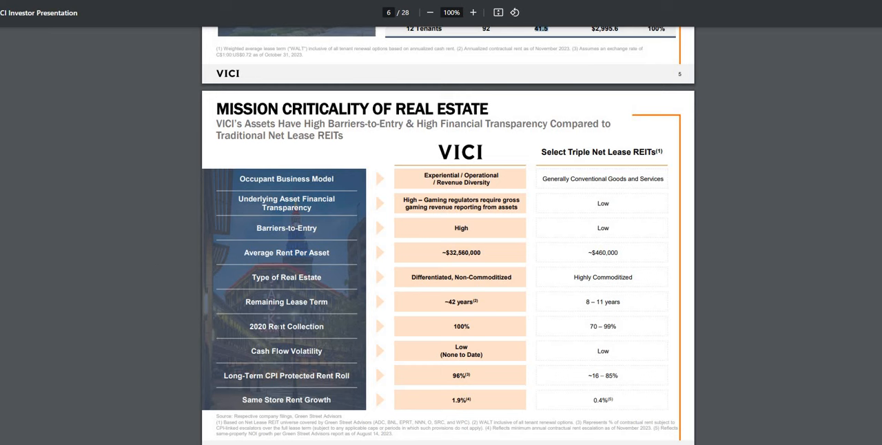
{"action": "mouse_move", "coordinate": [473, 326]}
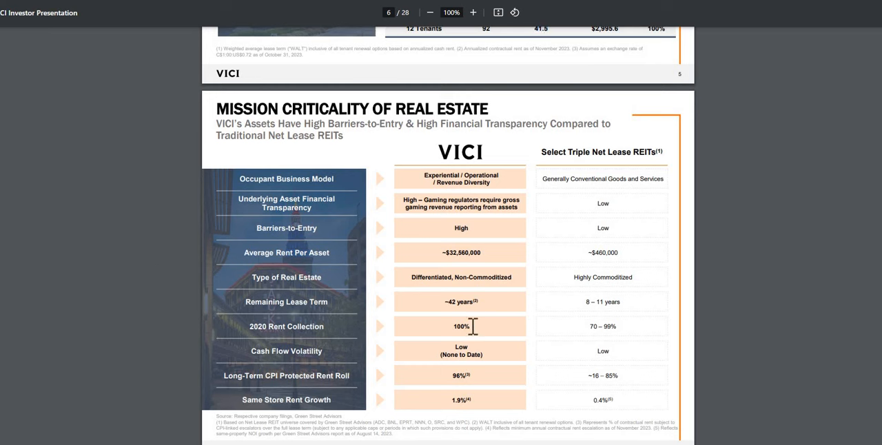
{"action": "mouse_move", "coordinate": [488, 318]}
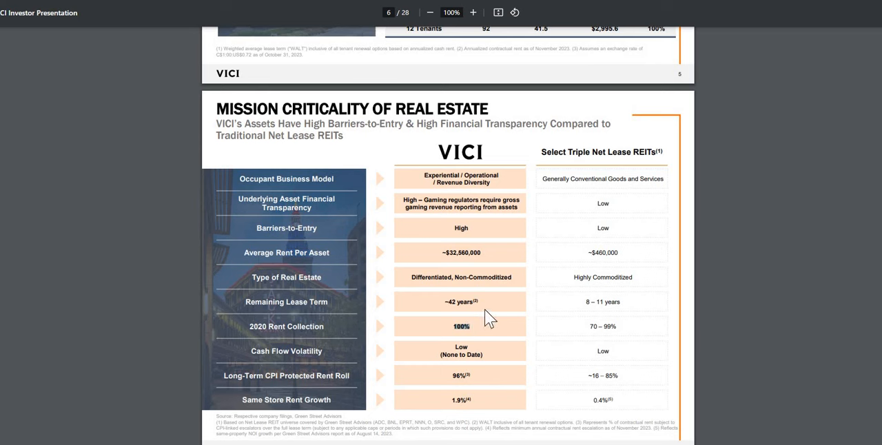
{"action": "mouse_move", "coordinate": [589, 326]}
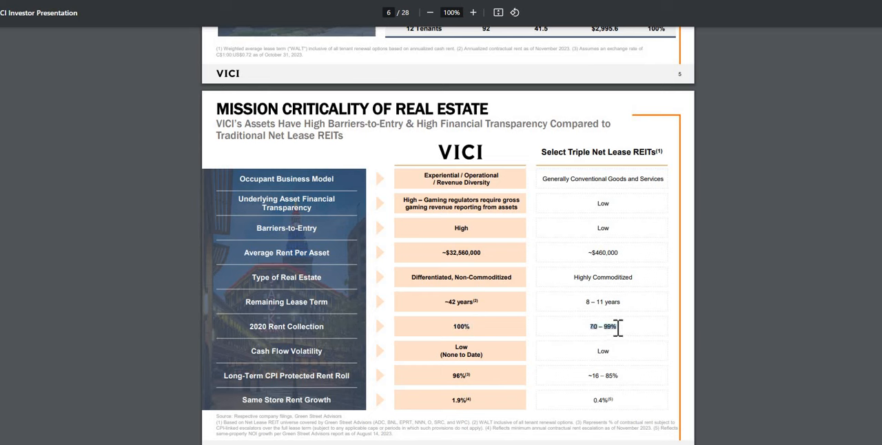
{"action": "mouse_move", "coordinate": [629, 333]}
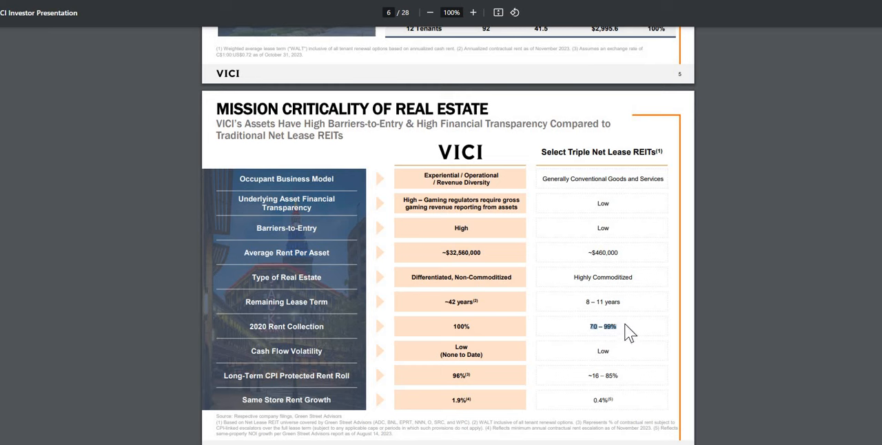
{"action": "mouse_move", "coordinate": [446, 302]}
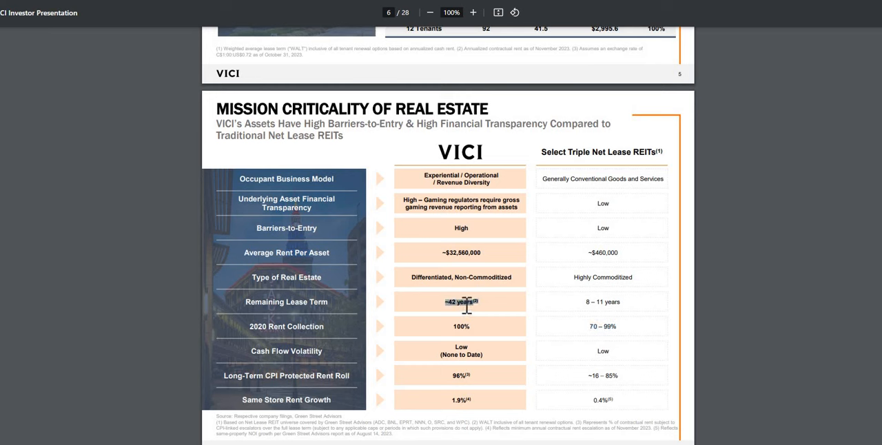
{"action": "mouse_move", "coordinate": [587, 304]}
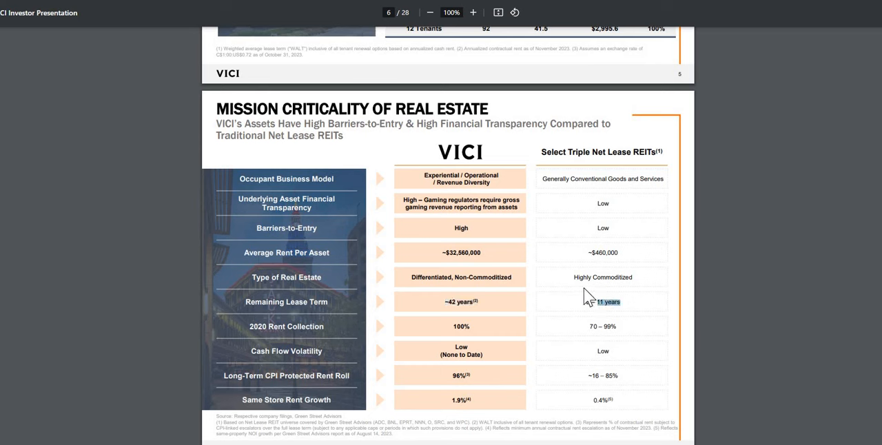
{"action": "mouse_move", "coordinate": [351, 238]}
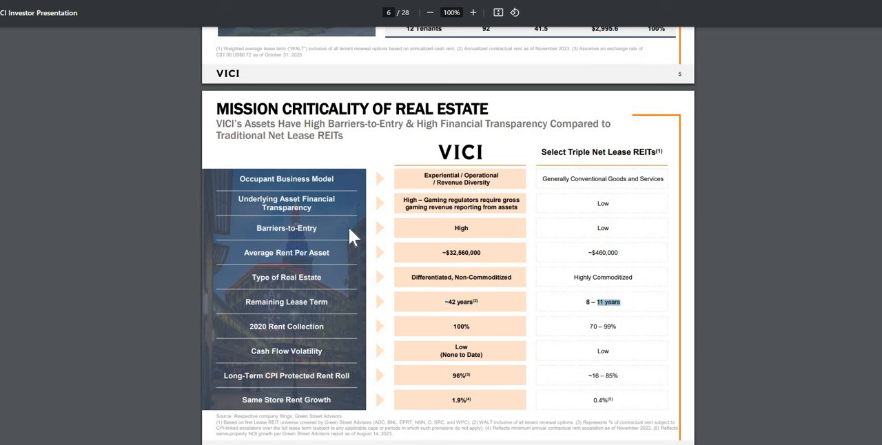
{"action": "mouse_move", "coordinate": [586, 252]}
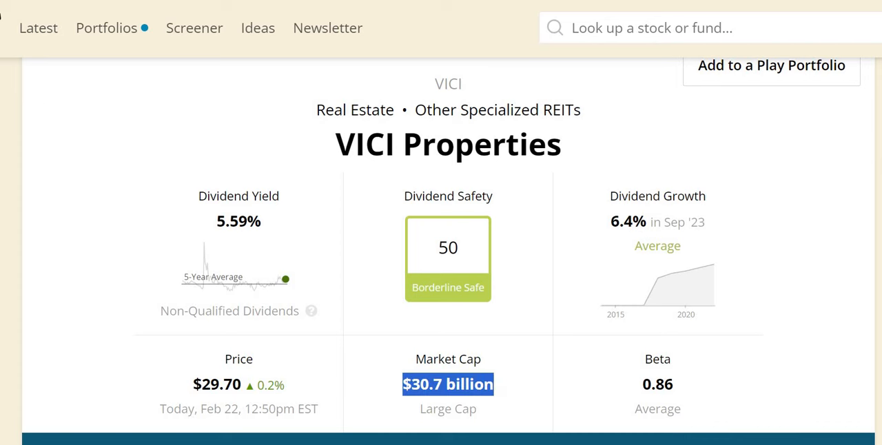
Step: Scroll past Key Metrics (75% payout, 5.57 net debt to EBITDA) to Dividend Growth at 6.4%
{"action": "scroll", "scroll_direction": "down", "scroll_amount": 3}
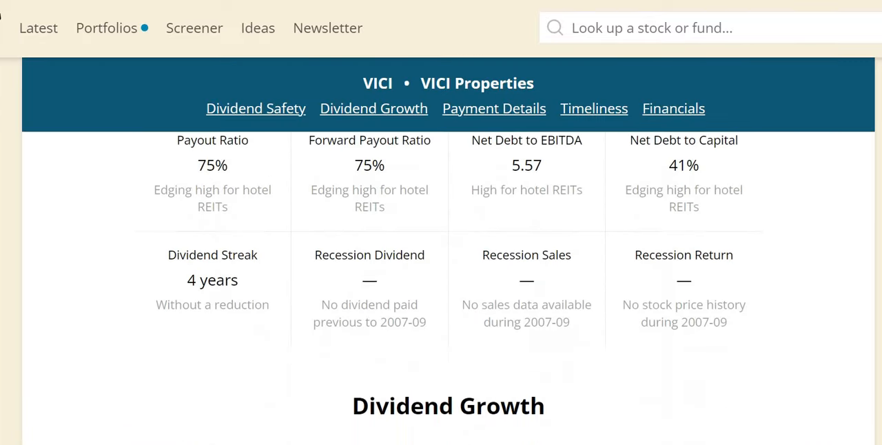
{"action": "scroll", "scroll_direction": "up", "scroll_amount": 3}
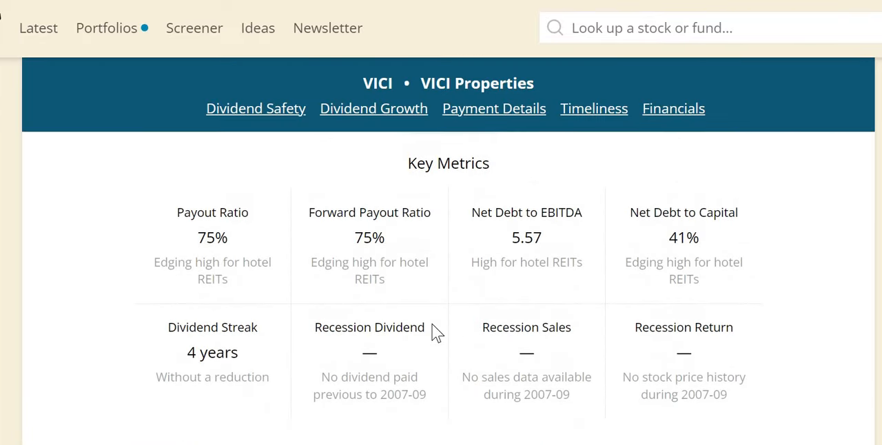
{"action": "mouse_move", "coordinate": [678, 361]}
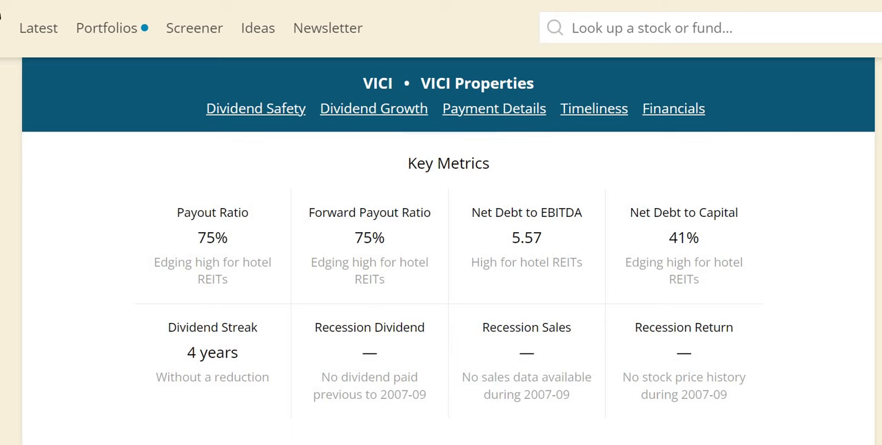
{"action": "left_click", "coordinate": [373, 108]}
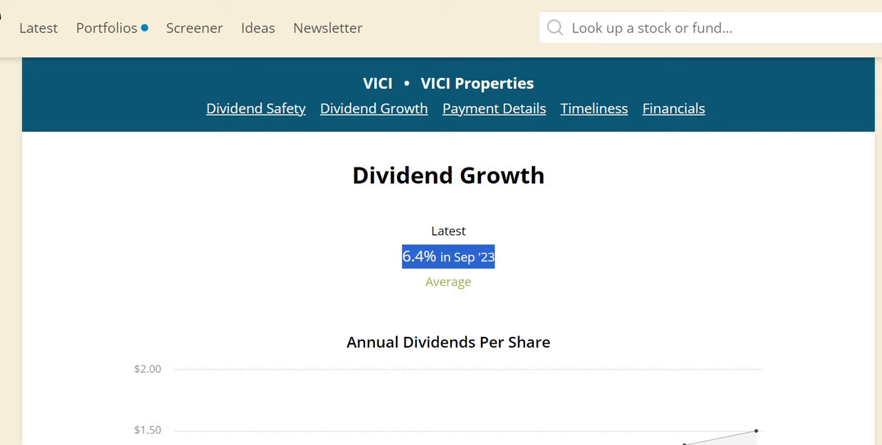
Step: Bring the yield chart into view and mark the 4-year dividend growth streak
{"action": "scroll", "scroll_direction": "down", "scroll_amount": 3}
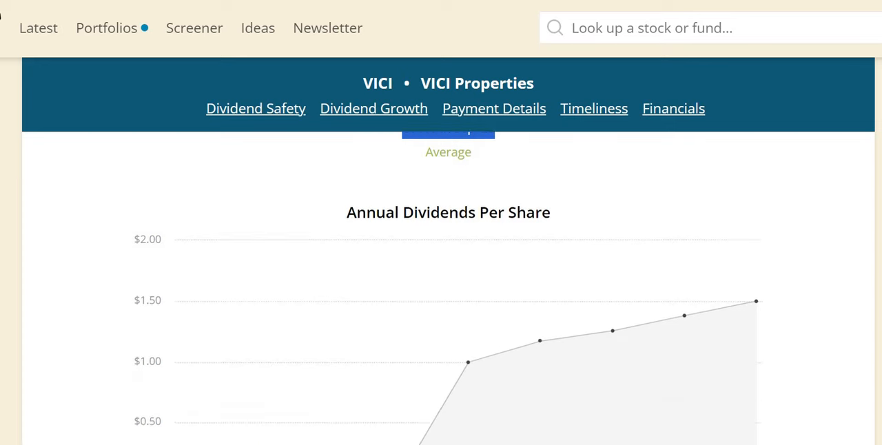
{"action": "scroll", "scroll_direction": "down", "scroll_amount": 3}
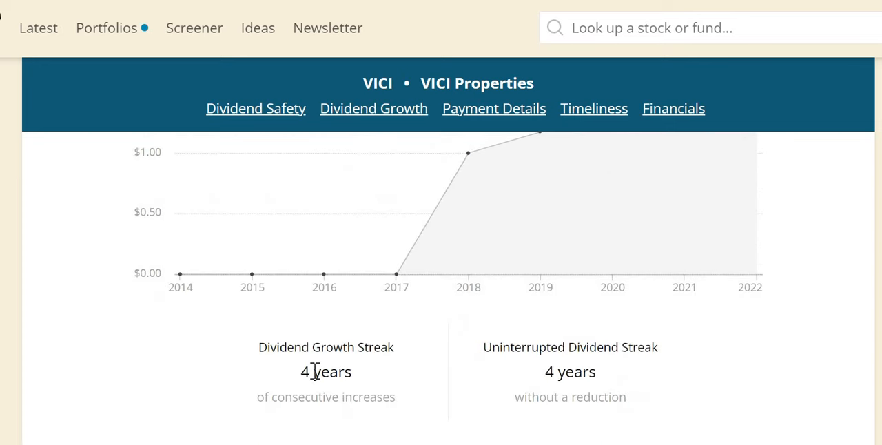
{"action": "double_click", "coordinate": [325, 371]}
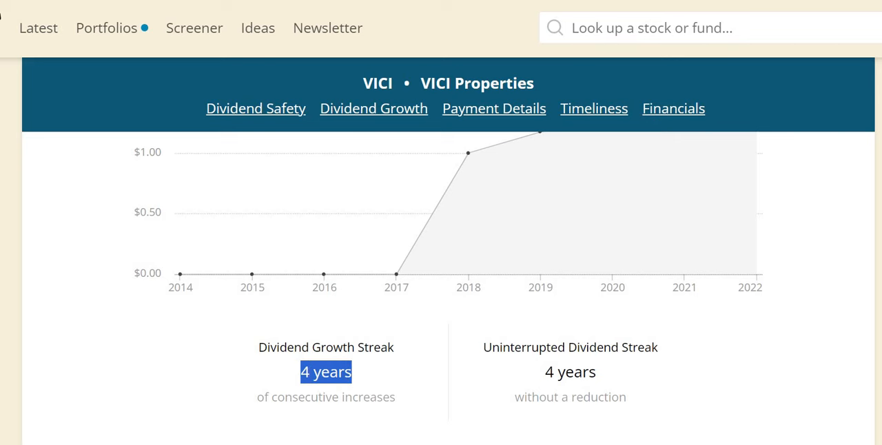
{"action": "left_click", "coordinate": [494, 108]}
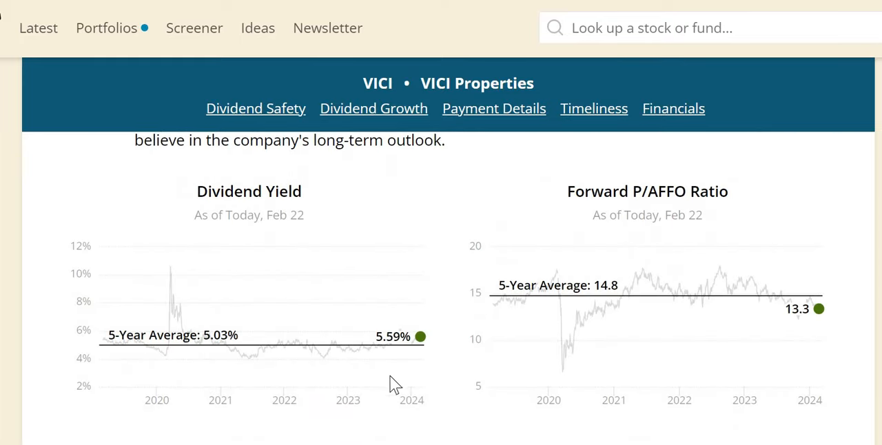
{"action": "mouse_move", "coordinate": [222, 338]}
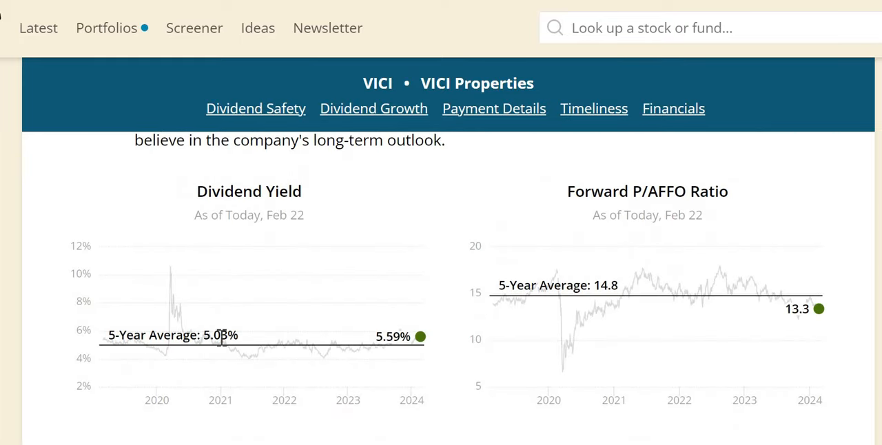
{"action": "mouse_move", "coordinate": [267, 341]}
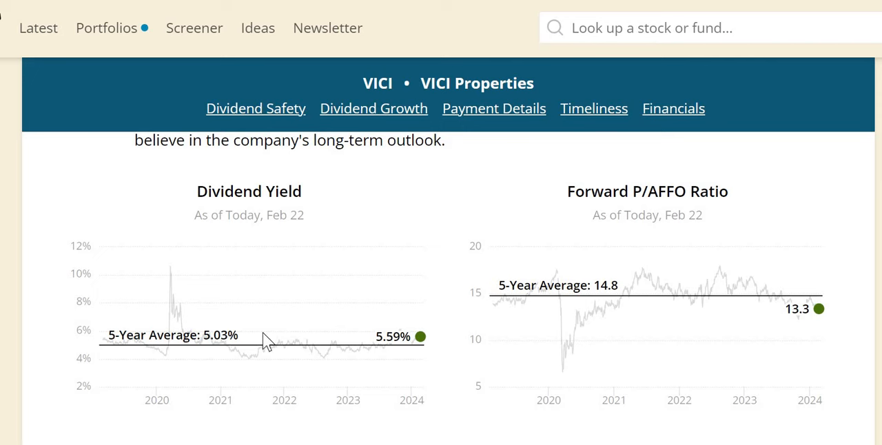
{"action": "mouse_move", "coordinate": [384, 366]}
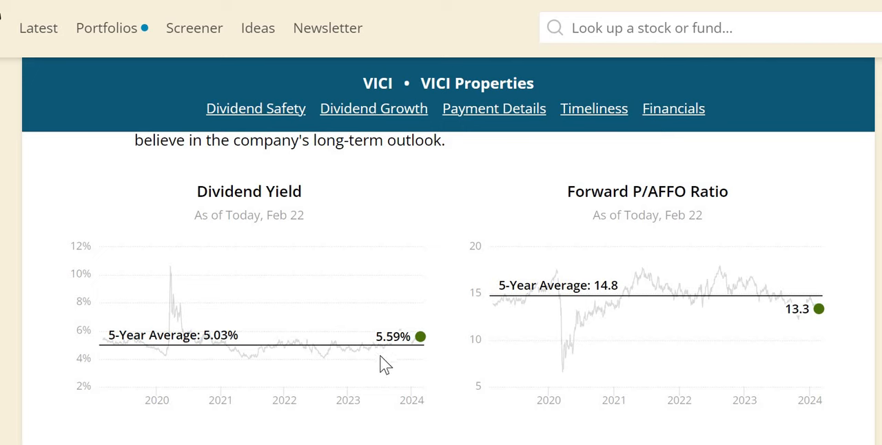
{"action": "mouse_move", "coordinate": [416, 340]}
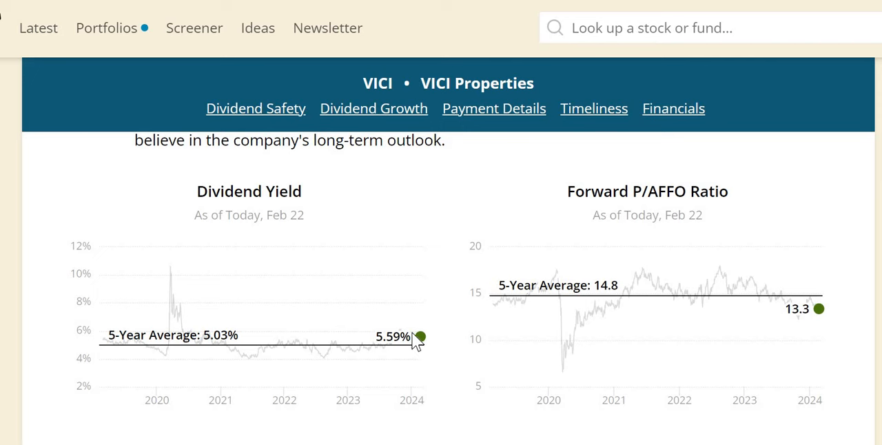
{"action": "mouse_move", "coordinate": [420, 343]}
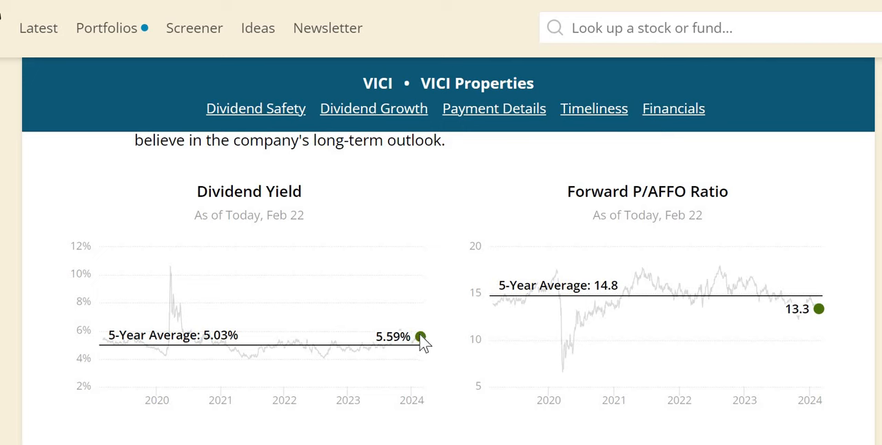
{"action": "mouse_move", "coordinate": [425, 367]}
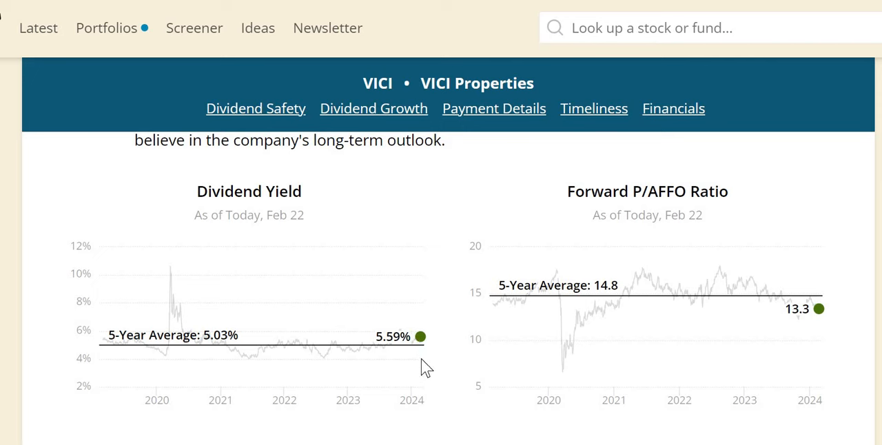
{"action": "mouse_move", "coordinate": [796, 303]}
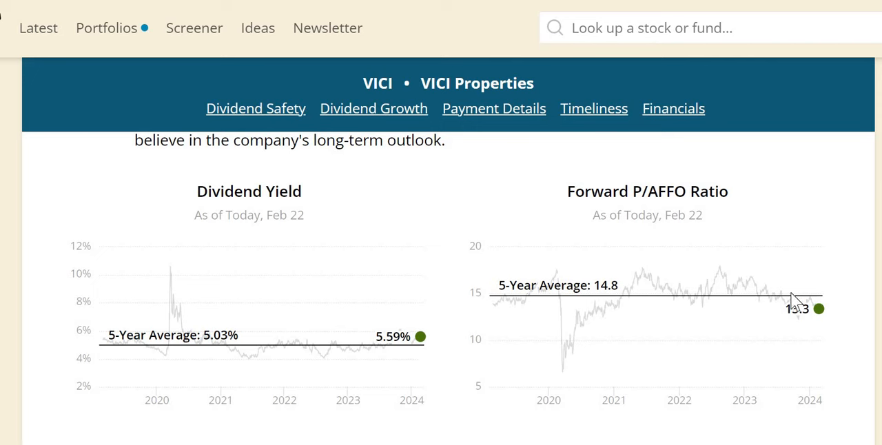
{"action": "mouse_move", "coordinate": [809, 316]}
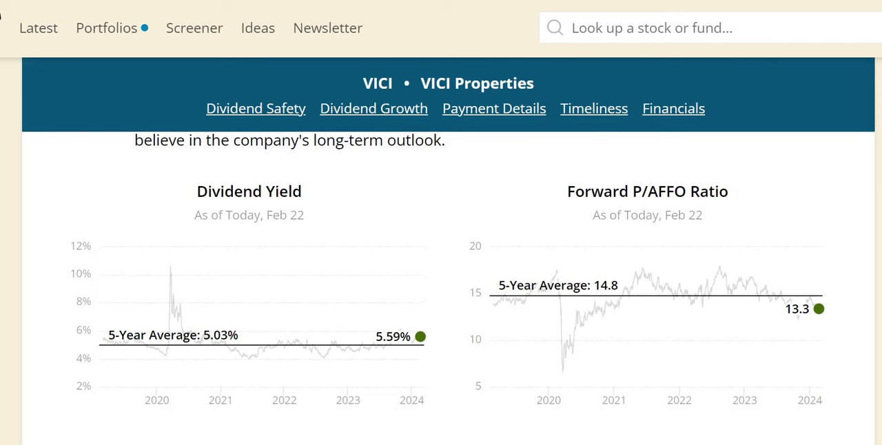
Step: Scroll to the P/AFFO sector comparison and highlight the Real Estate ratio 13.6
{"action": "scroll", "scroll_direction": "down", "scroll_amount": 3}
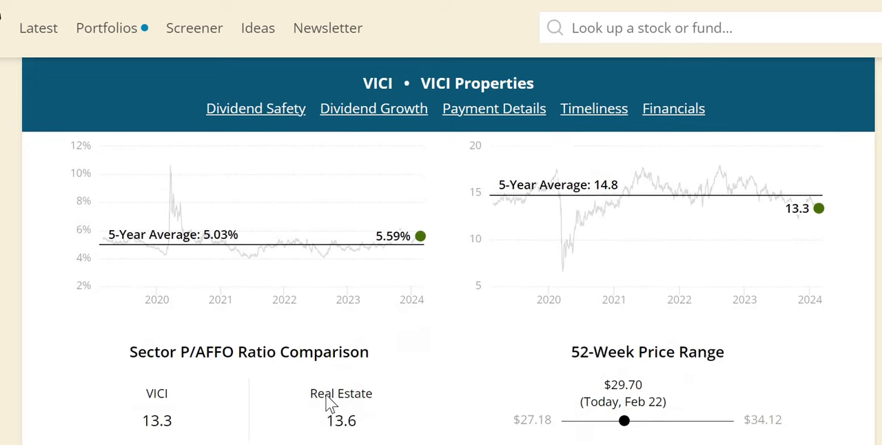
{"action": "scroll", "scroll_direction": "down", "scroll_amount": 3}
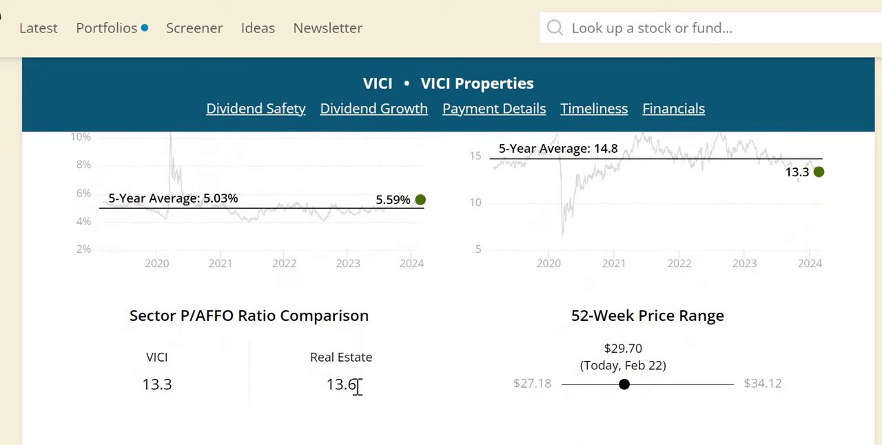
{"action": "double_click", "coordinate": [340, 383]}
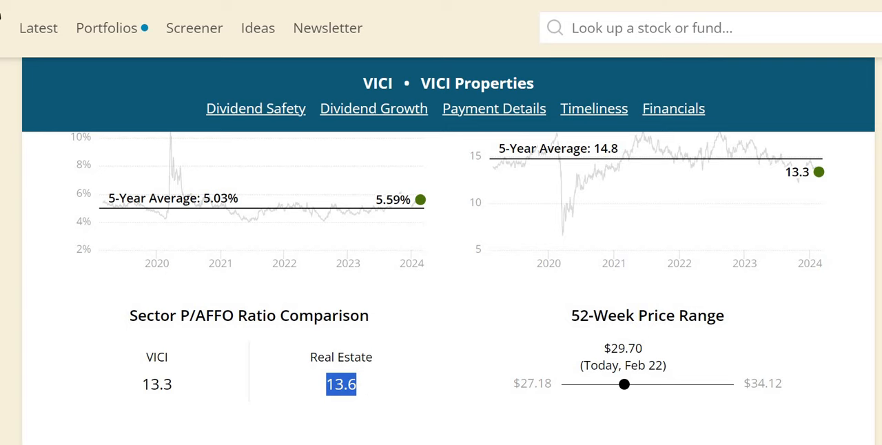
Step: Show the Financials payout ratio charts, highlighting 'FFO' and the 'Below 75%' preference
{"action": "left_click", "coordinate": [673, 108]}
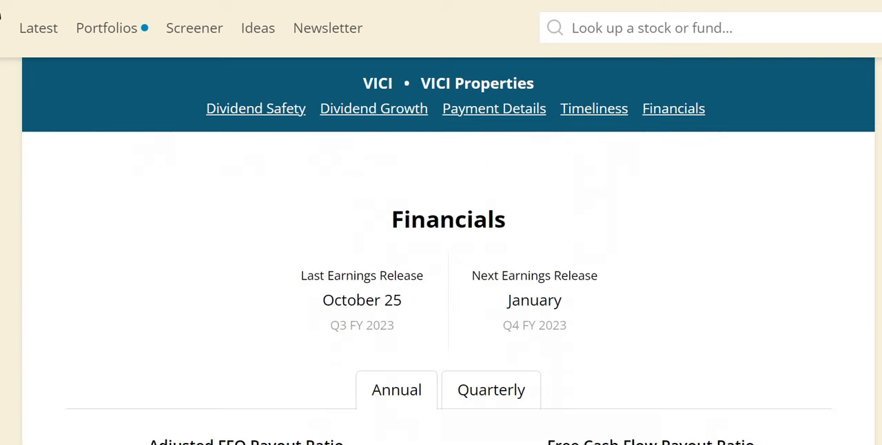
{"action": "scroll", "scroll_direction": "down", "scroll_amount": 3}
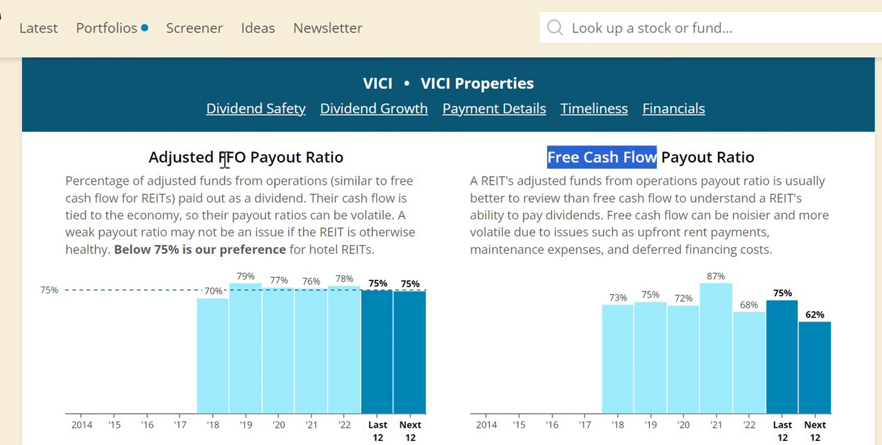
{"action": "double_click", "coordinate": [231, 156]}
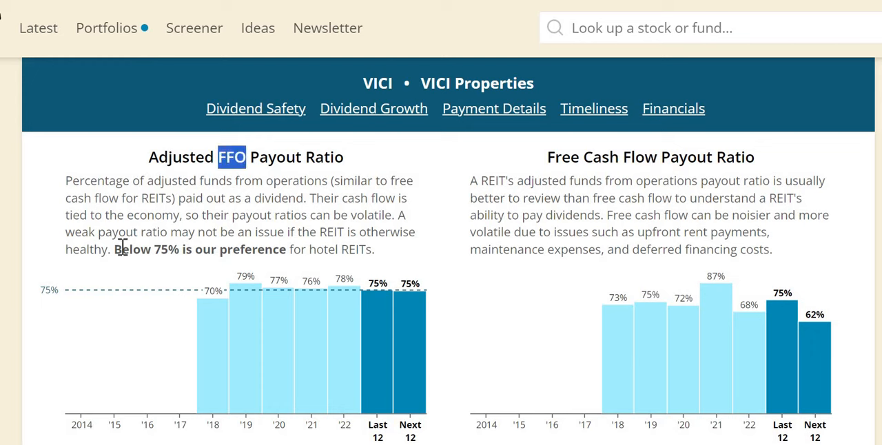
{"action": "double_click", "coordinate": [131, 248]}
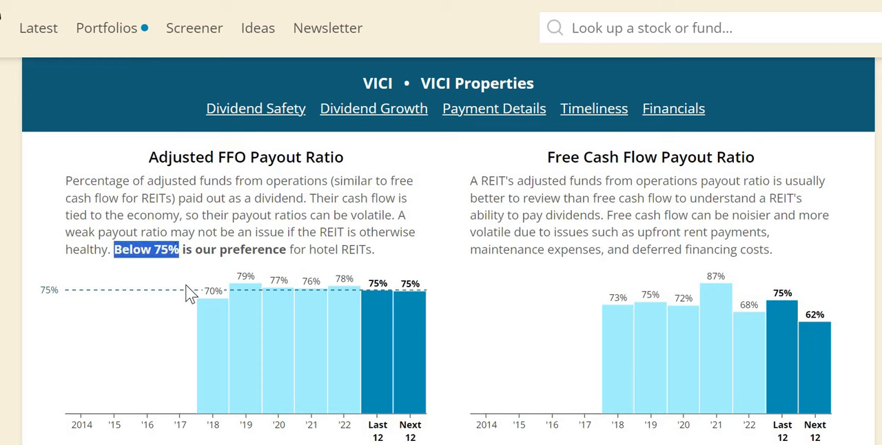
{"action": "mouse_move", "coordinate": [252, 277]}
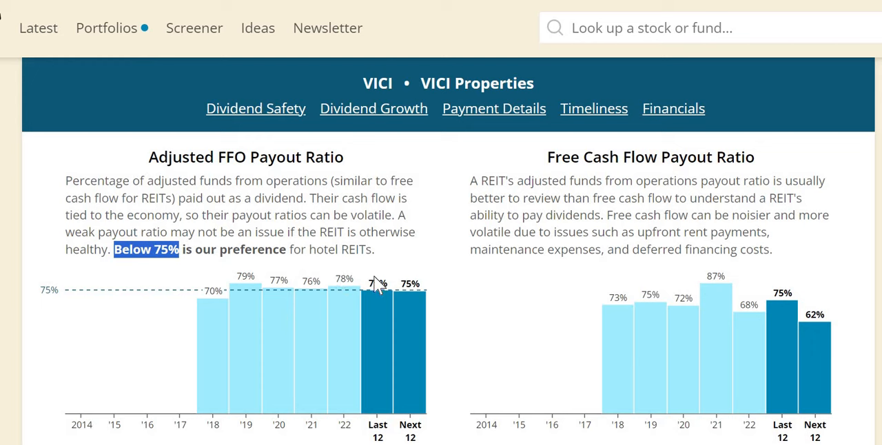
{"action": "mouse_move", "coordinate": [394, 303]}
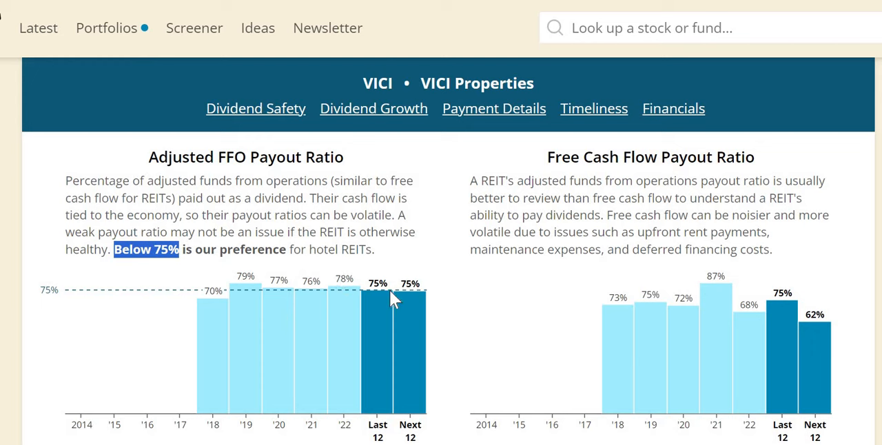
{"action": "mouse_move", "coordinate": [589, 309]}
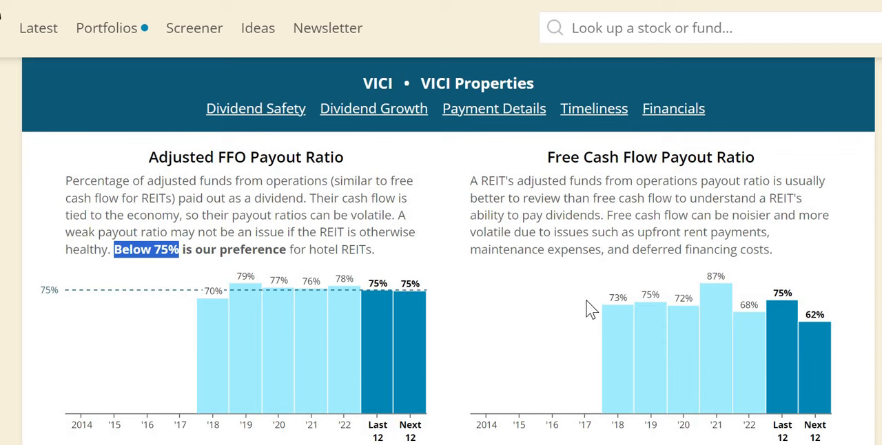
{"action": "mouse_move", "coordinate": [591, 309]}
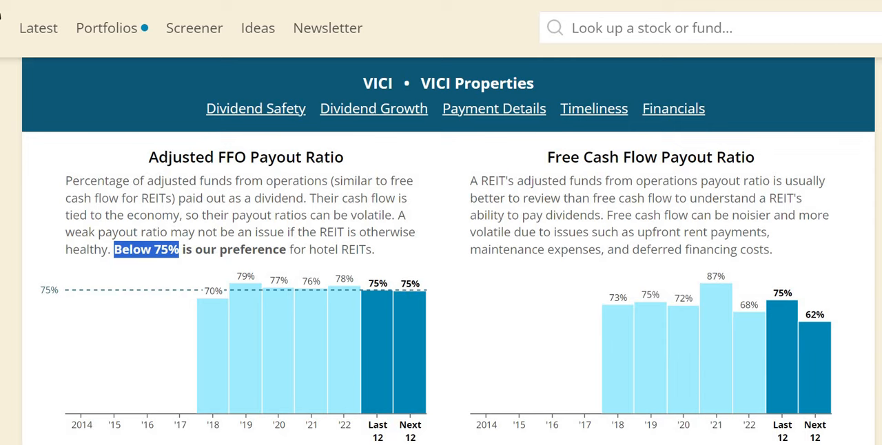
Step: Scroll past adjusted FFO per share ($1.93, $2.23) to the sales and FFO growth charts
{"action": "scroll", "scroll_direction": "down", "scroll_amount": 3}
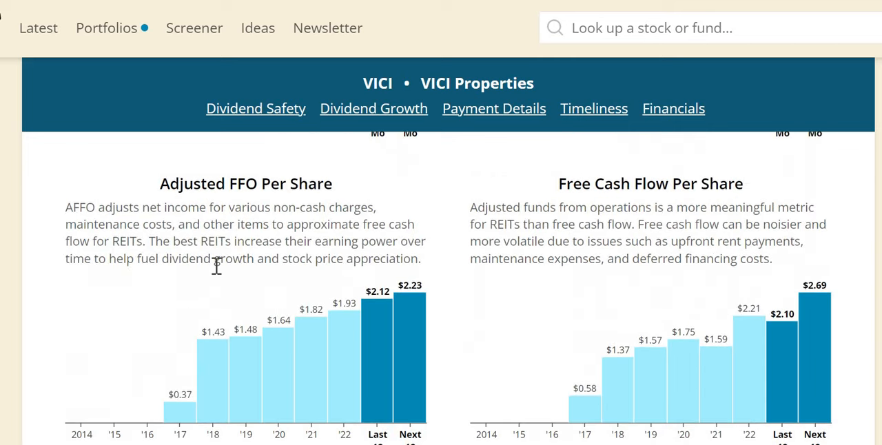
{"action": "mouse_move", "coordinate": [331, 316]}
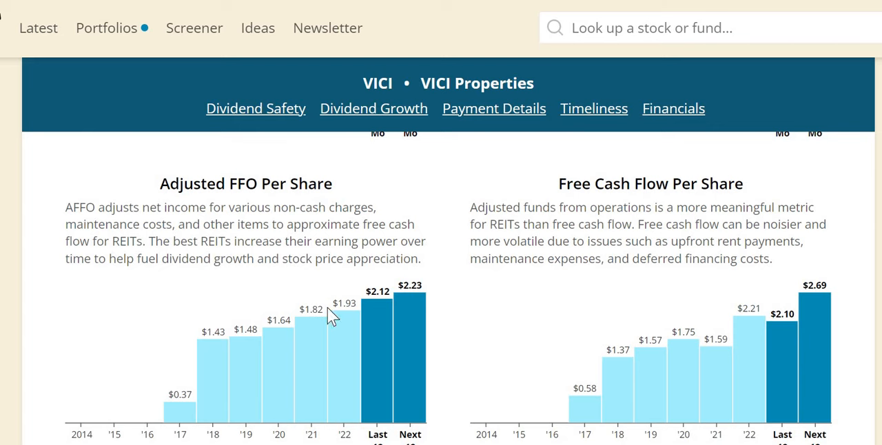
{"action": "mouse_move", "coordinate": [395, 288]}
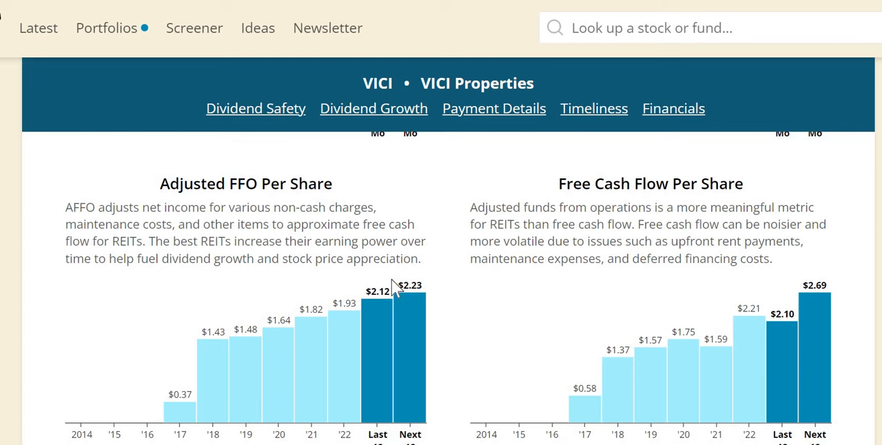
{"action": "mouse_move", "coordinate": [412, 313]}
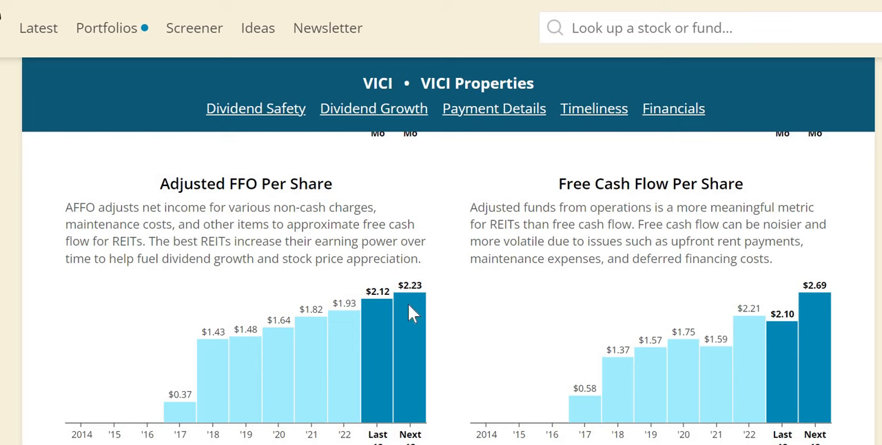
{"action": "mouse_move", "coordinate": [411, 314]}
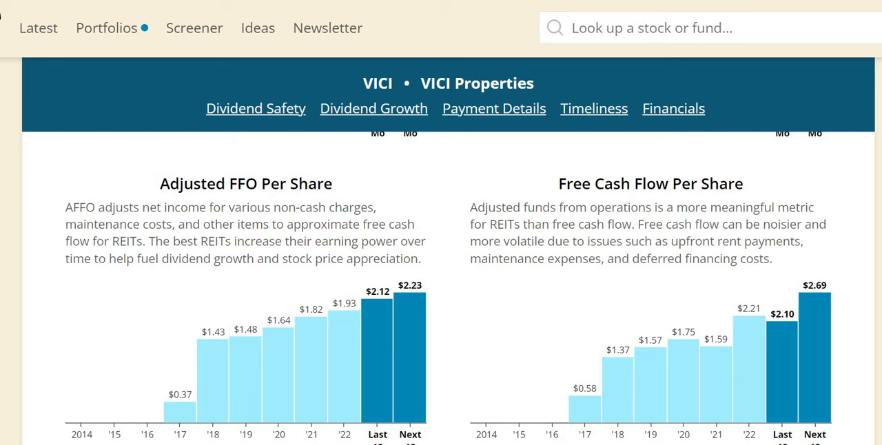
{"action": "scroll", "scroll_direction": "down", "scroll_amount": 3}
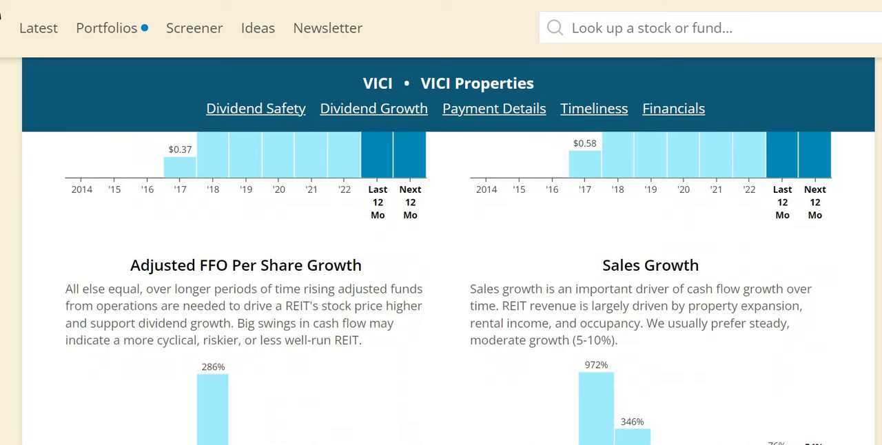
{"action": "scroll", "scroll_direction": "down", "scroll_amount": 3}
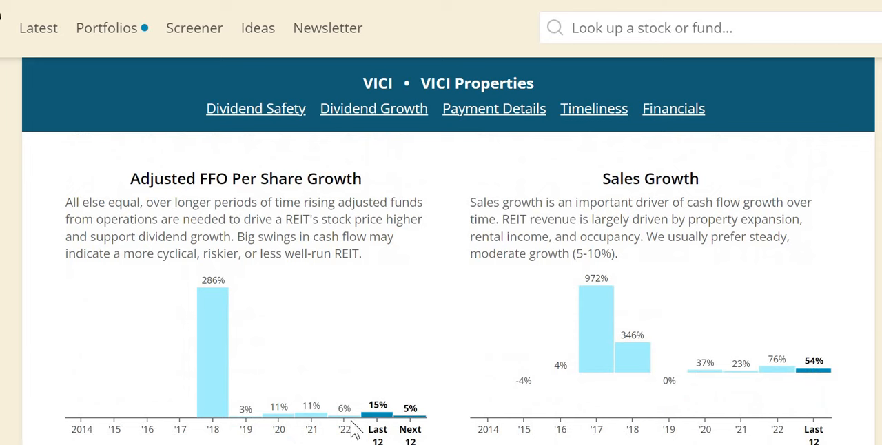
{"action": "mouse_move", "coordinate": [382, 398]}
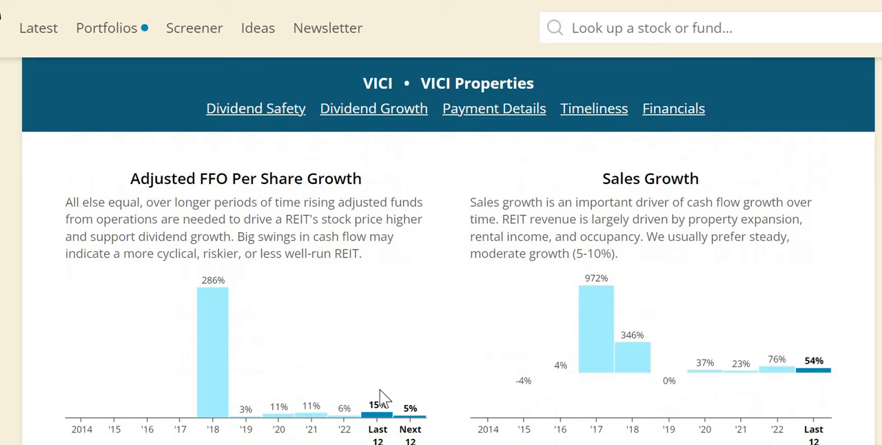
{"action": "mouse_move", "coordinate": [410, 406]}
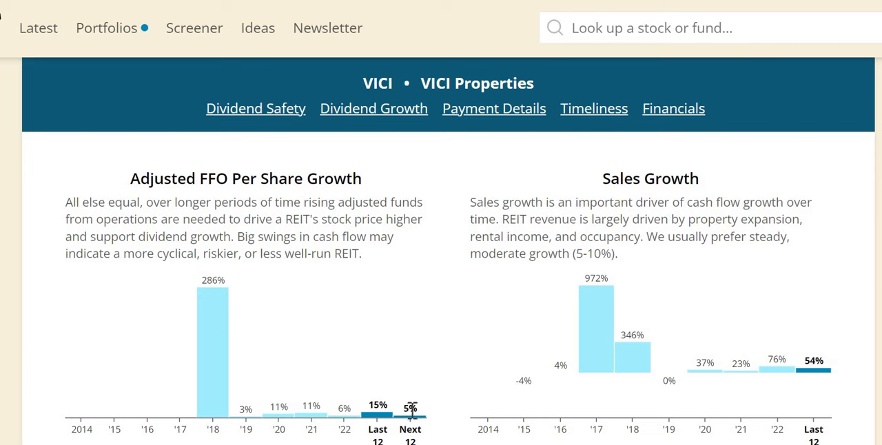
{"action": "mouse_move", "coordinate": [613, 363]}
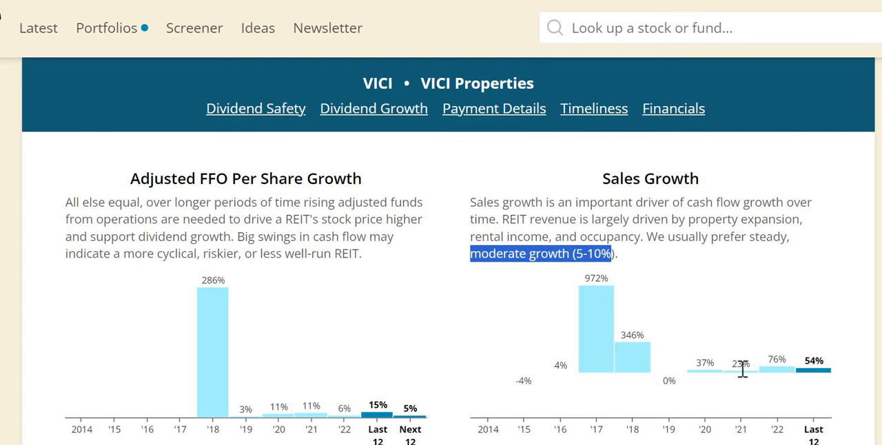
{"action": "mouse_move", "coordinate": [809, 354]}
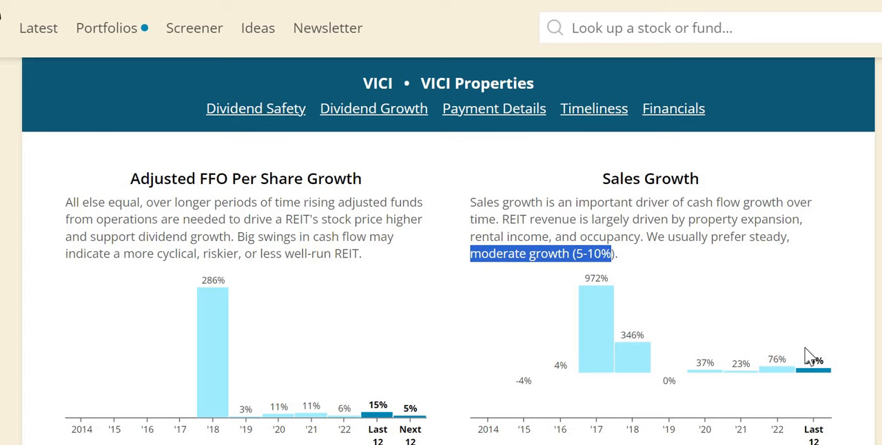
{"action": "mouse_move", "coordinate": [334, 356]}
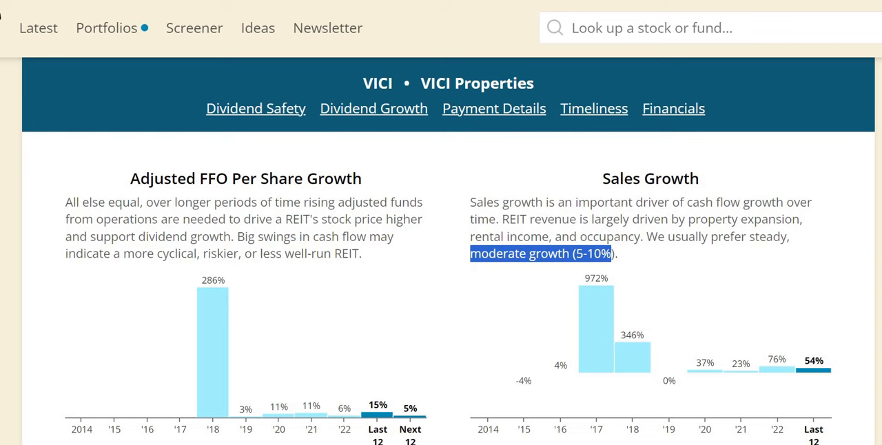
{"action": "scroll", "scroll_direction": "down", "scroll_amount": 3}
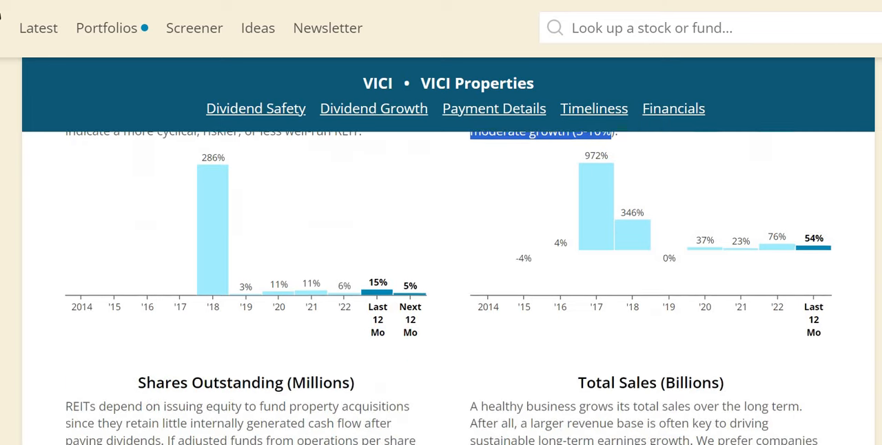
{"action": "scroll", "scroll_direction": "down", "scroll_amount": 3}
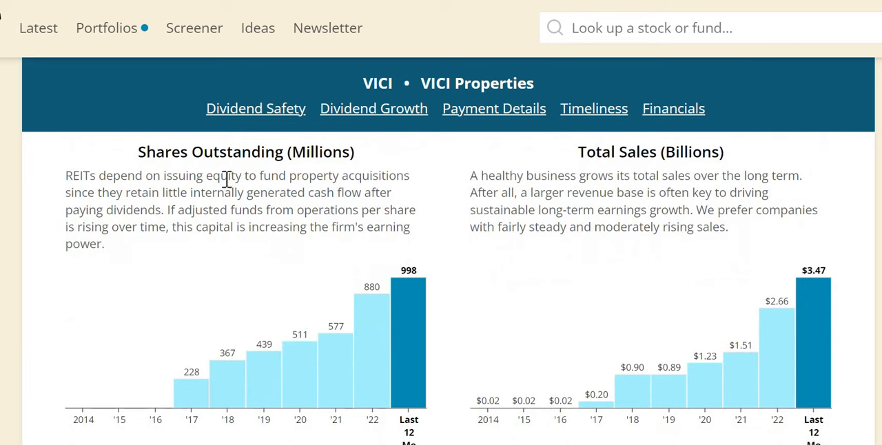
{"action": "mouse_move", "coordinate": [200, 290]}
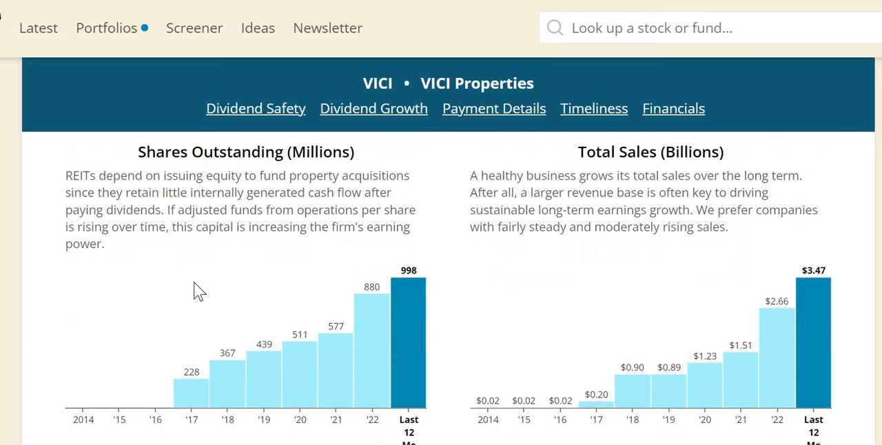
{"action": "mouse_move", "coordinate": [195, 399]}
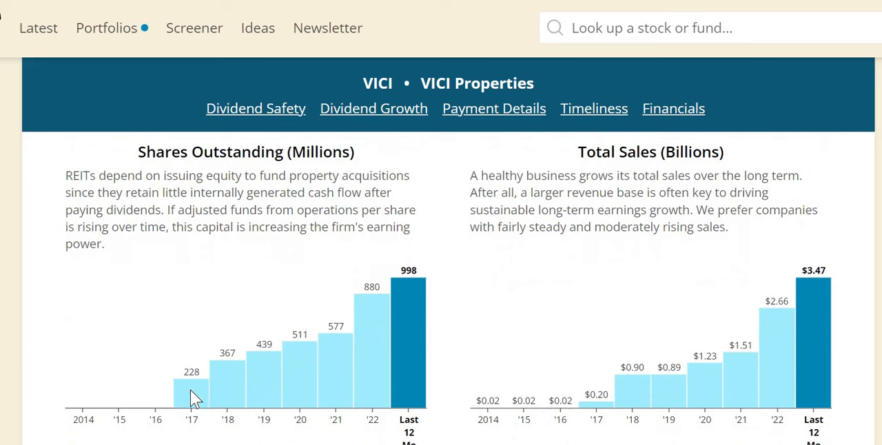
{"action": "mouse_move", "coordinate": [220, 382]}
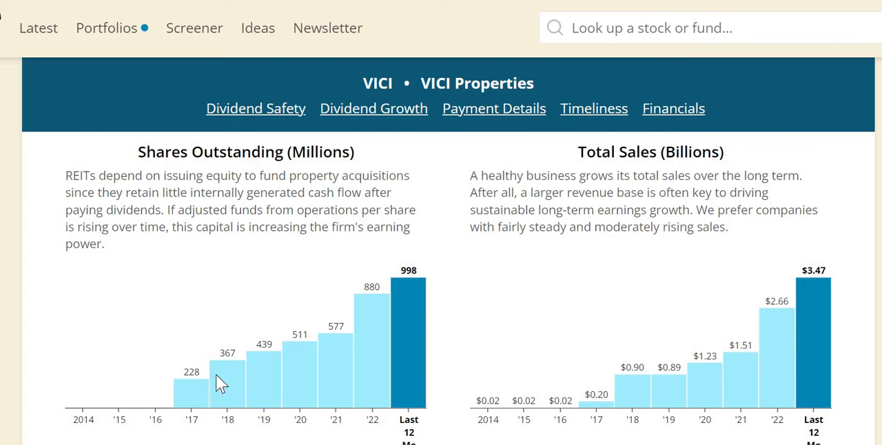
{"action": "mouse_move", "coordinate": [164, 174]}
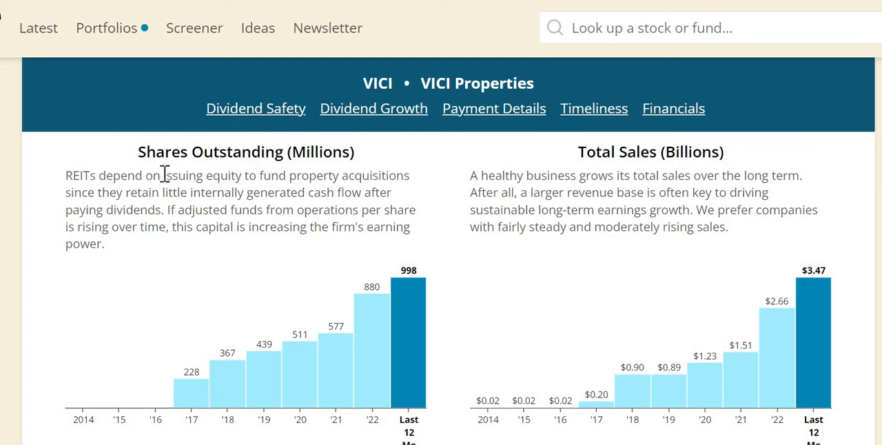
{"action": "double_click", "coordinate": [183, 175]}
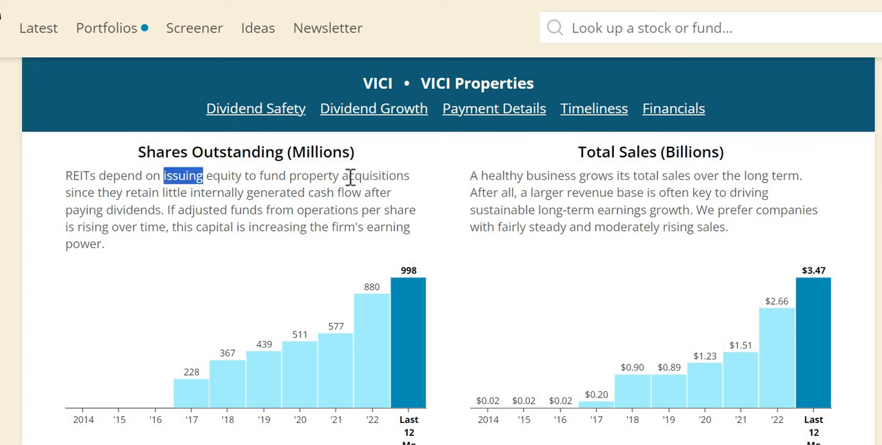
{"action": "left_click_drag", "start_coordinate": [163, 175], "coordinate": [410, 175]}
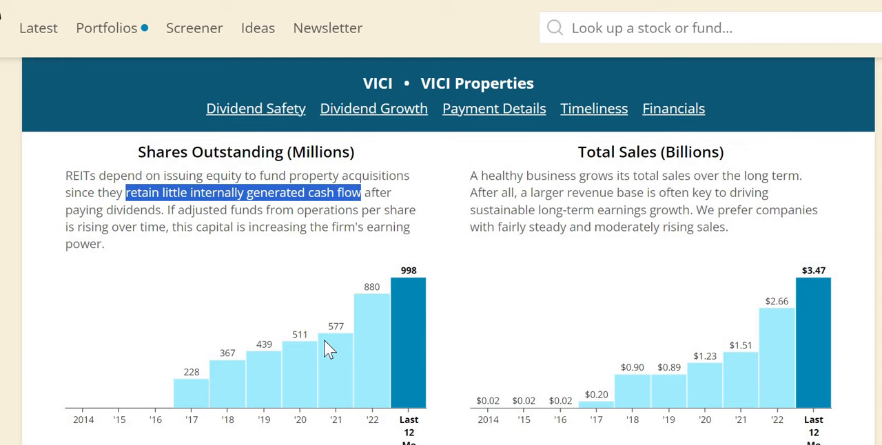
{"action": "mouse_move", "coordinate": [356, 307]}
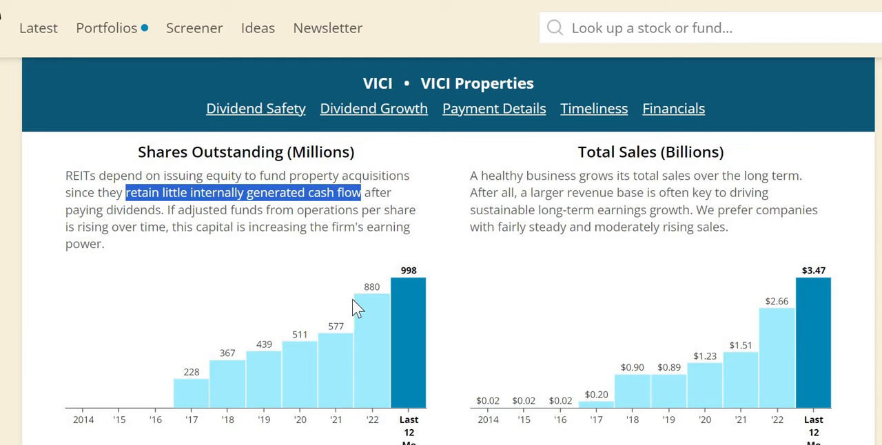
{"action": "mouse_move", "coordinate": [309, 209]}
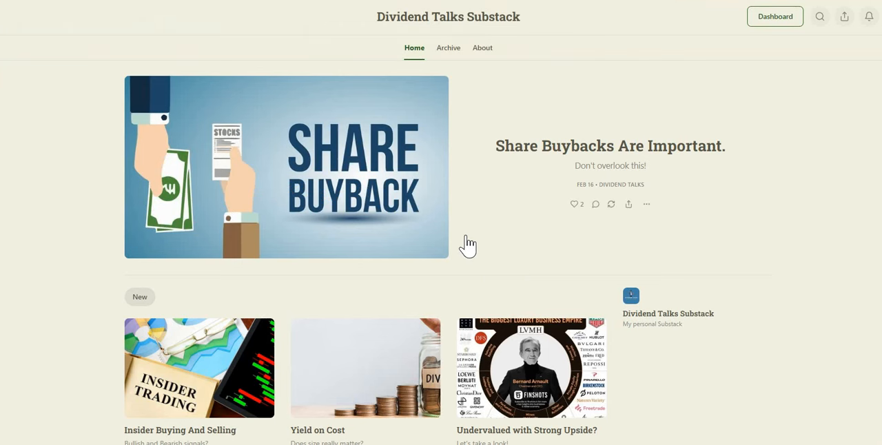
{"action": "mouse_move", "coordinate": [389, 165]}
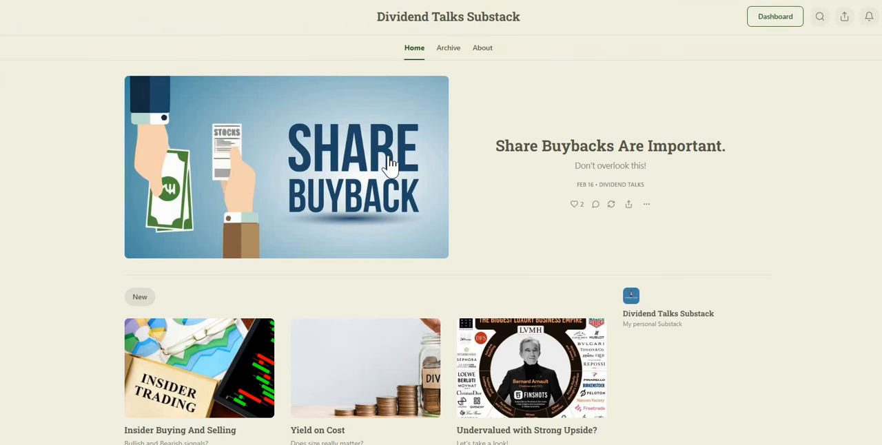
{"action": "mouse_move", "coordinate": [492, 246]}
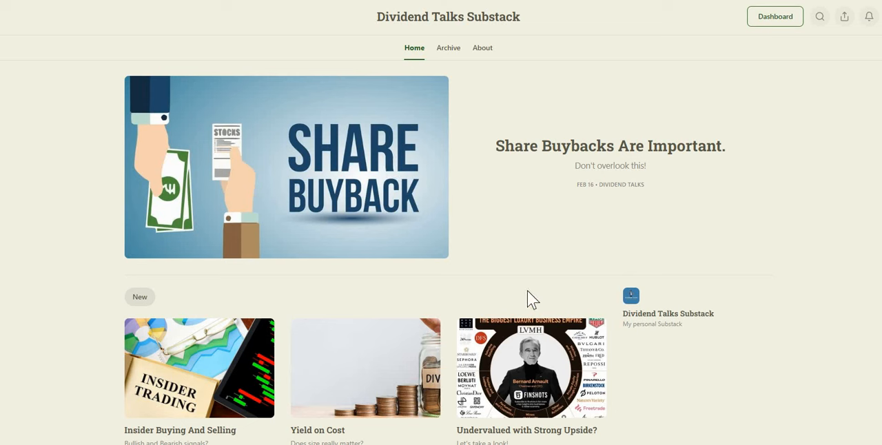
{"action": "mouse_move", "coordinate": [548, 249]}
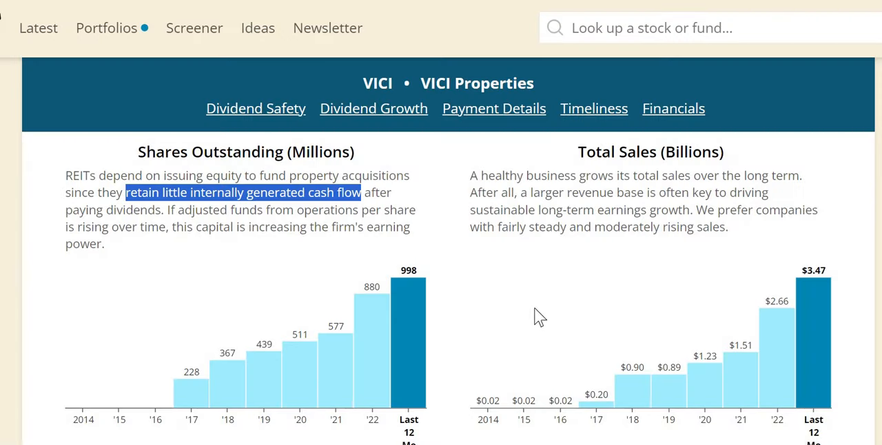
{"action": "mouse_move", "coordinate": [596, 413]}
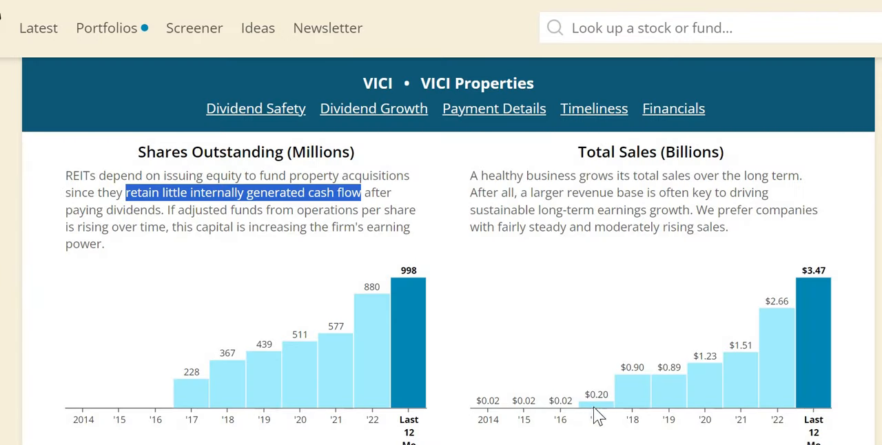
{"action": "mouse_move", "coordinate": [830, 283]}
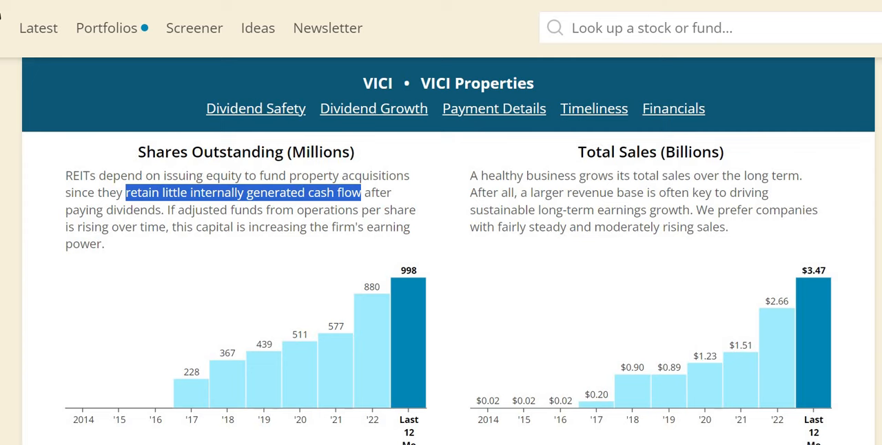
Step: Scroll past ROIC (8%) and operating margin (91%) charts to Net Debt to EBITDA and Net Debt to Capital
{"action": "scroll", "scroll_direction": "down", "scroll_amount": 3}
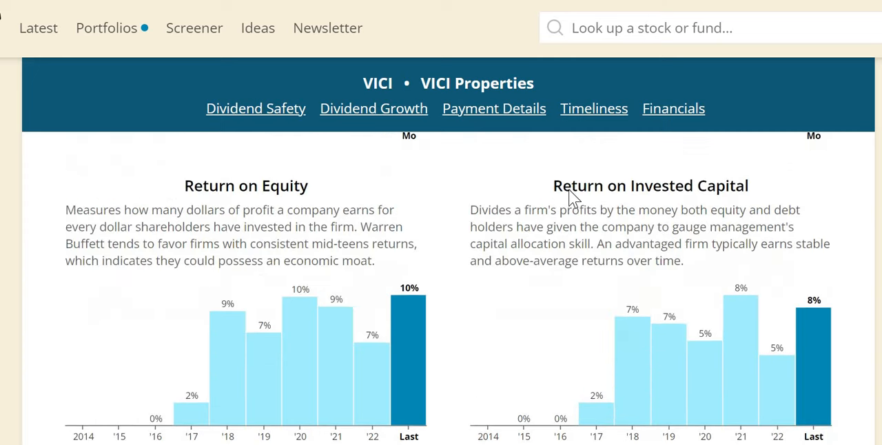
{"action": "scroll", "scroll_direction": "up", "scroll_amount": 3}
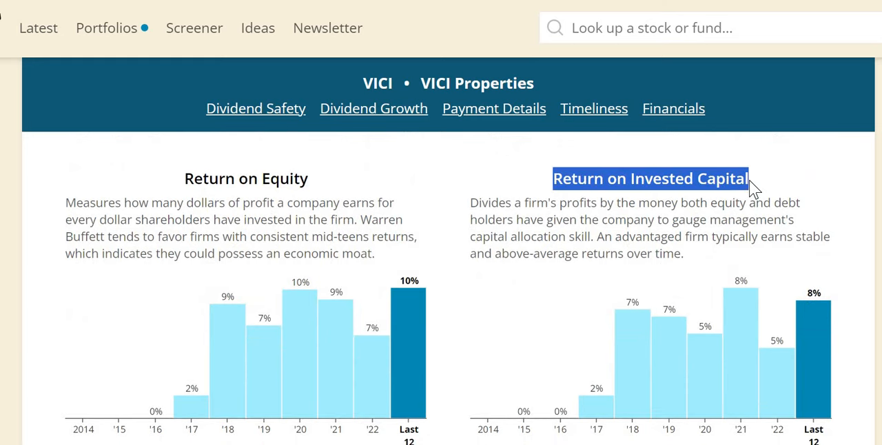
{"action": "mouse_move", "coordinate": [641, 381]}
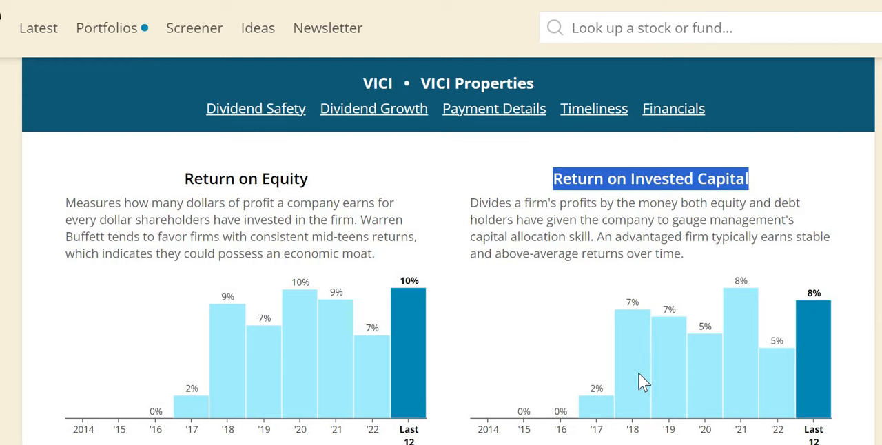
{"action": "mouse_move", "coordinate": [685, 322]}
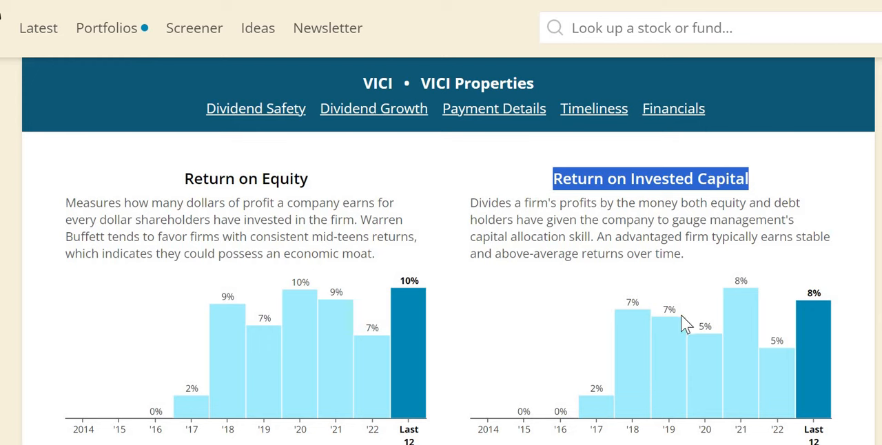
{"action": "mouse_move", "coordinate": [674, 396]}
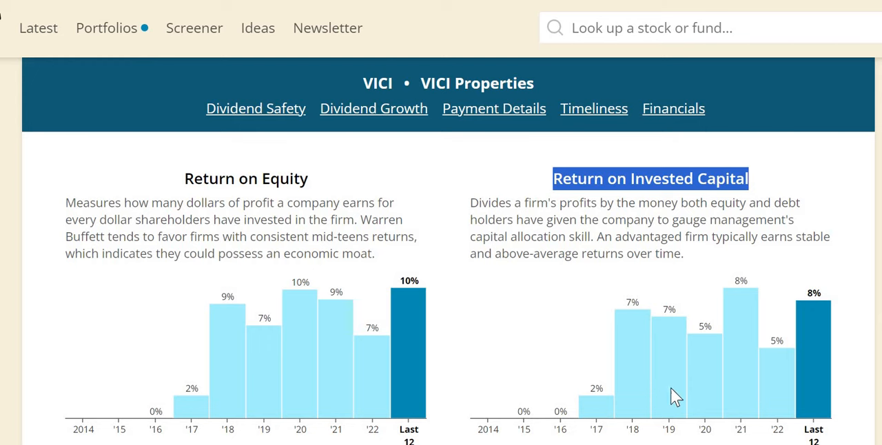
{"action": "mouse_move", "coordinate": [779, 365]}
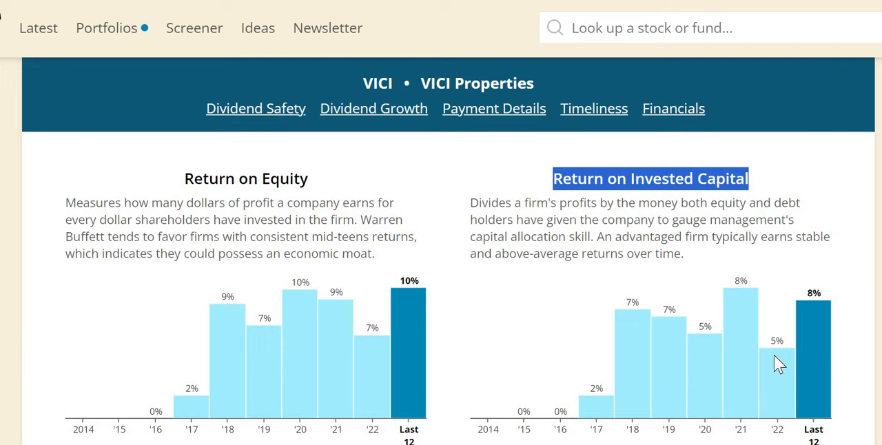
{"action": "mouse_move", "coordinate": [815, 312]}
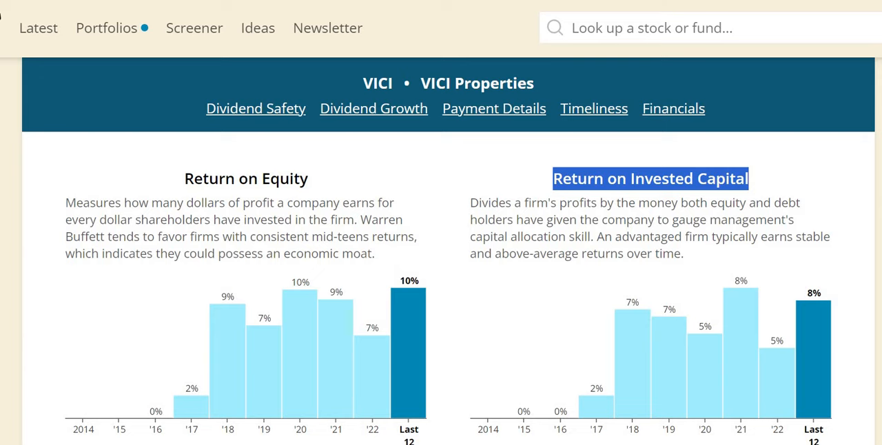
{"action": "scroll", "scroll_direction": "down", "scroll_amount": 3}
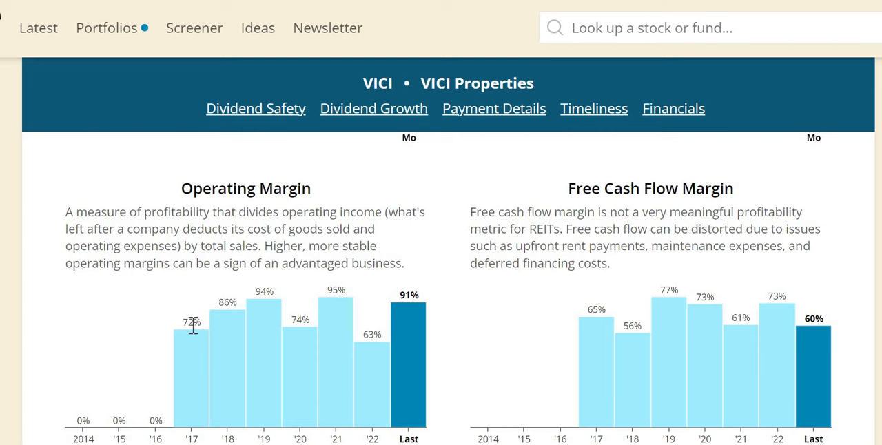
{"action": "mouse_move", "coordinate": [392, 323]}
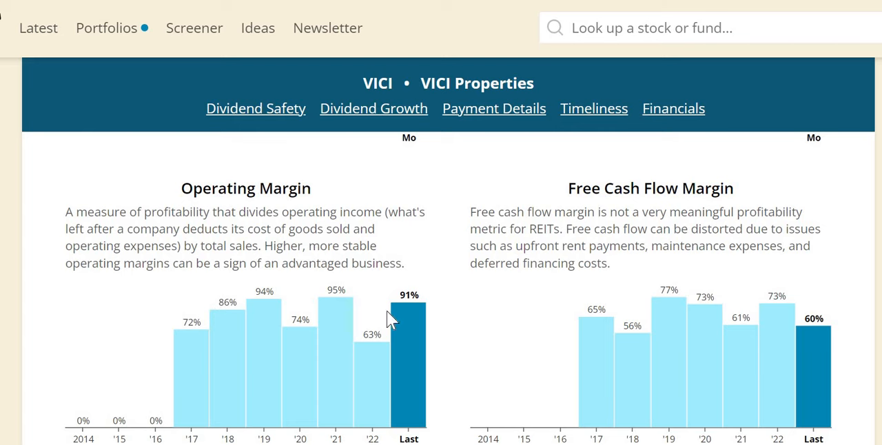
{"action": "mouse_move", "coordinate": [399, 348]}
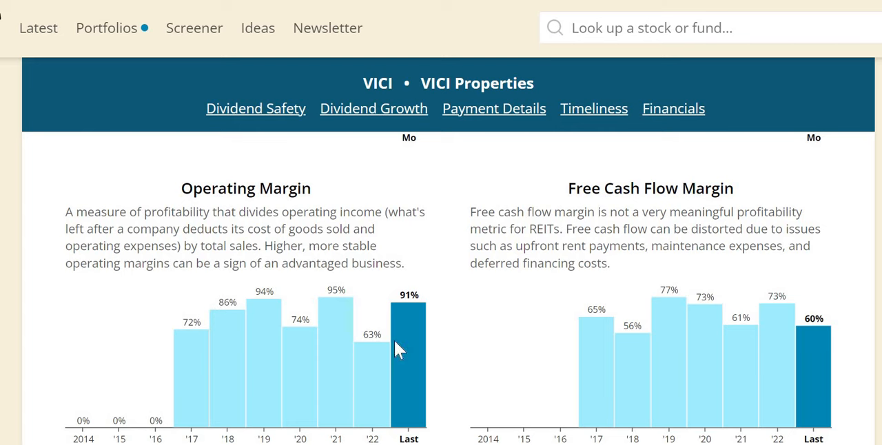
{"action": "mouse_move", "coordinate": [396, 321]}
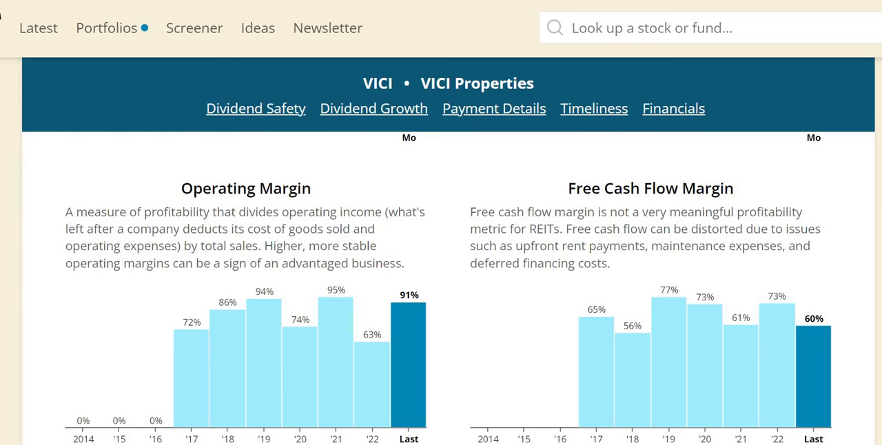
{"action": "scroll", "scroll_direction": "down", "scroll_amount": 3}
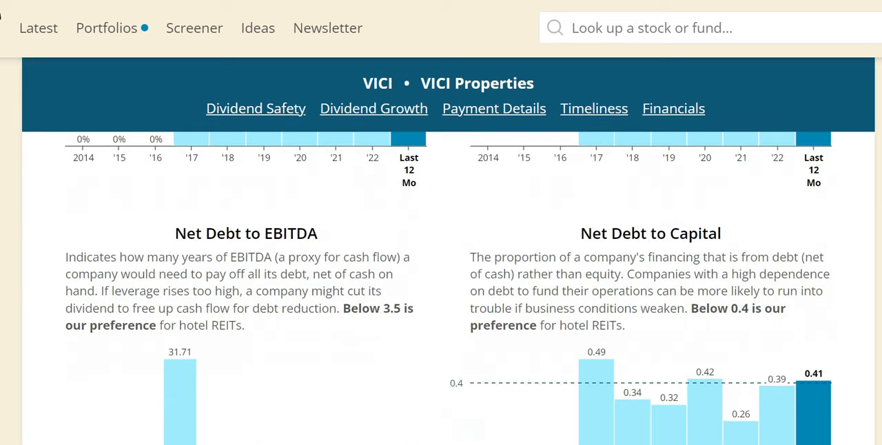
{"action": "scroll", "scroll_direction": "up", "scroll_amount": 3}
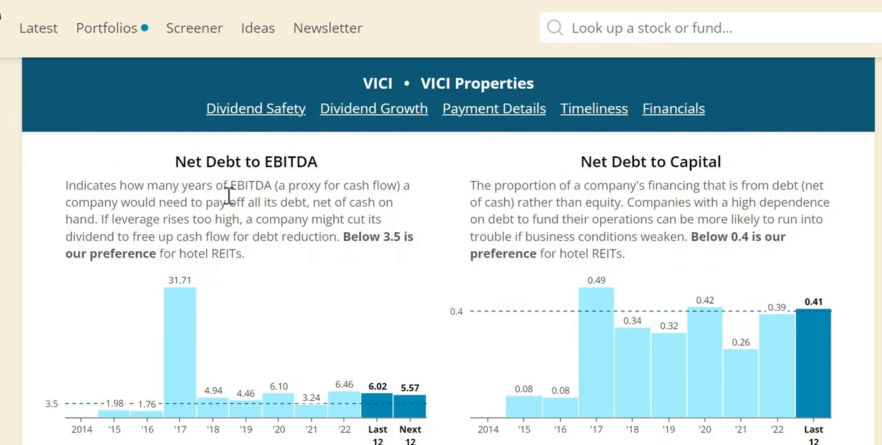
{"action": "mouse_move", "coordinate": [319, 162]}
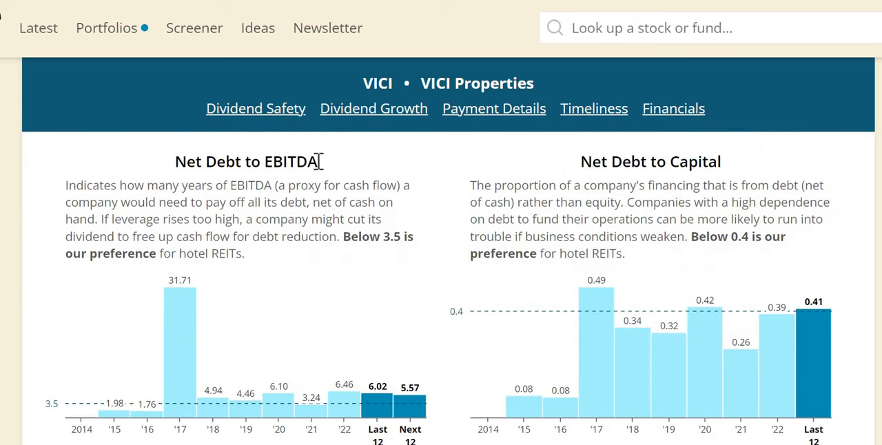
{"action": "double_click", "coordinate": [291, 162]}
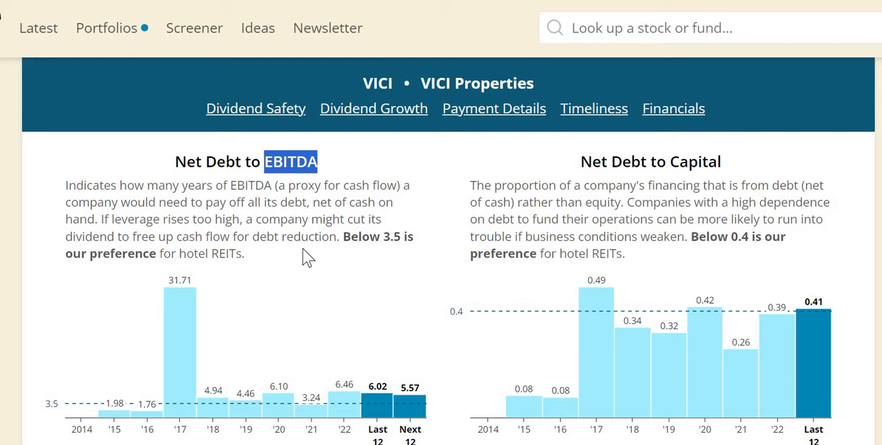
{"action": "mouse_move", "coordinate": [296, 231]}
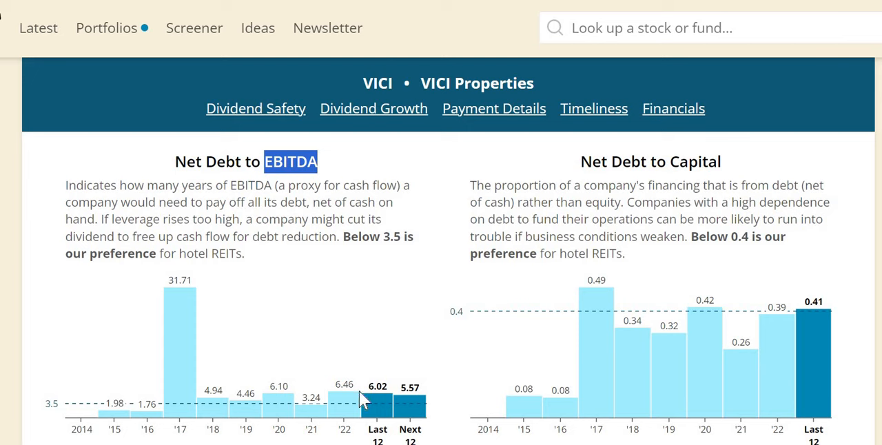
{"action": "mouse_move", "coordinate": [363, 389]}
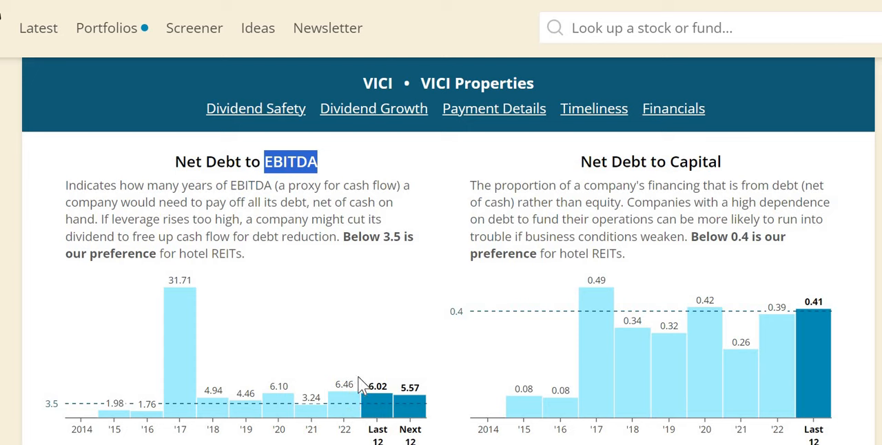
{"action": "mouse_move", "coordinate": [142, 231]}
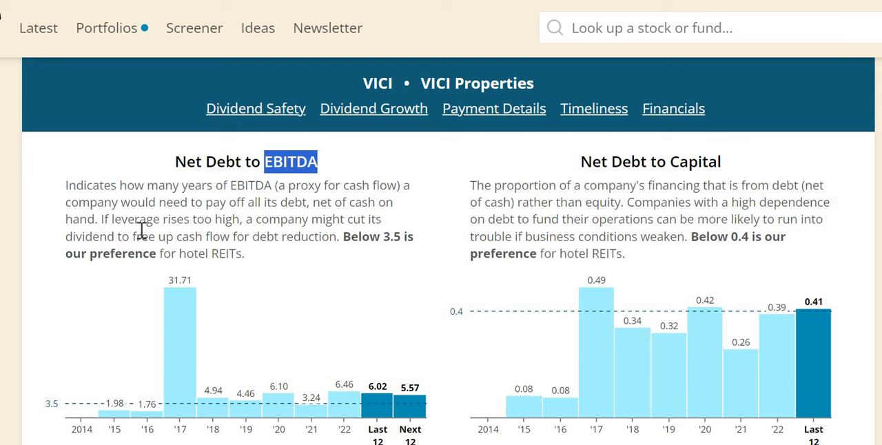
{"action": "mouse_move", "coordinate": [139, 288]}
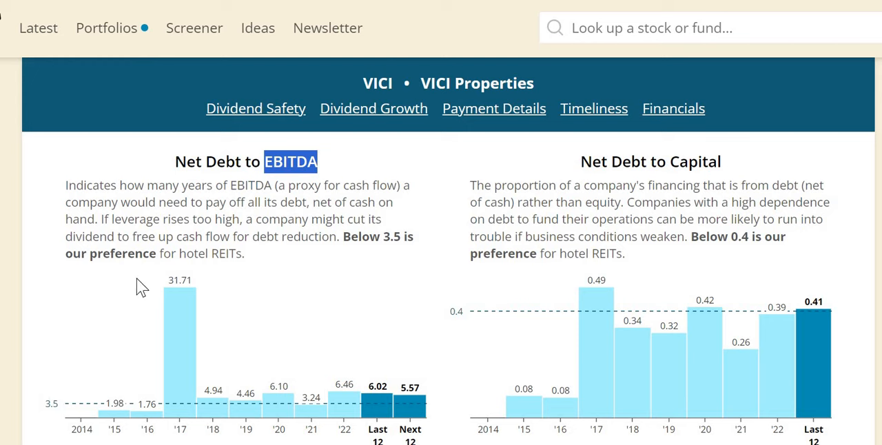
{"action": "mouse_move", "coordinate": [229, 255]}
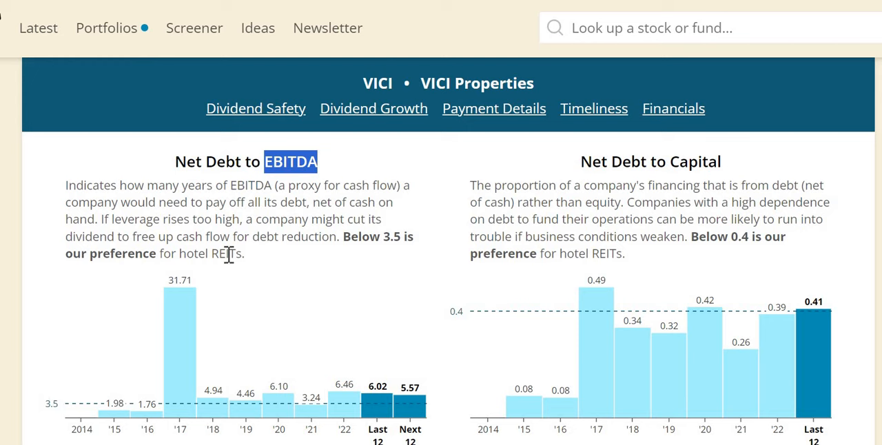
{"action": "double_click", "coordinate": [210, 254]}
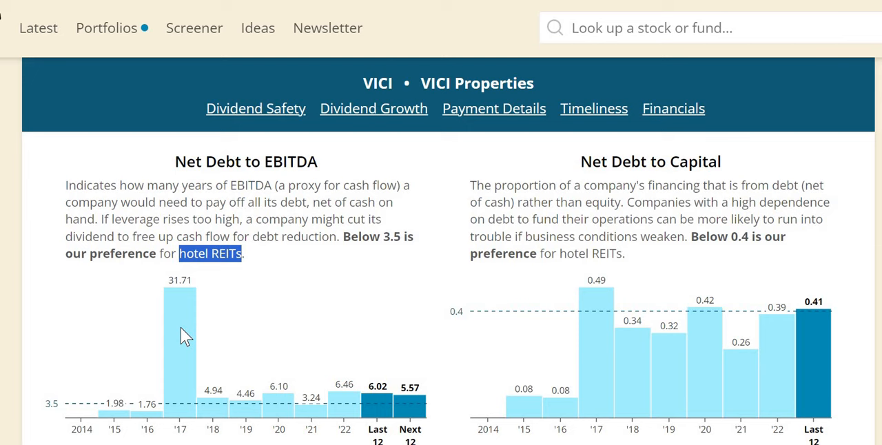
{"action": "mouse_move", "coordinate": [361, 383]}
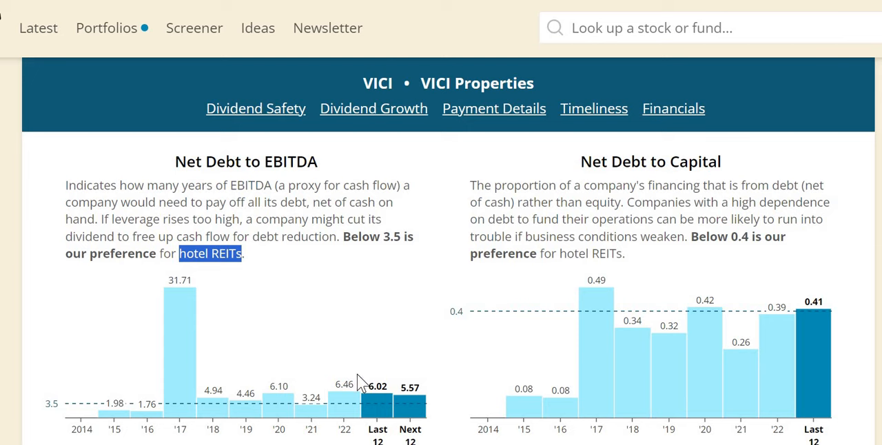
{"action": "mouse_move", "coordinate": [351, 417]}
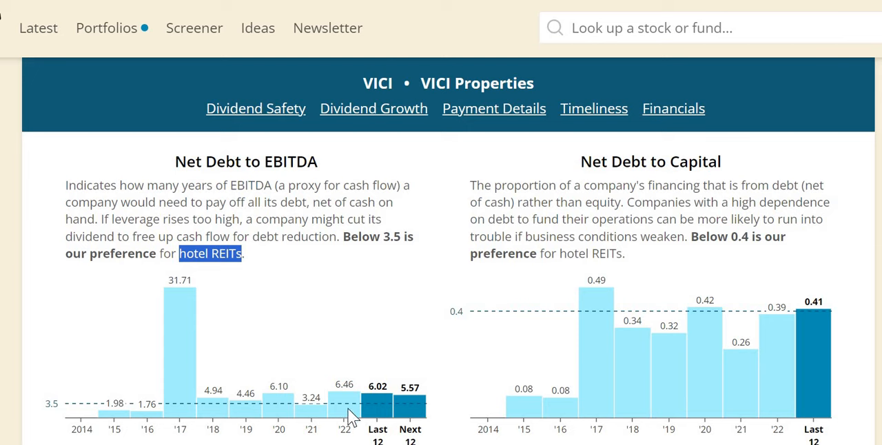
{"action": "mouse_move", "coordinate": [354, 392]}
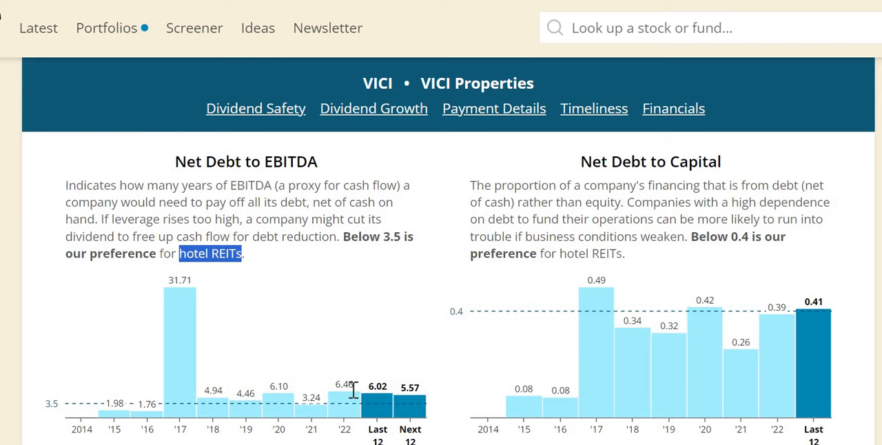
{"action": "mouse_move", "coordinate": [327, 208]}
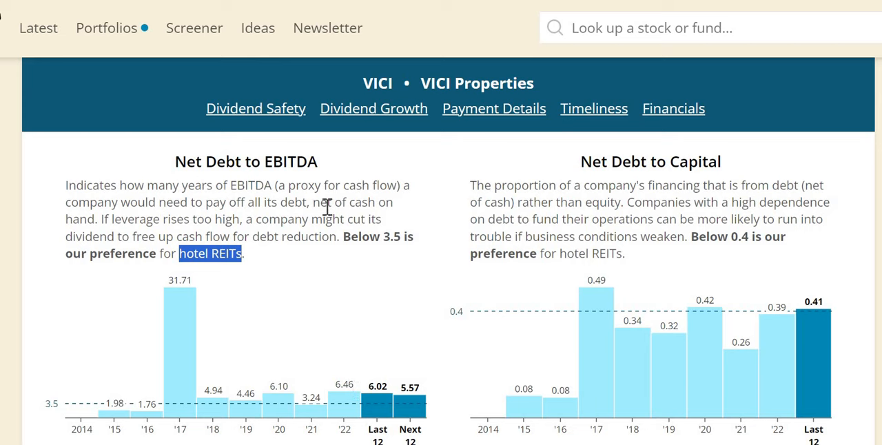
{"action": "left_click_drag", "start_coordinate": [205, 202], "coordinate": [376, 202]}
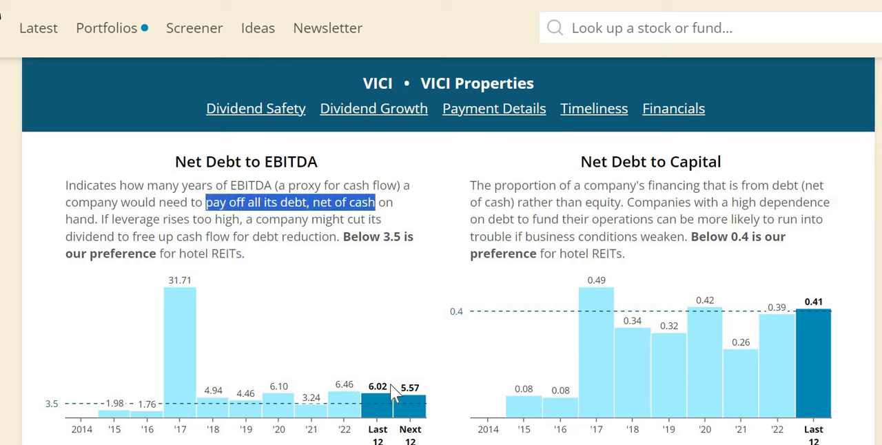
{"action": "mouse_move", "coordinate": [350, 384]}
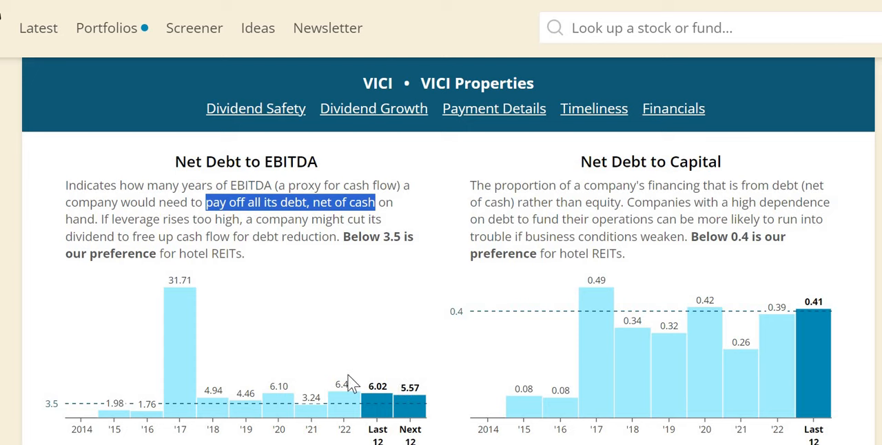
{"action": "mouse_move", "coordinate": [402, 418]}
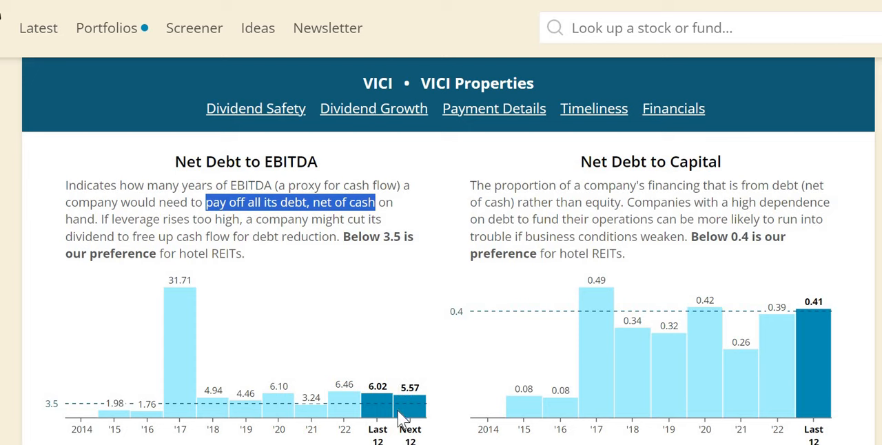
{"action": "mouse_move", "coordinate": [411, 403]}
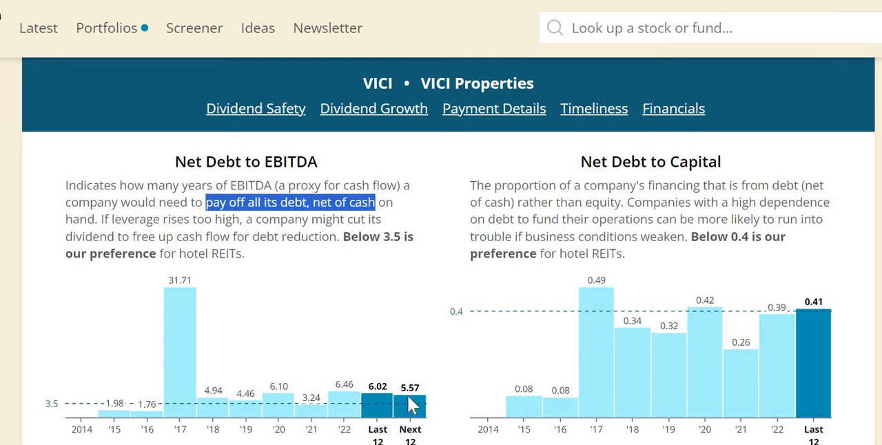
{"action": "mouse_move", "coordinate": [410, 386]}
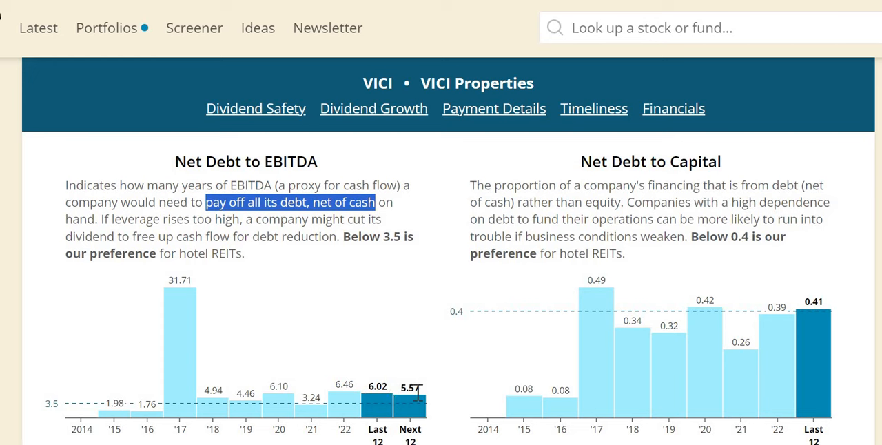
{"action": "mouse_move", "coordinate": [434, 399]}
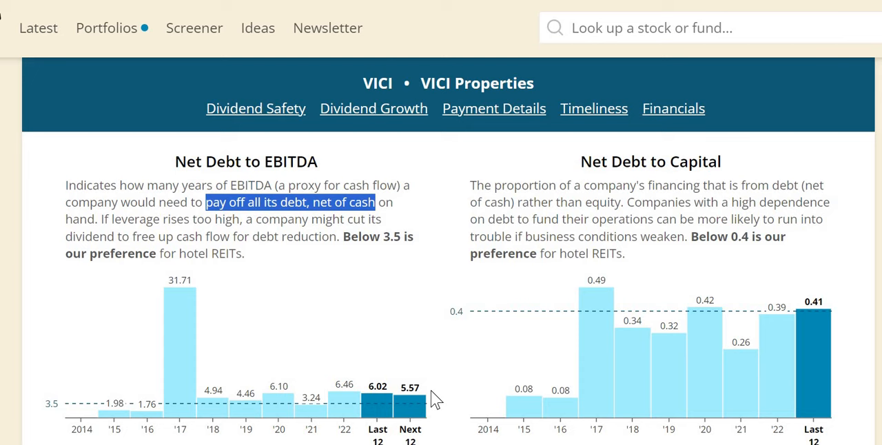
{"action": "mouse_move", "coordinate": [427, 396]}
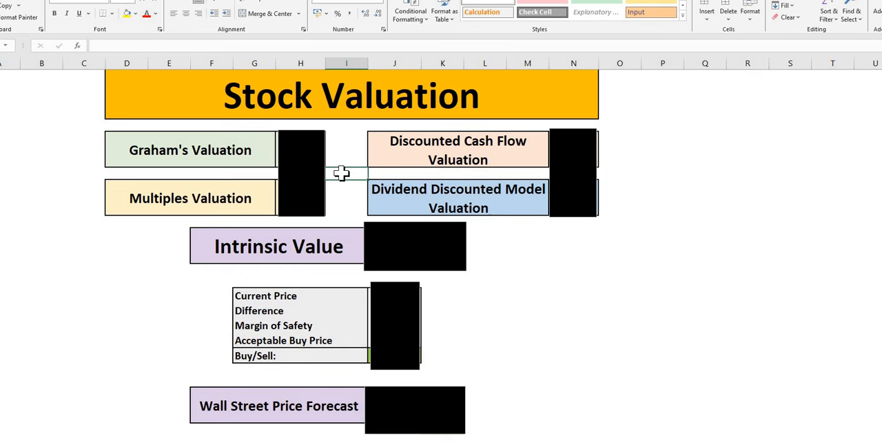
{"action": "mouse_move", "coordinate": [29, 441]}
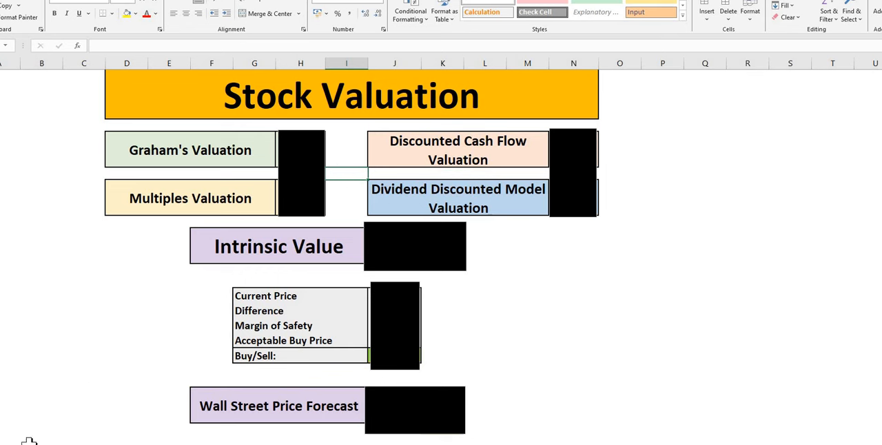
{"action": "mouse_move", "coordinate": [285, 220]}
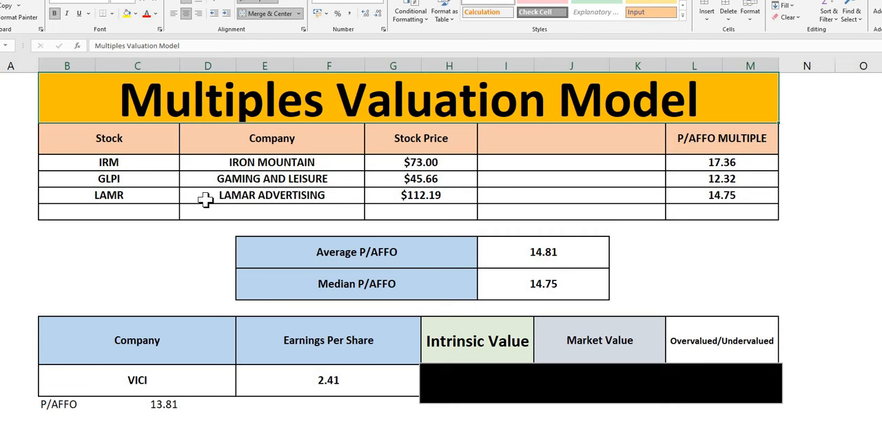
{"action": "mouse_move", "coordinate": [782, 160]}
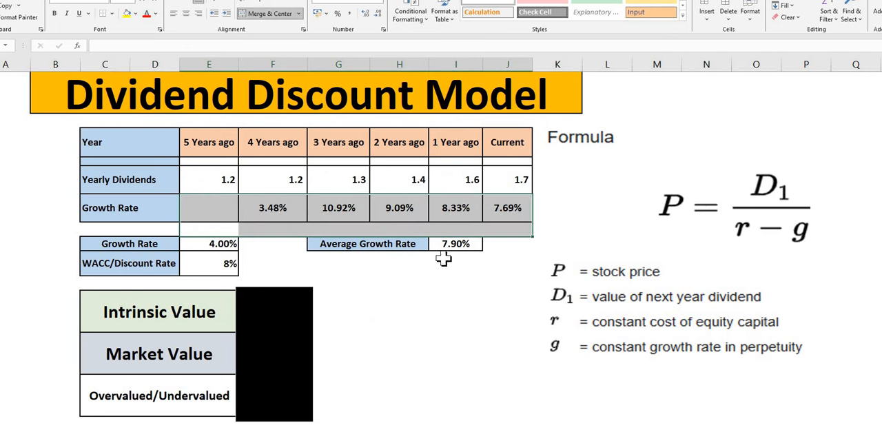
Step: Review the Dividend Discount and Discounted Cash Flow sheets, reaching the $31.89, $37.22, $43.68 valuation summary
{"action": "left_click", "coordinate": [455, 264]}
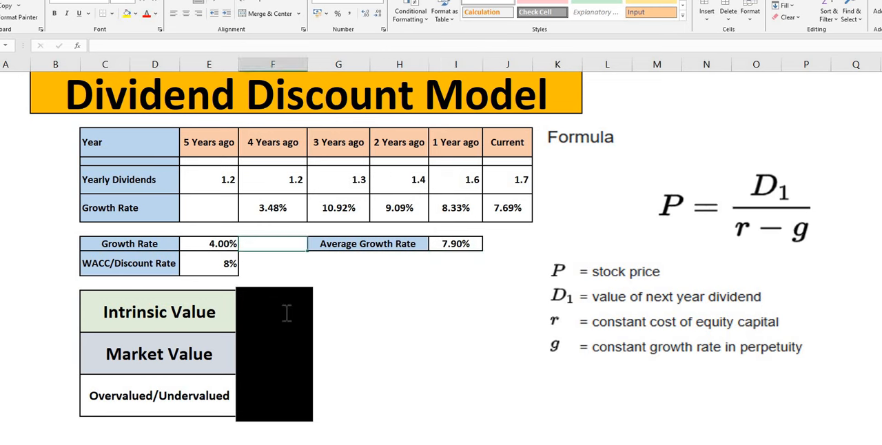
{"action": "left_click", "coordinate": [274, 353]}
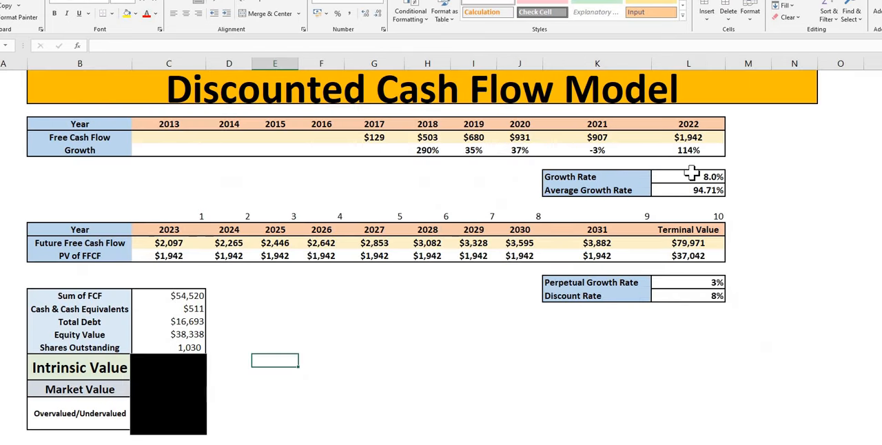
{"action": "left_click", "coordinate": [748, 190]}
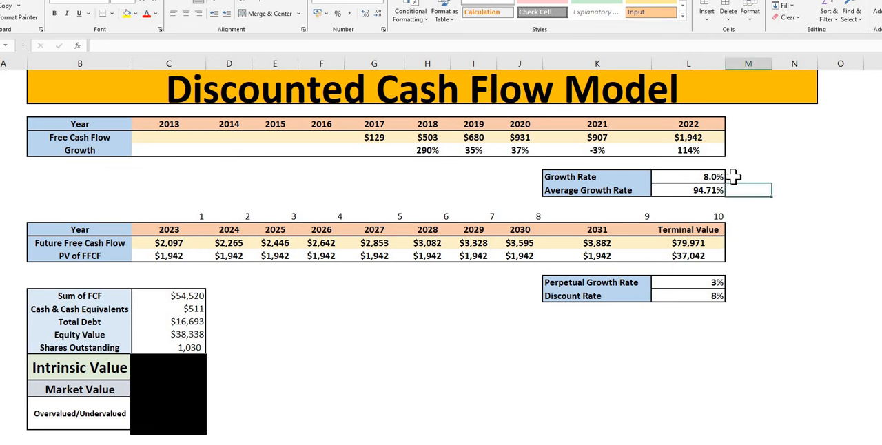
{"action": "mouse_move", "coordinate": [700, 320]}
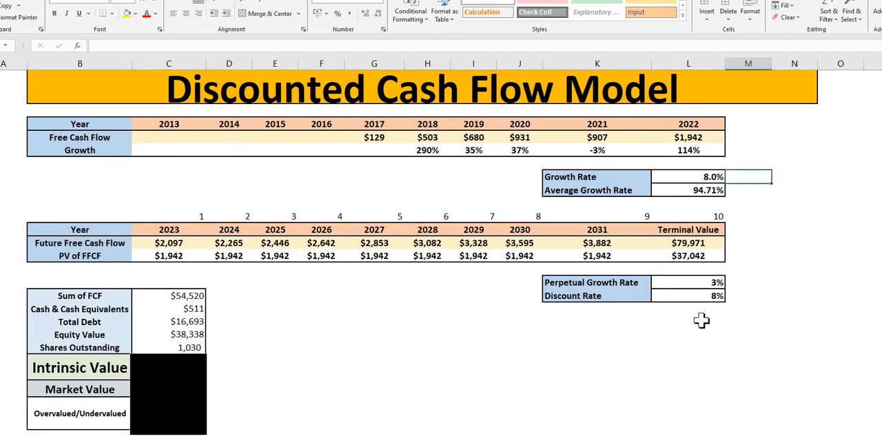
{"action": "left_click", "coordinate": [736, 209]}
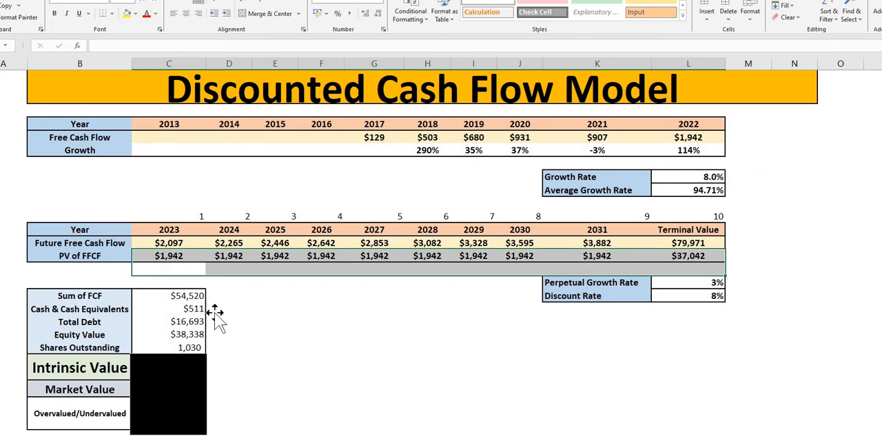
{"action": "left_click", "coordinate": [229, 321]}
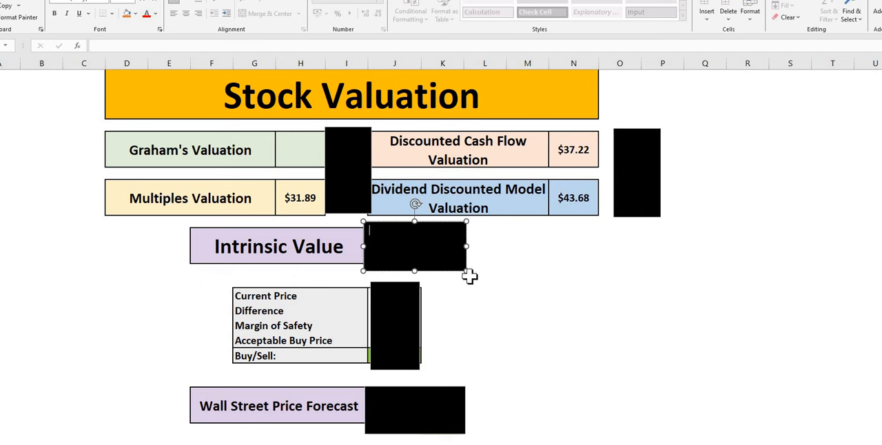
Step: Reveal $37.60 intrinsic value, enter 20% margin of safety for $30.08 Buy, uncover $36.00 forecast
{"action": "left_click_drag", "start_coordinate": [413, 246], "coordinate": [552, 246]}
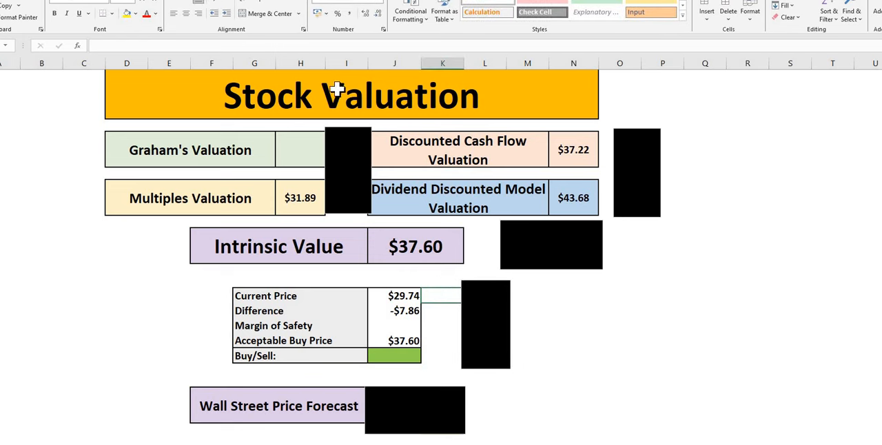
{"action": "left_click", "coordinate": [338, 96]}
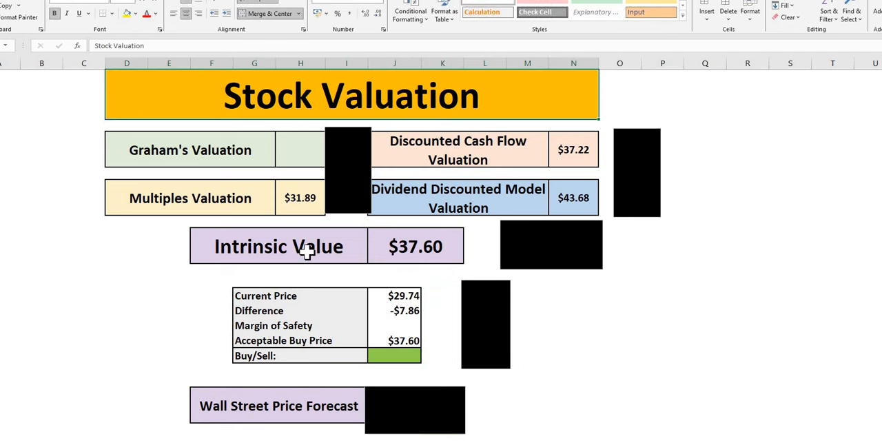
{"action": "left_click", "coordinate": [279, 246]}
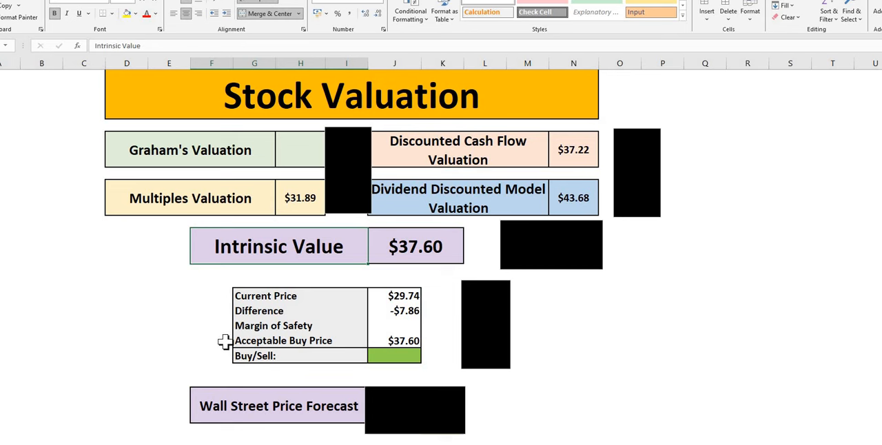
{"action": "left_click", "coordinate": [211, 340]}
{"action": "type", "text": "20"}
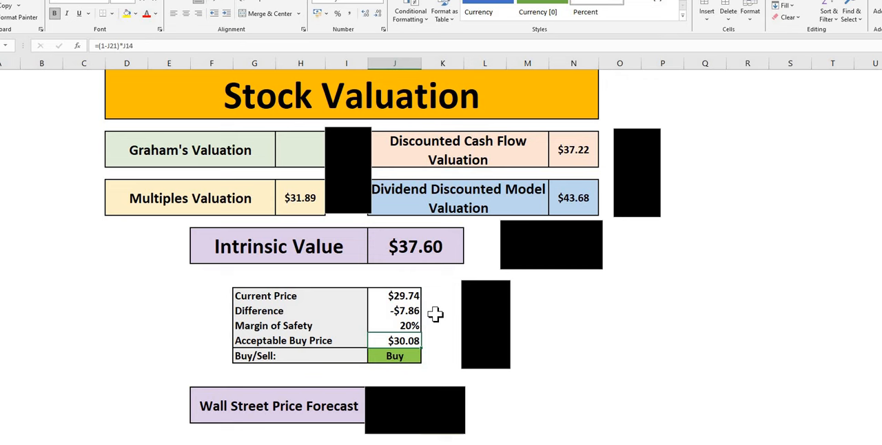
{"action": "mouse_move", "coordinate": [439, 392]}
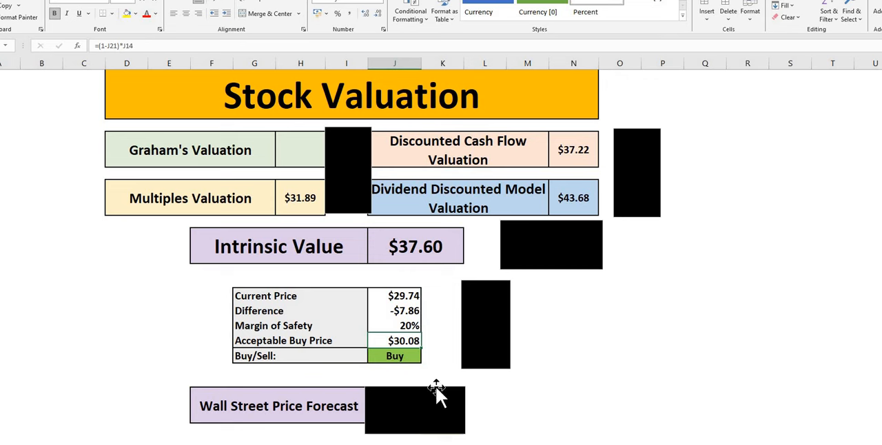
{"action": "left_click", "coordinate": [575, 405]}
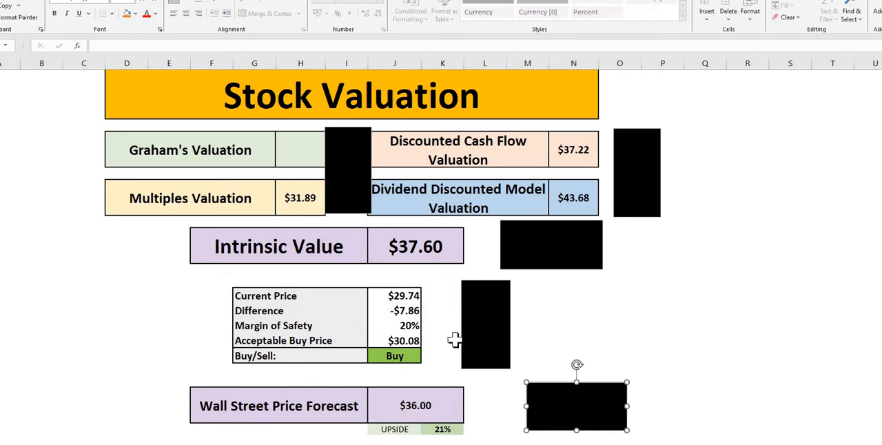